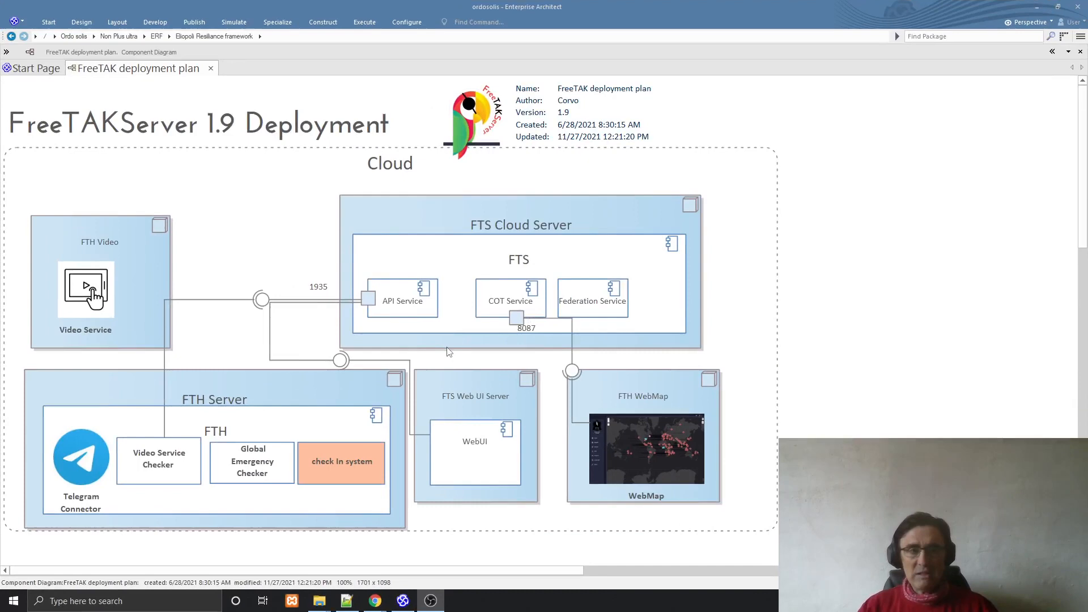
mouse_move(449, 339)
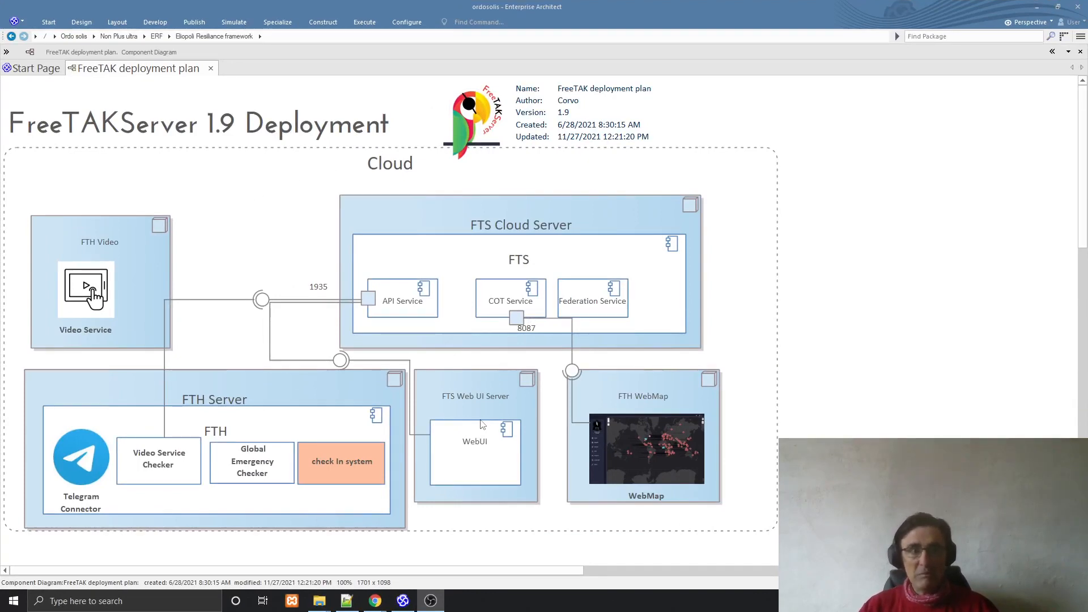
mouse_move(739, 311)
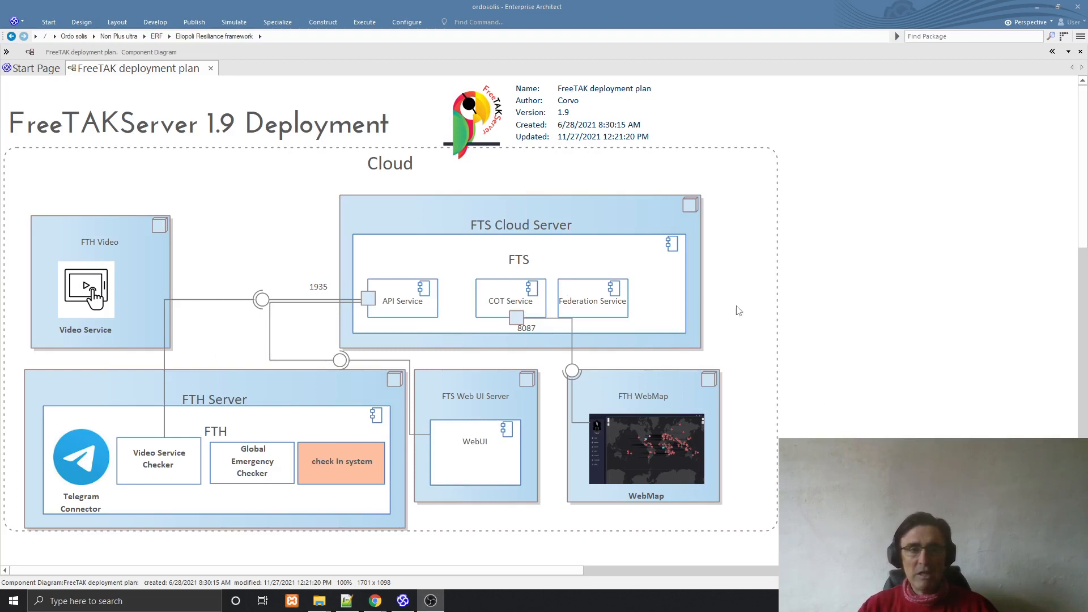
mouse_move(562, 274)
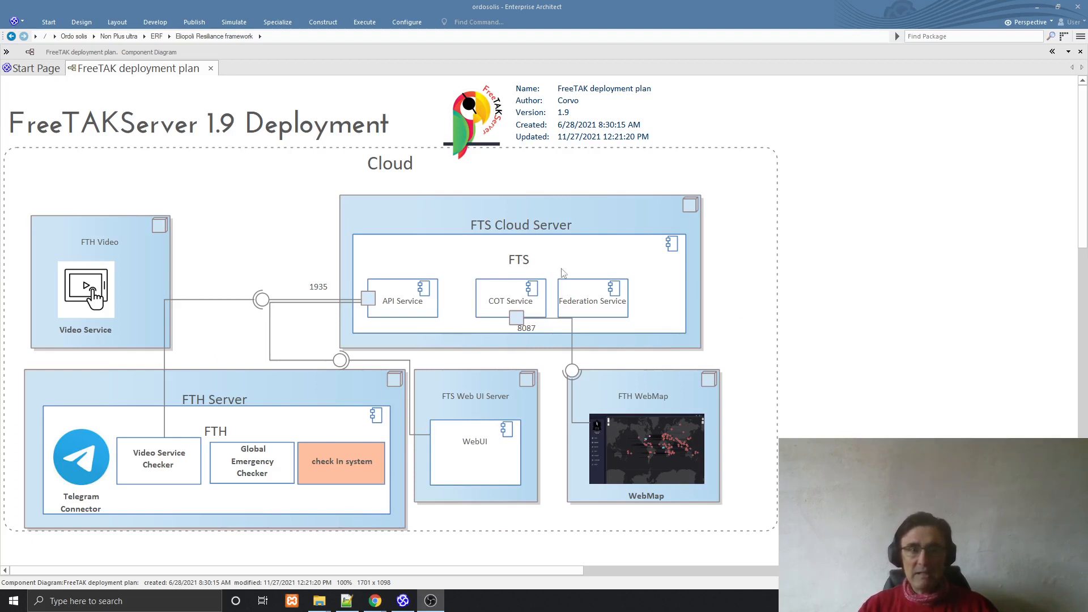
mouse_move(560, 206)
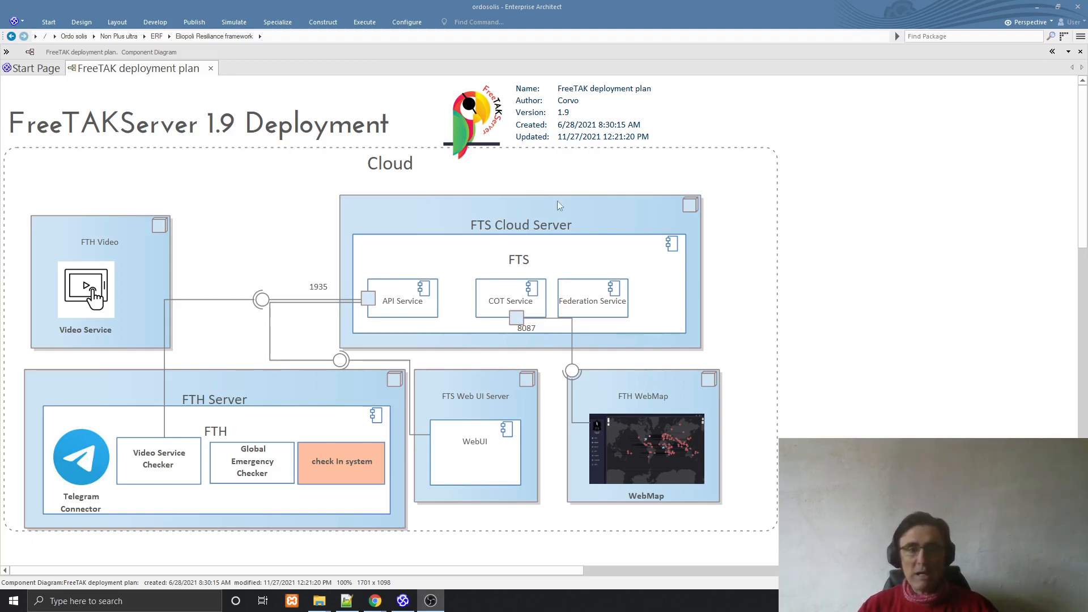
mouse_move(445, 239)
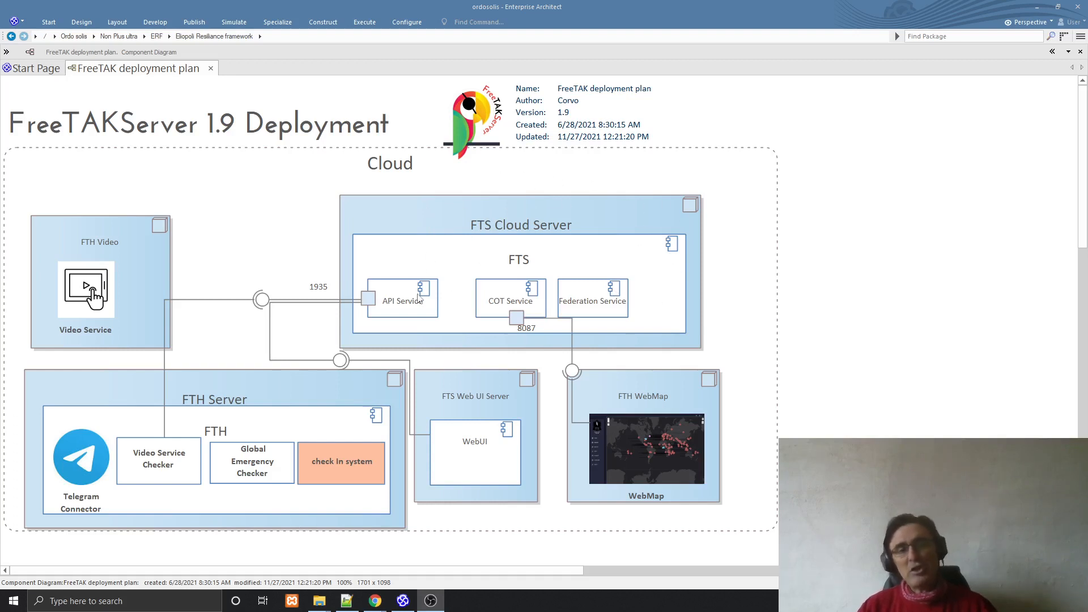
mouse_move(505, 313)
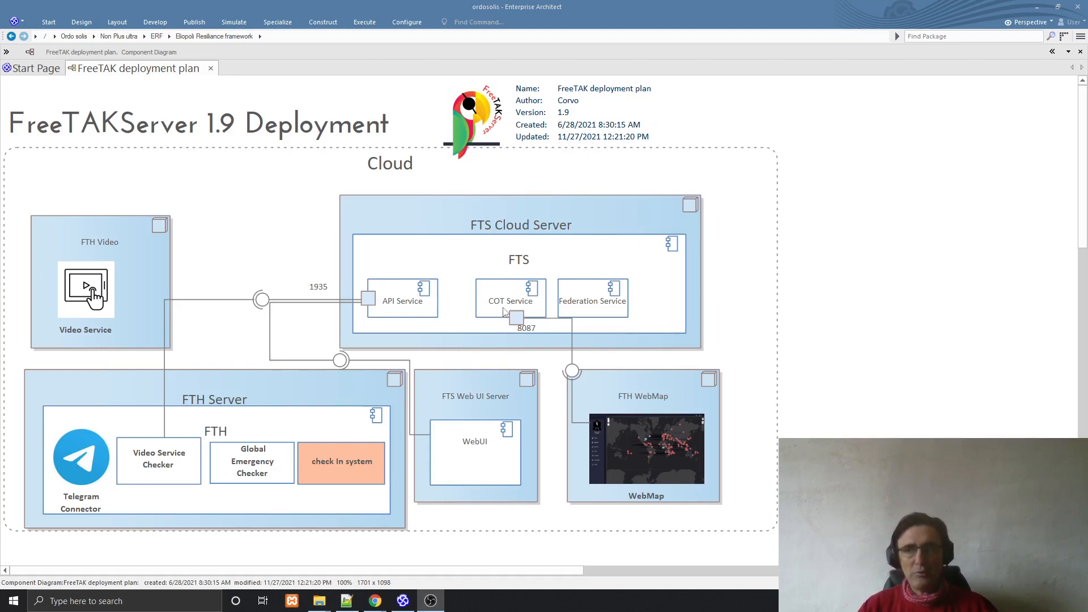
mouse_move(418, 288)
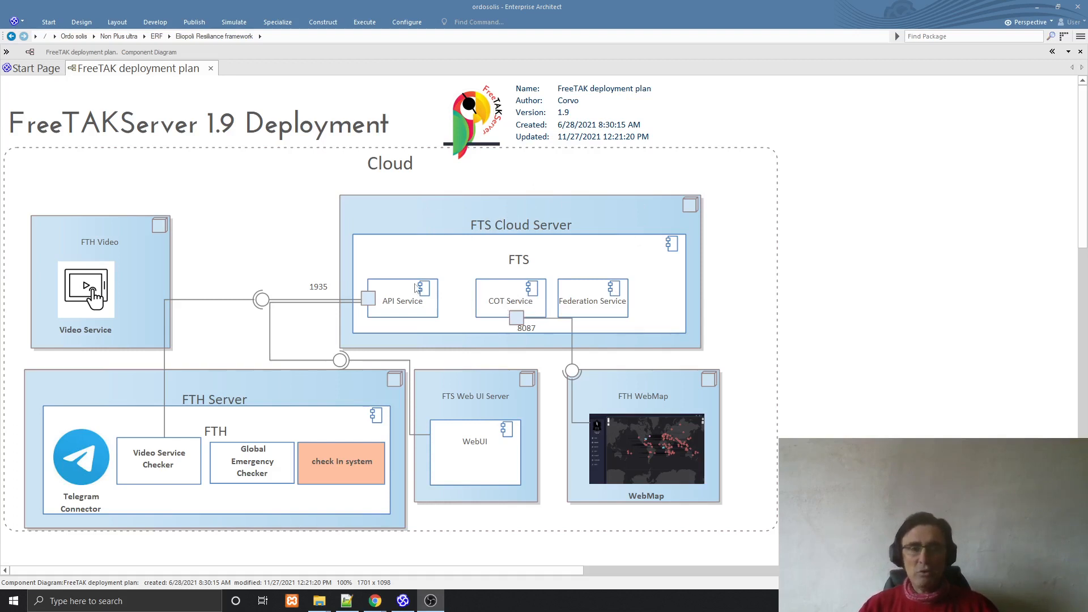
mouse_move(401, 295)
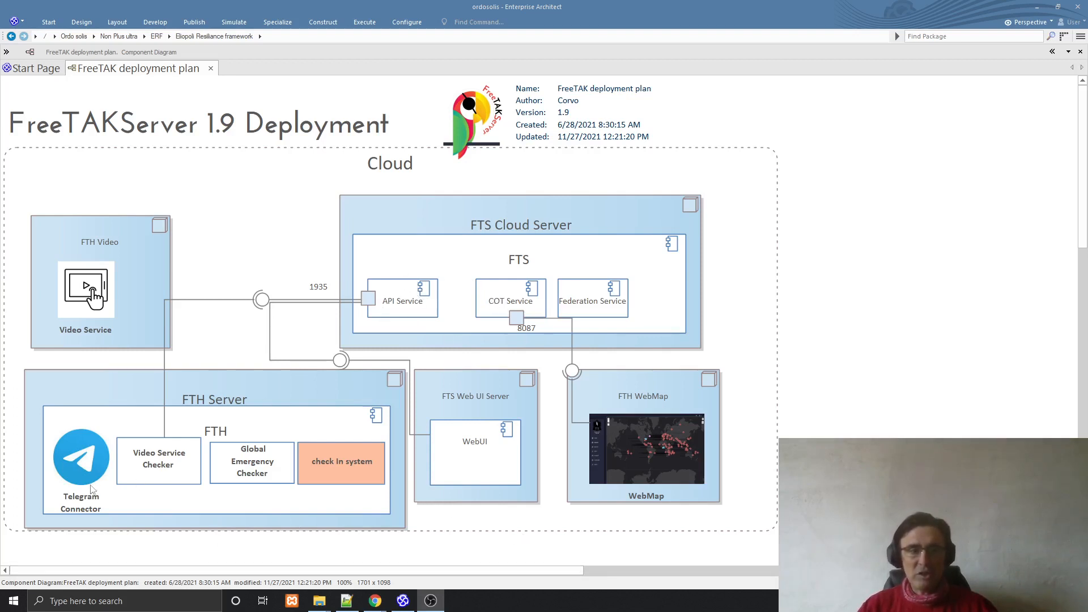
mouse_move(187, 542)
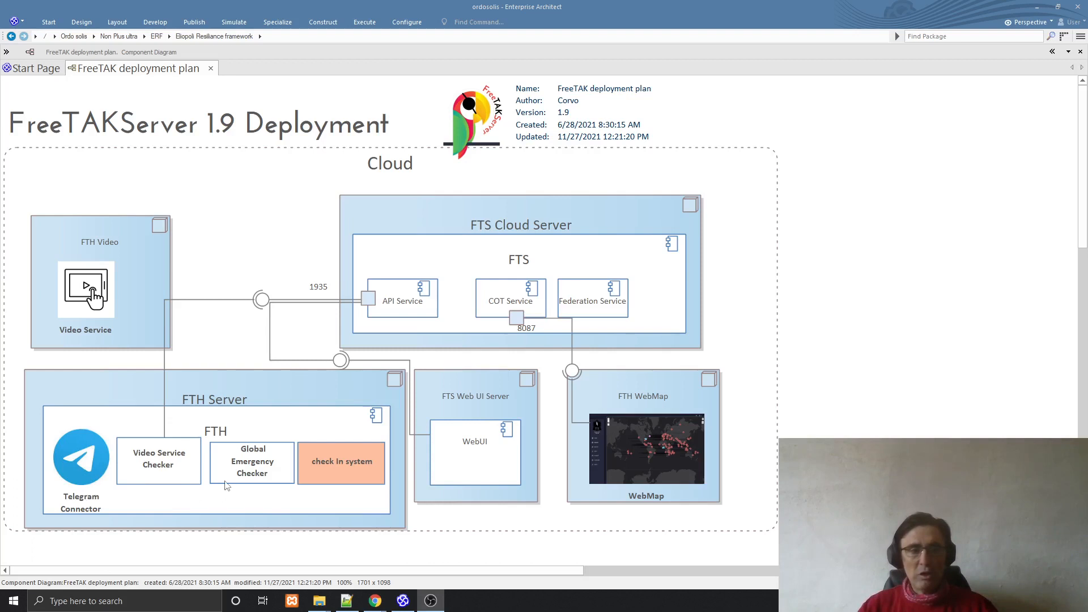
mouse_move(320, 475)
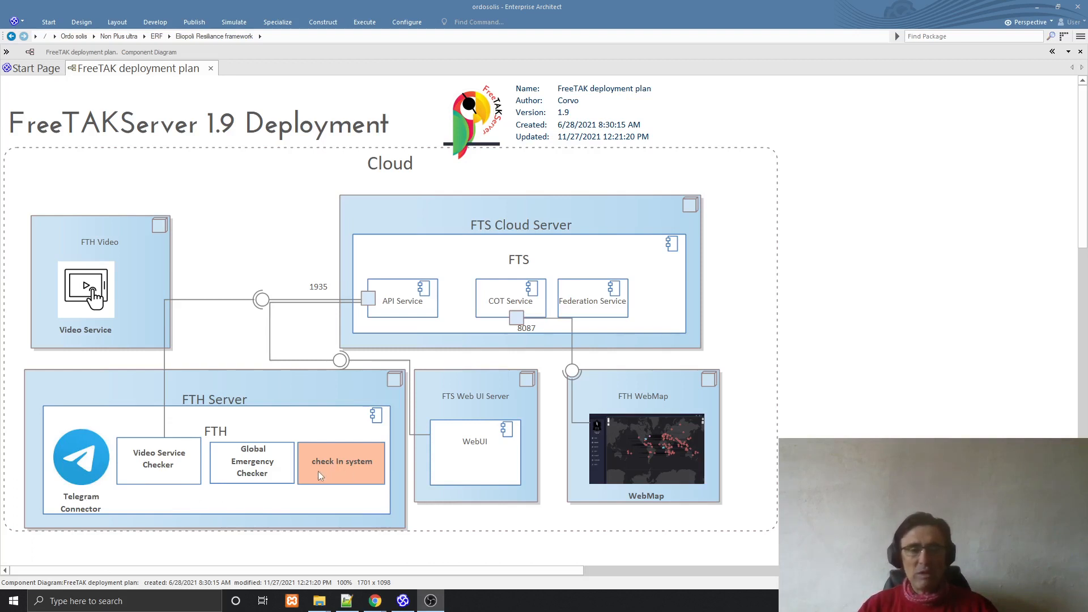
mouse_move(427, 323)
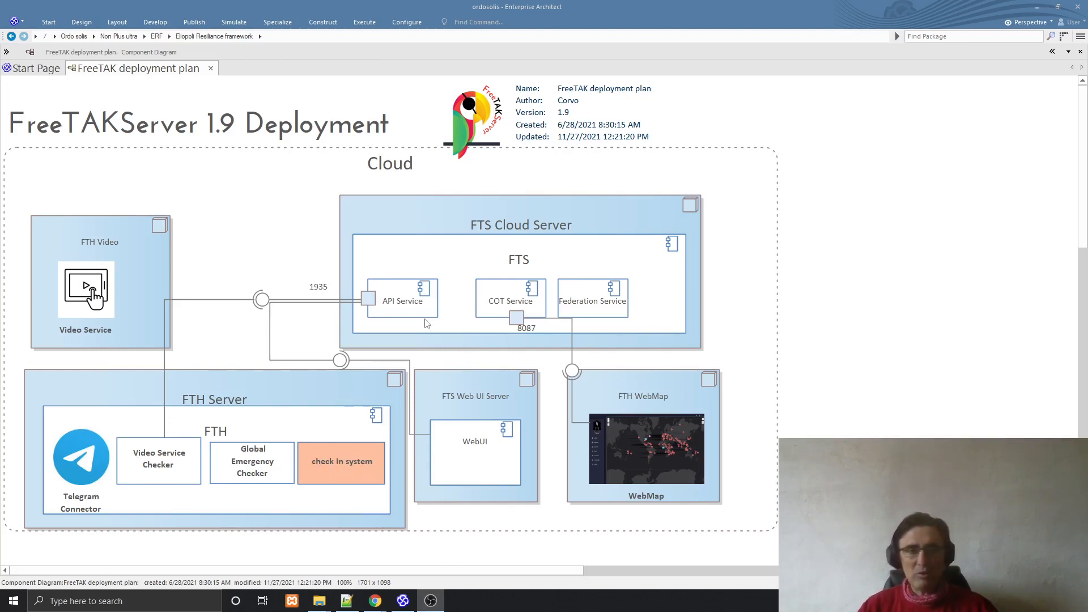
mouse_move(546, 243)
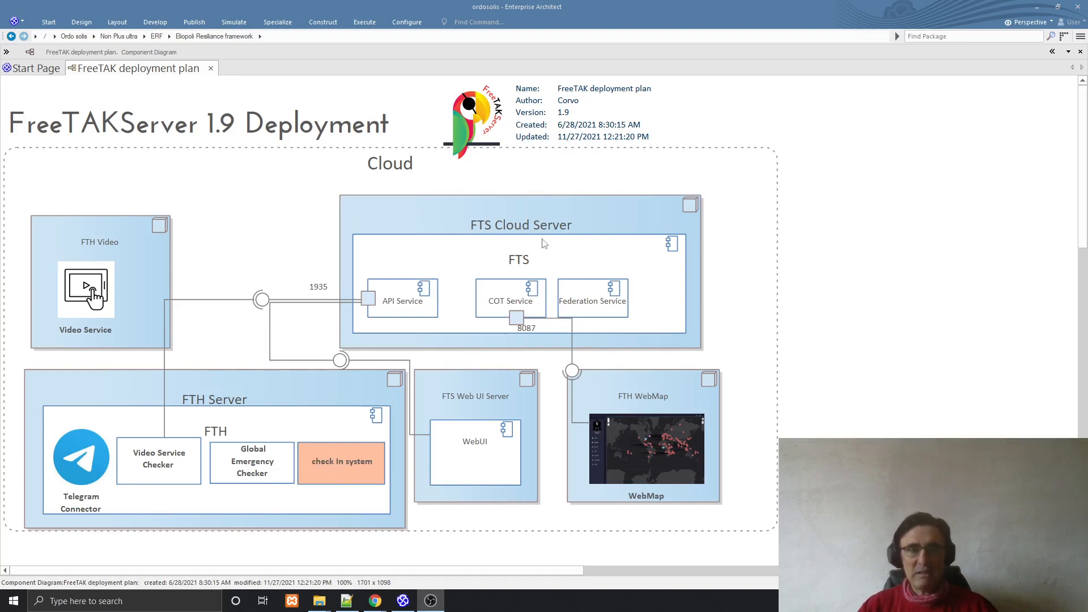
mouse_move(838, 322)
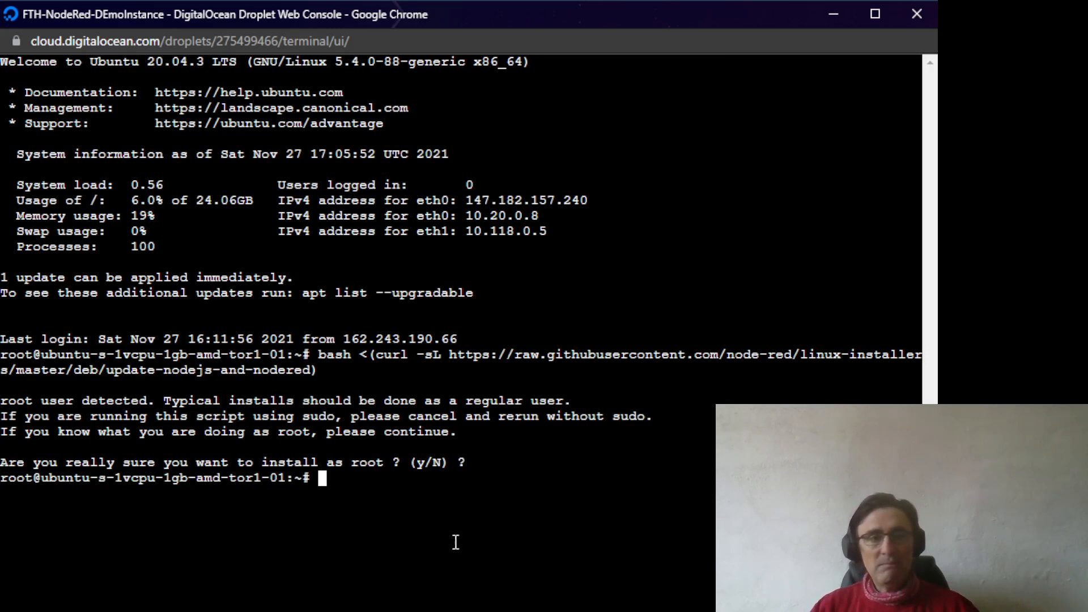
mouse_move(435, 419)
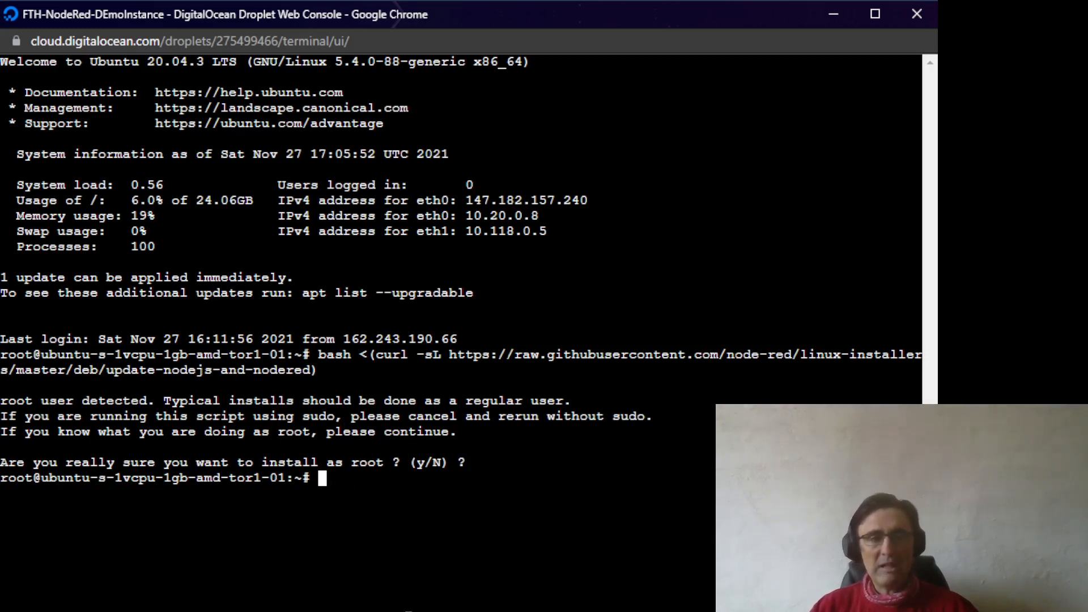
Confirm installing as root and let the installer run to All done.
type("z")
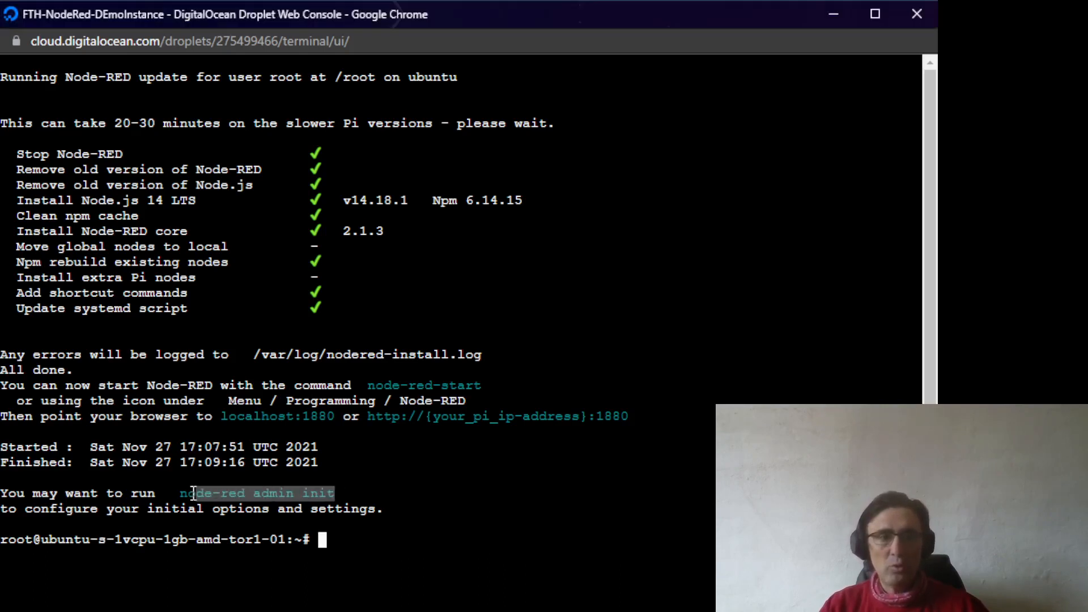
Run node-red admin init to start the settings file initialisation tool.
left_click_drag(180, 493, 333, 493)
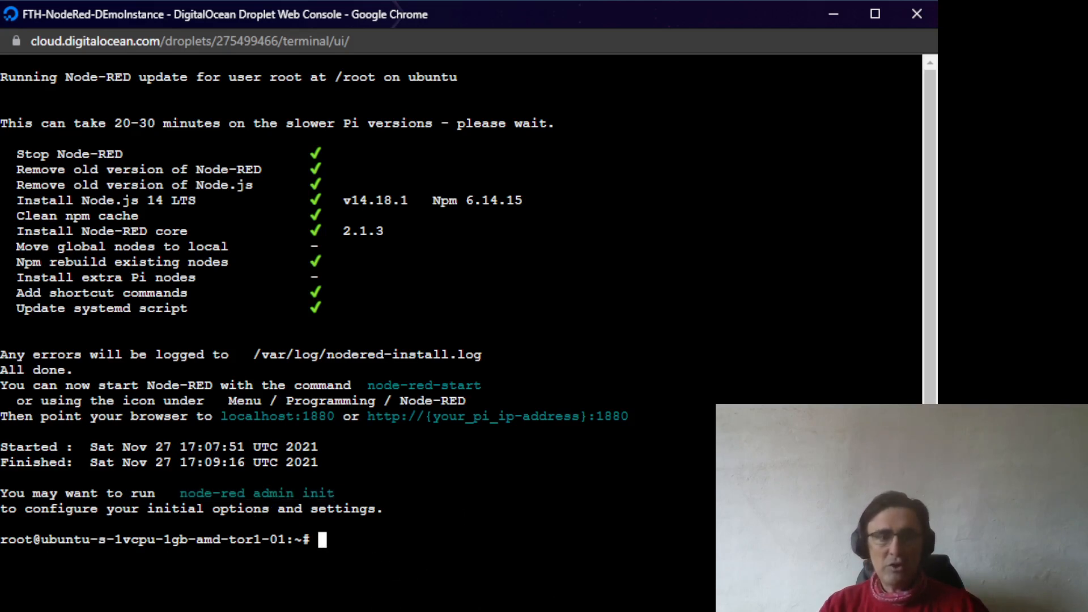
type("node-red admin init")
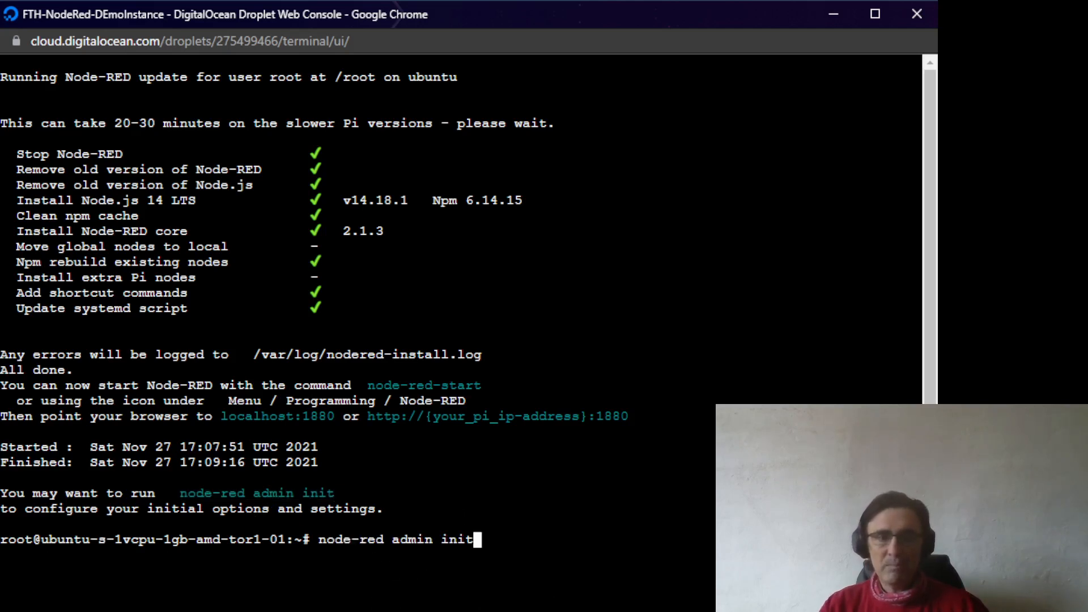
key("enter")
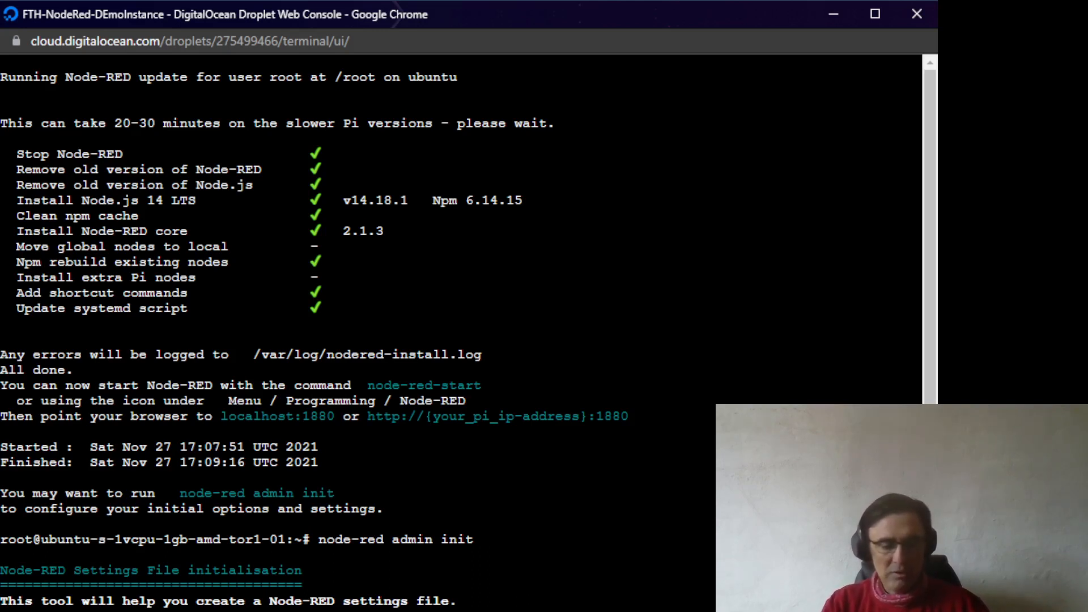
Keep settings.js and enable user security with one full-access admin user, no others.
scroll("down", 3)
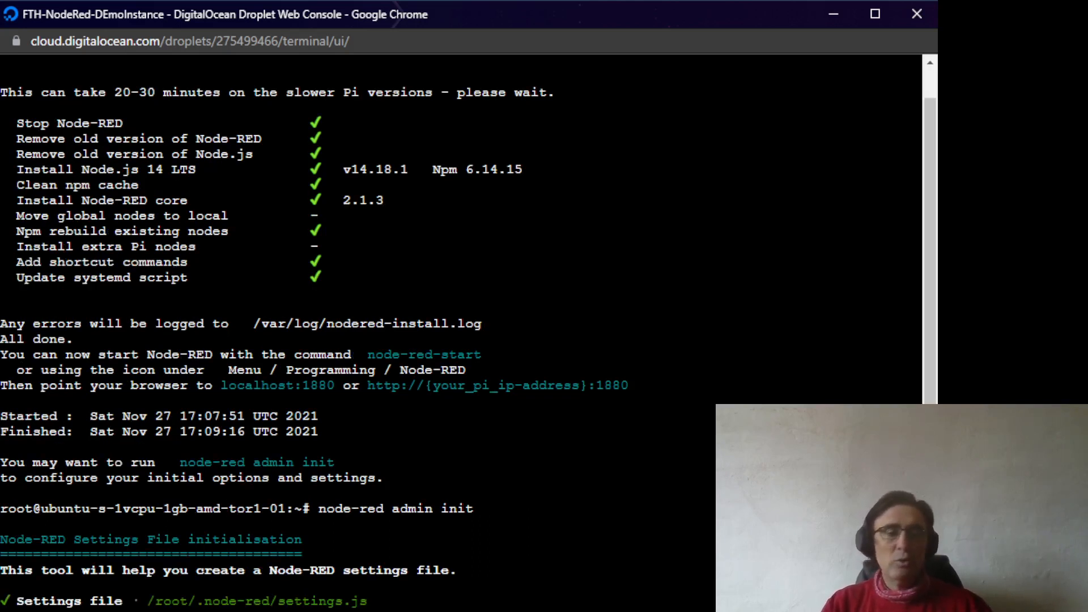
scroll("down", 3)
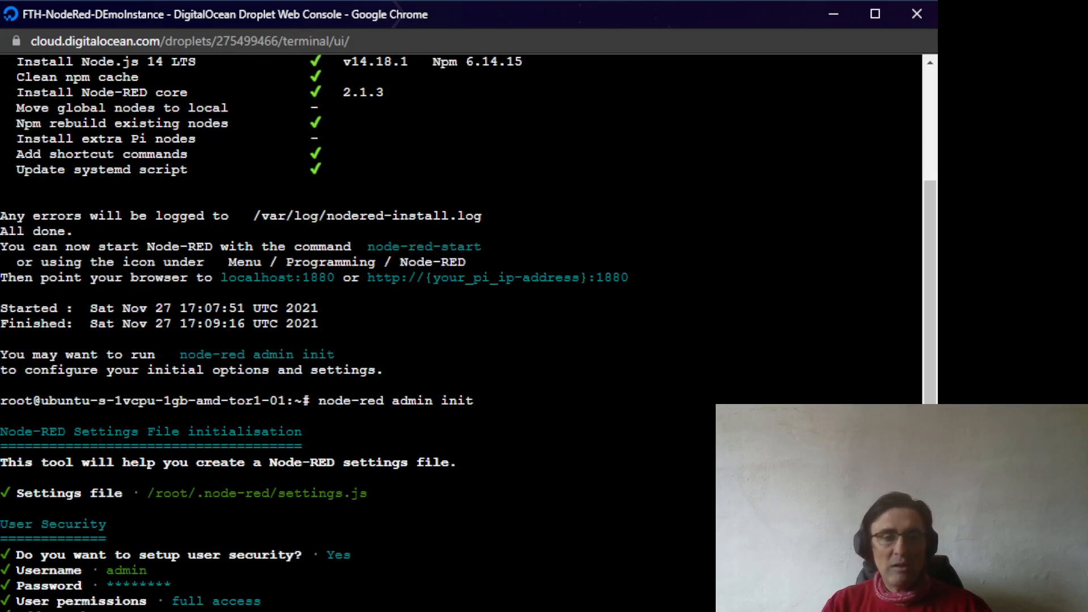
scroll("down", 3)
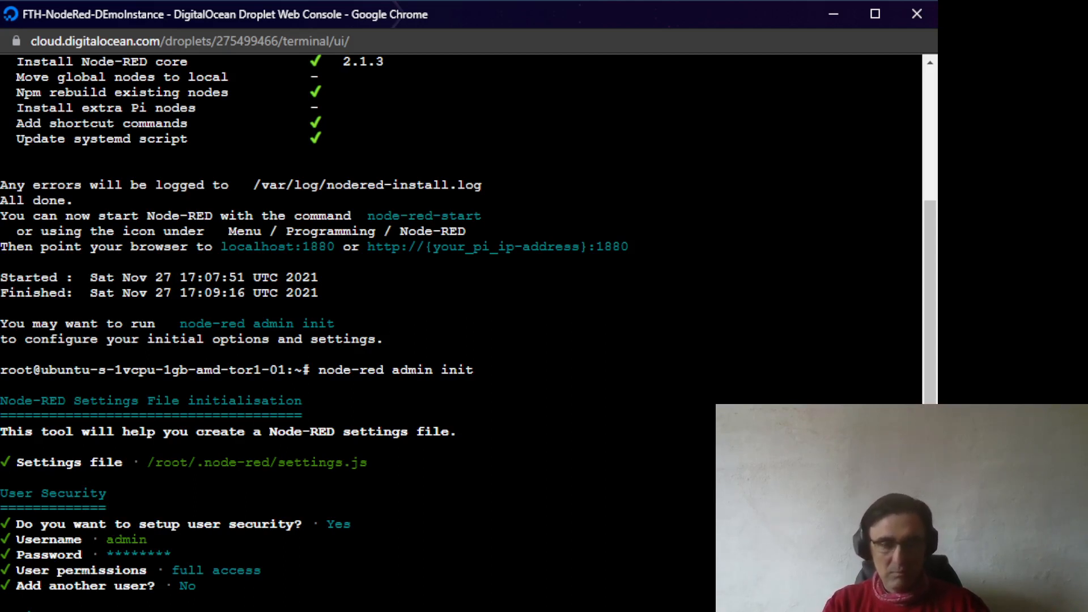
scroll("down", 3)
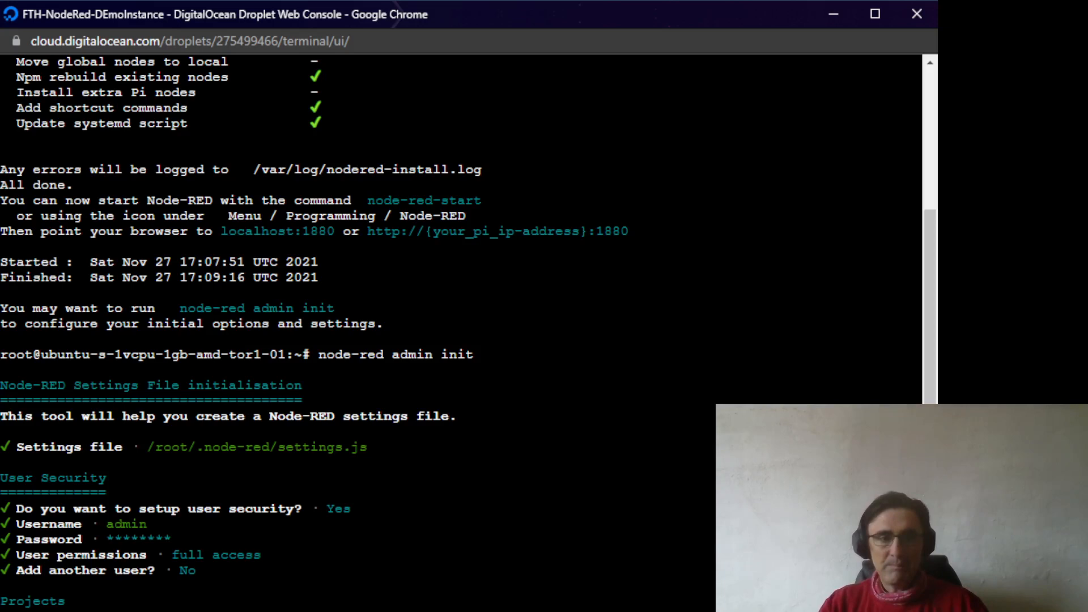
Answer No to Projects, name the flows file fth.flow, set a passphrase, keep the default theme.
scroll("down", 3)
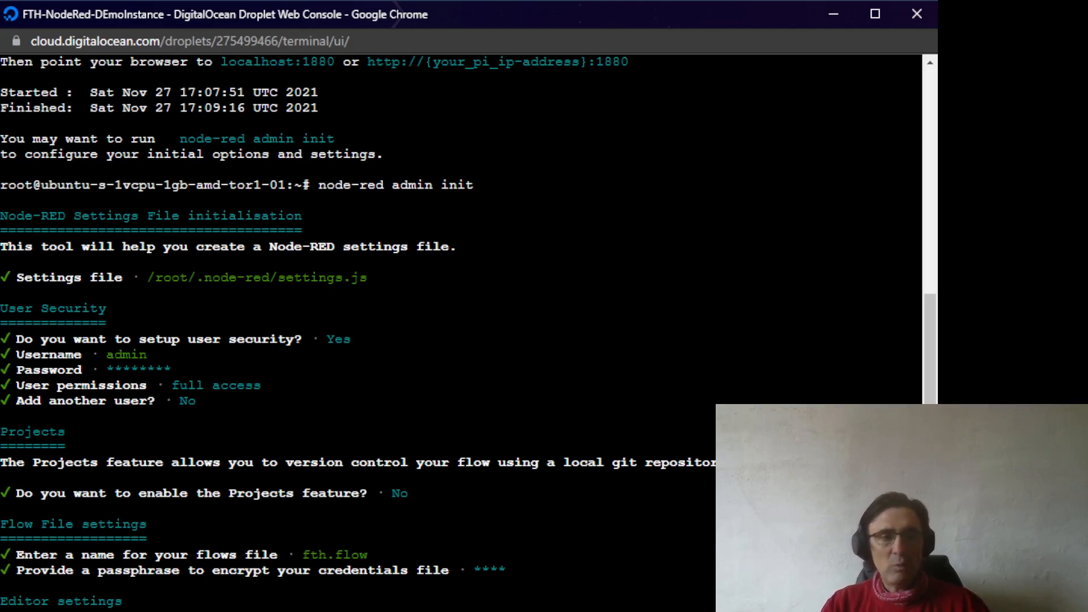
scroll("down", 3)
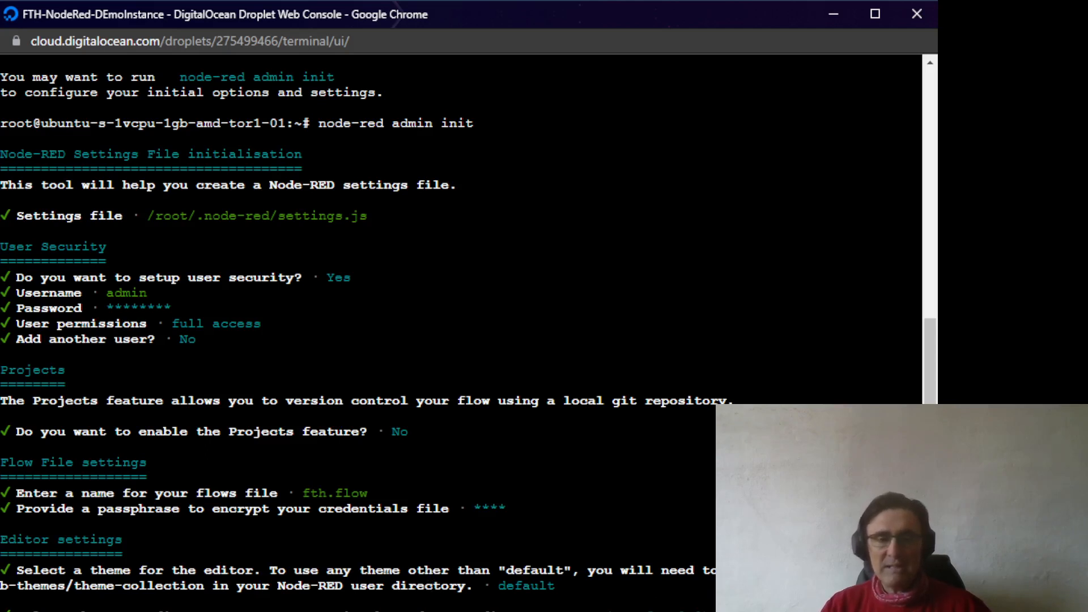
scroll("down", 3)
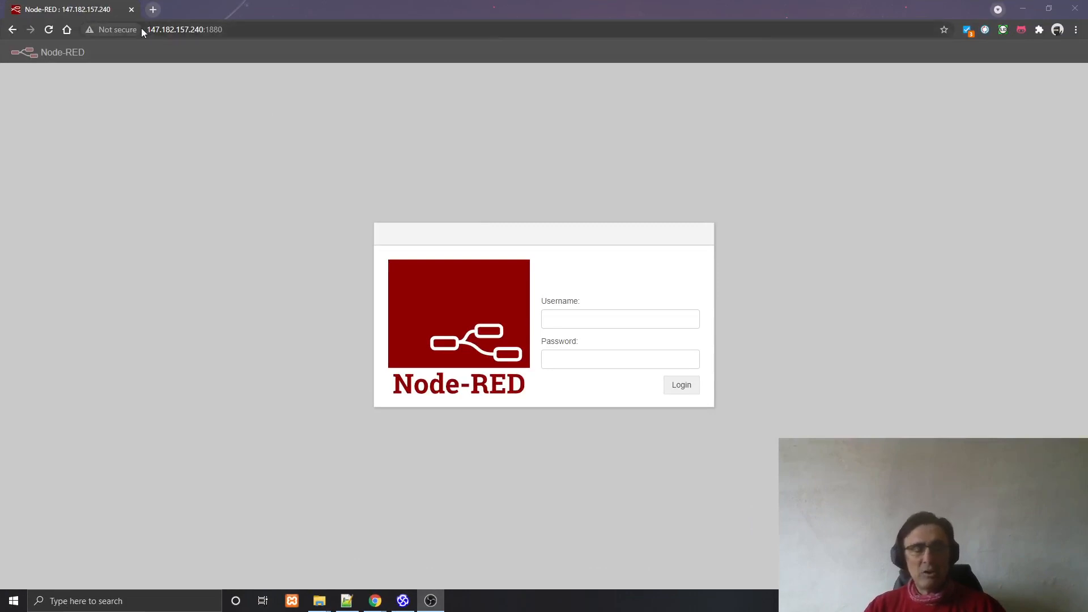
mouse_move(171, 67)
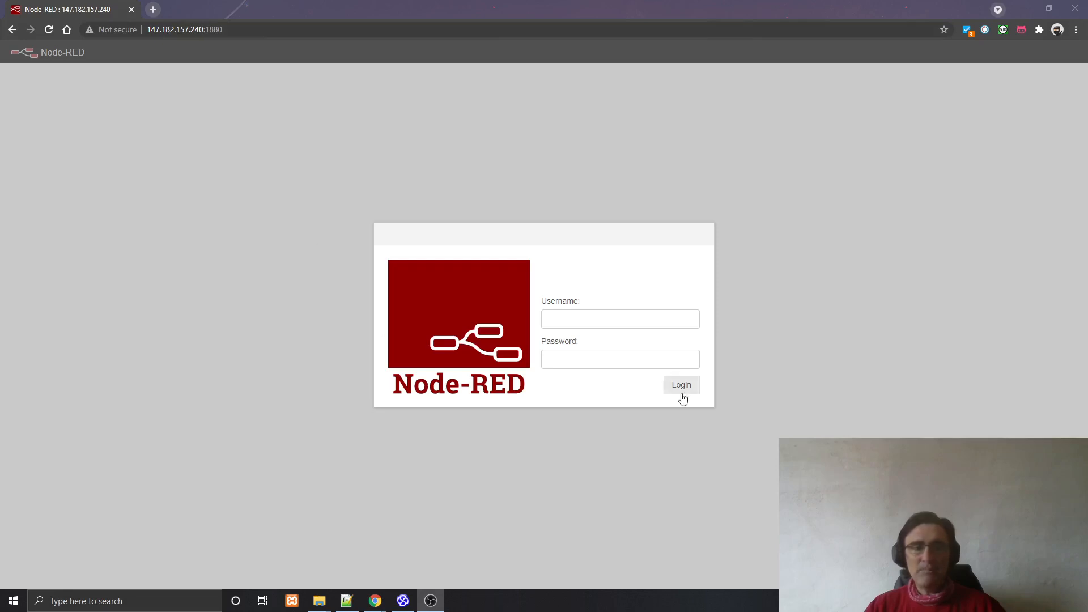
Log in to the Node-RED editor as admin with its password.
type("admin")
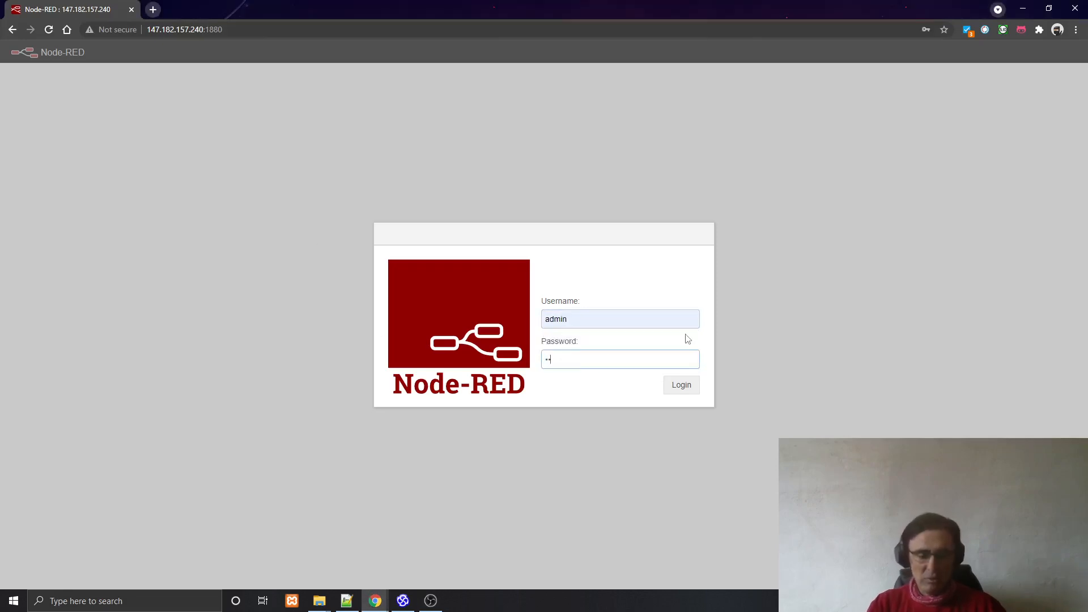
type("•••••••")
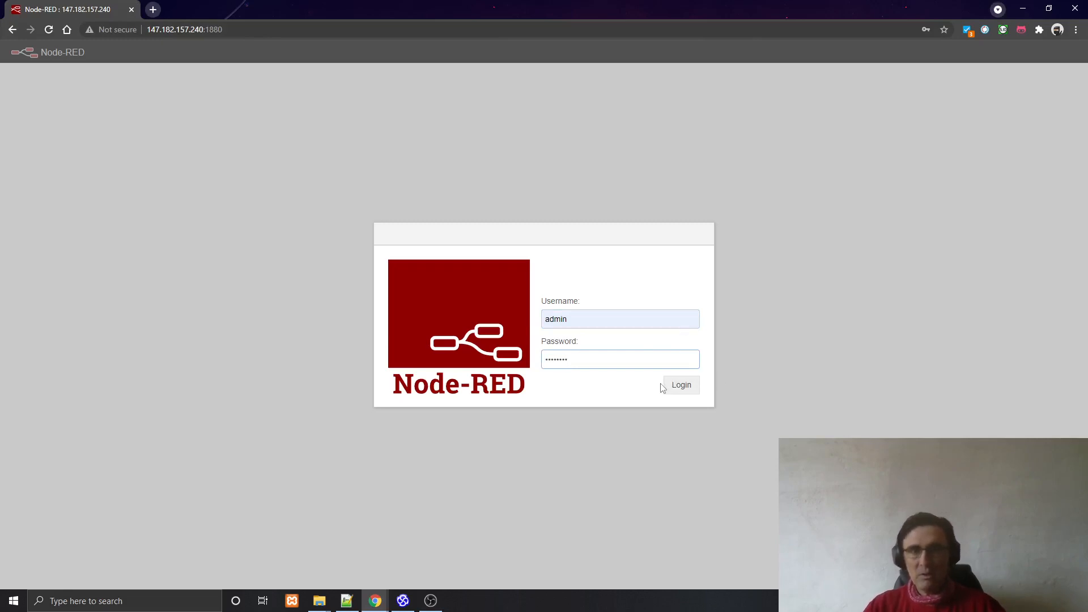
left_click(680, 384)
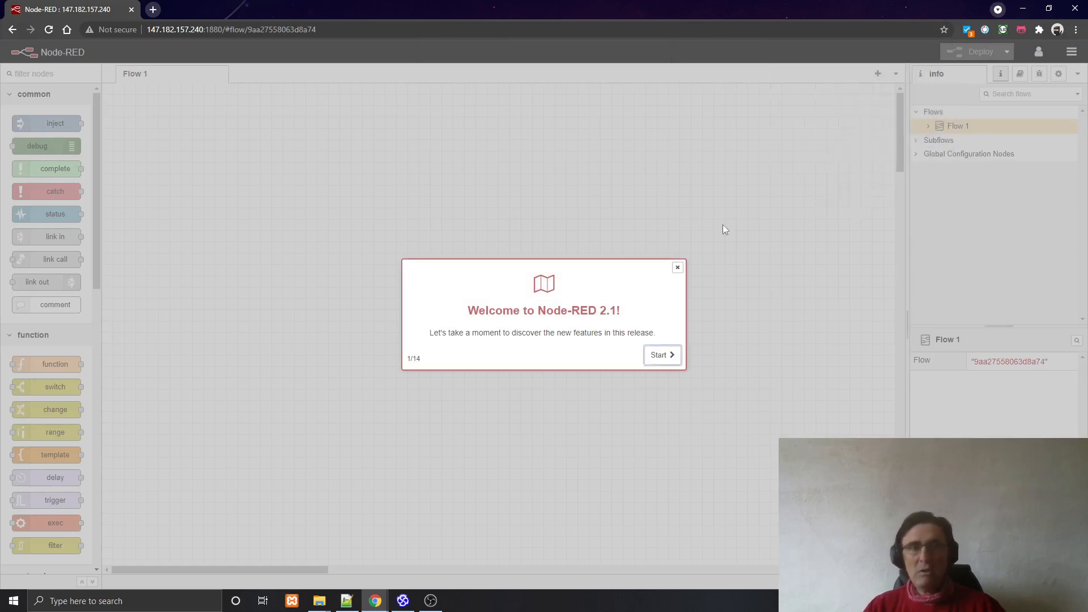
mouse_move(217, 363)
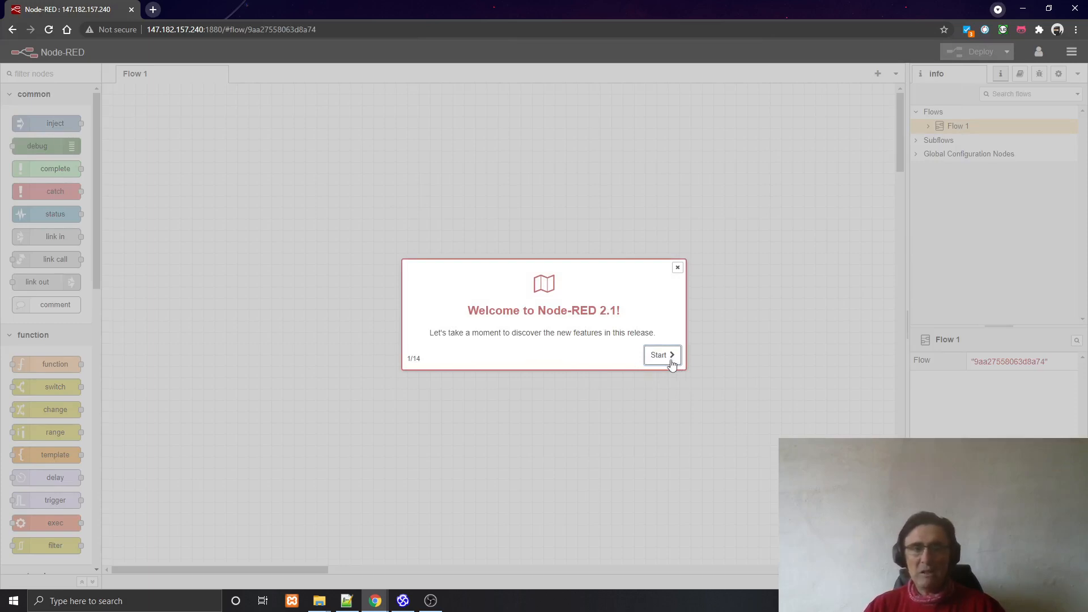
Start the 2.1 welcome tour and advance through its feature steps.
left_click(658, 355)
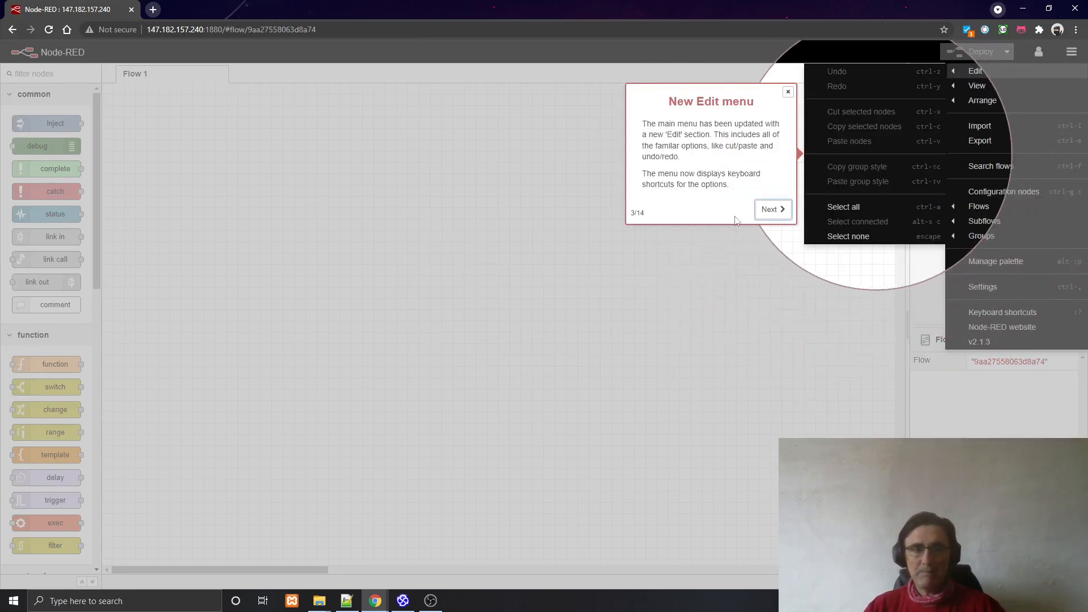
left_click(772, 208)
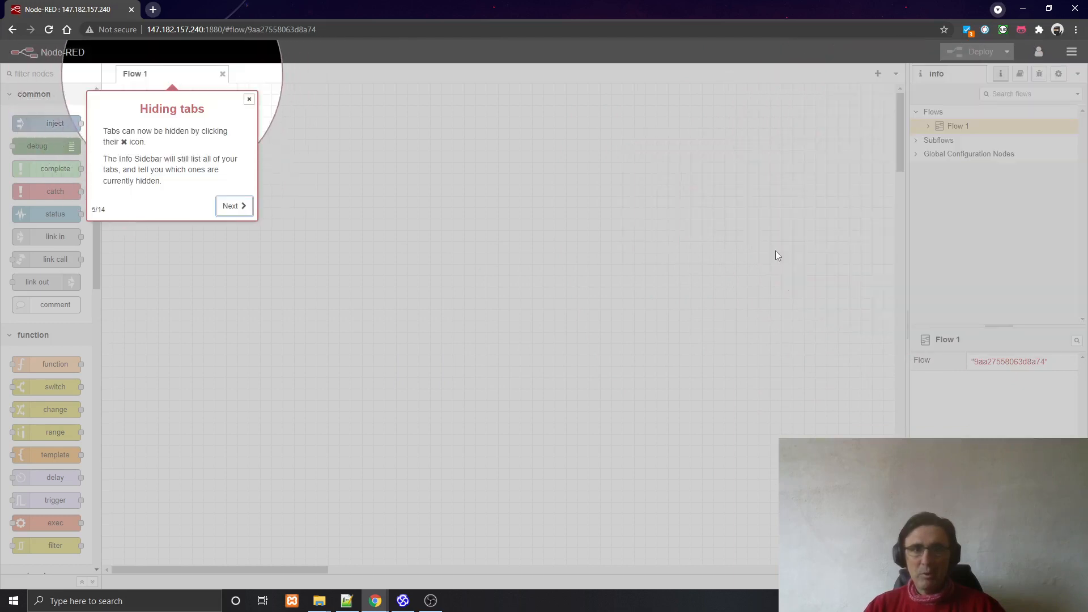
left_click(232, 205)
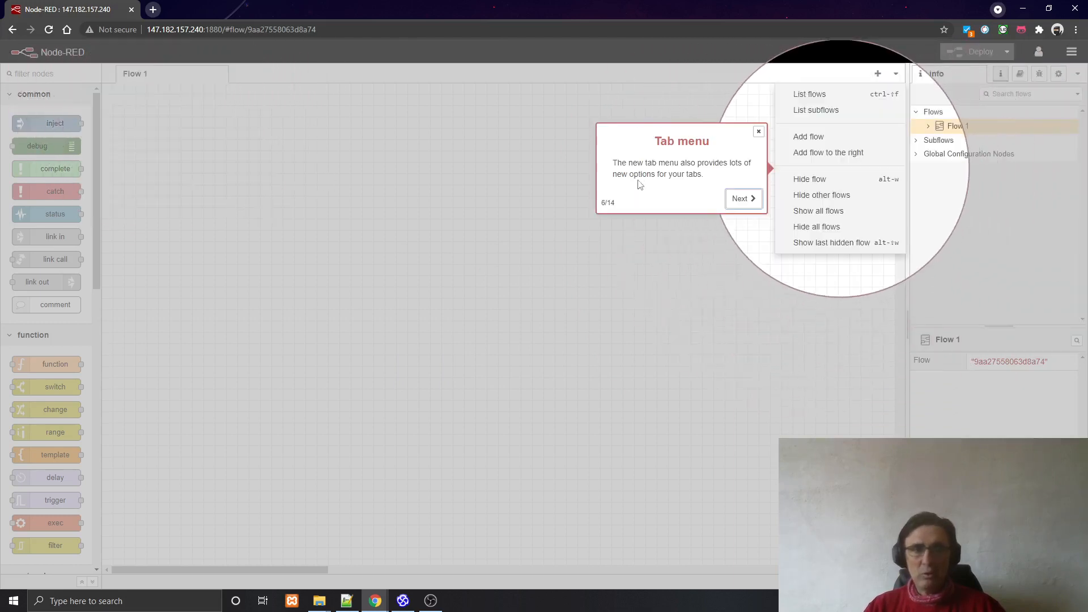
left_click(742, 198)
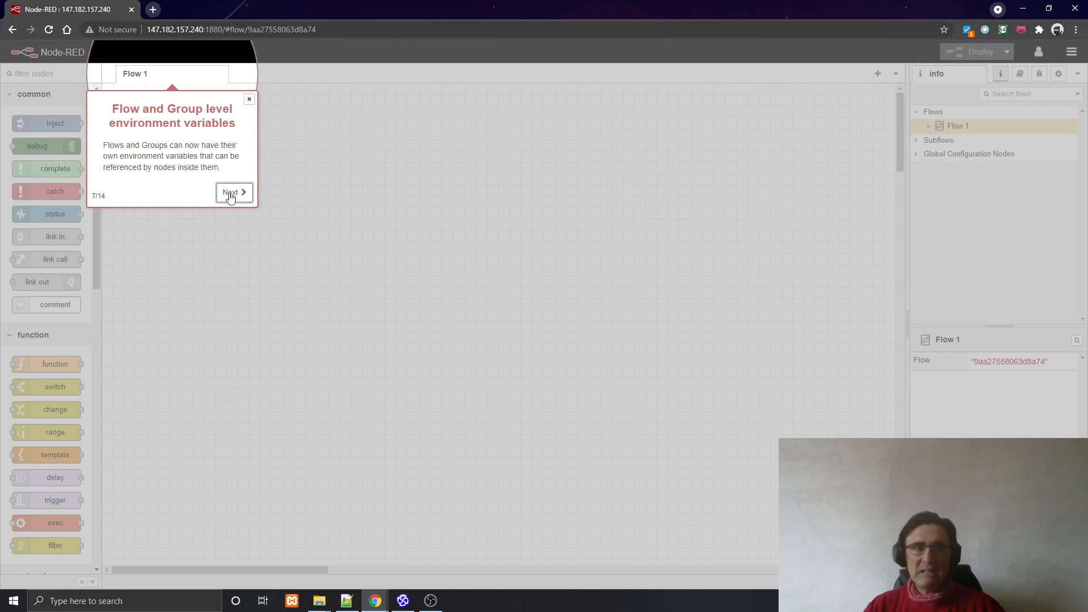
left_click(233, 193)
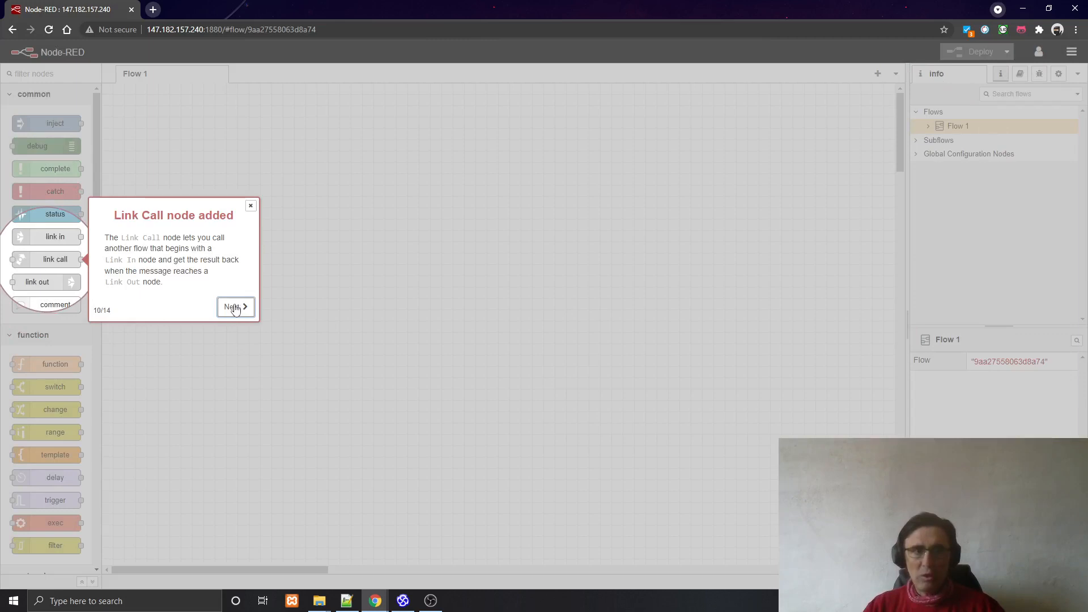
left_click(235, 308)
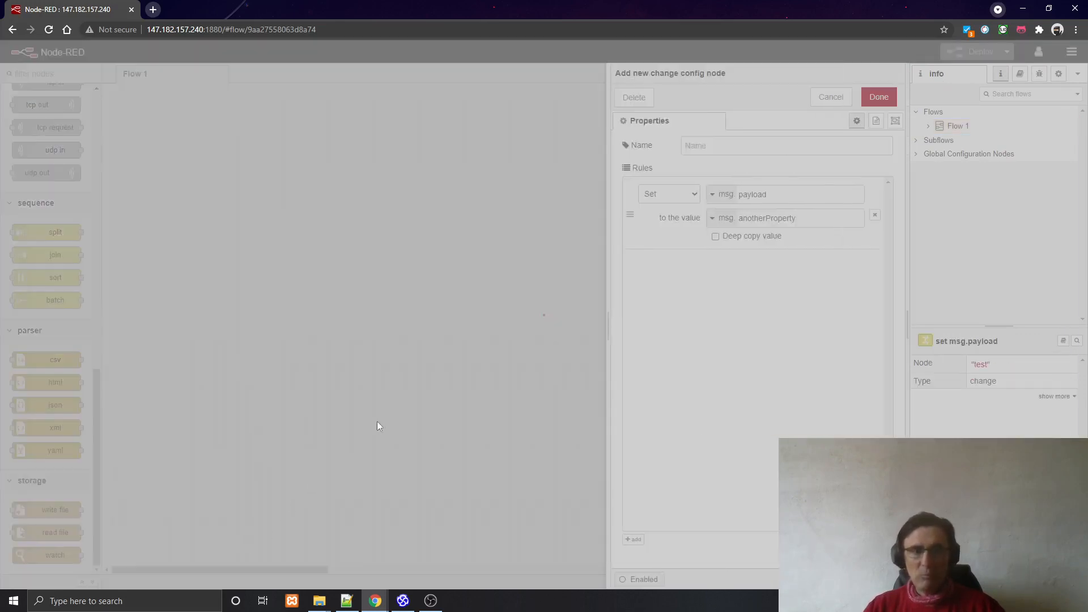
Close the tour to return to the blank Flow 1 canvas.
left_click(830, 97)
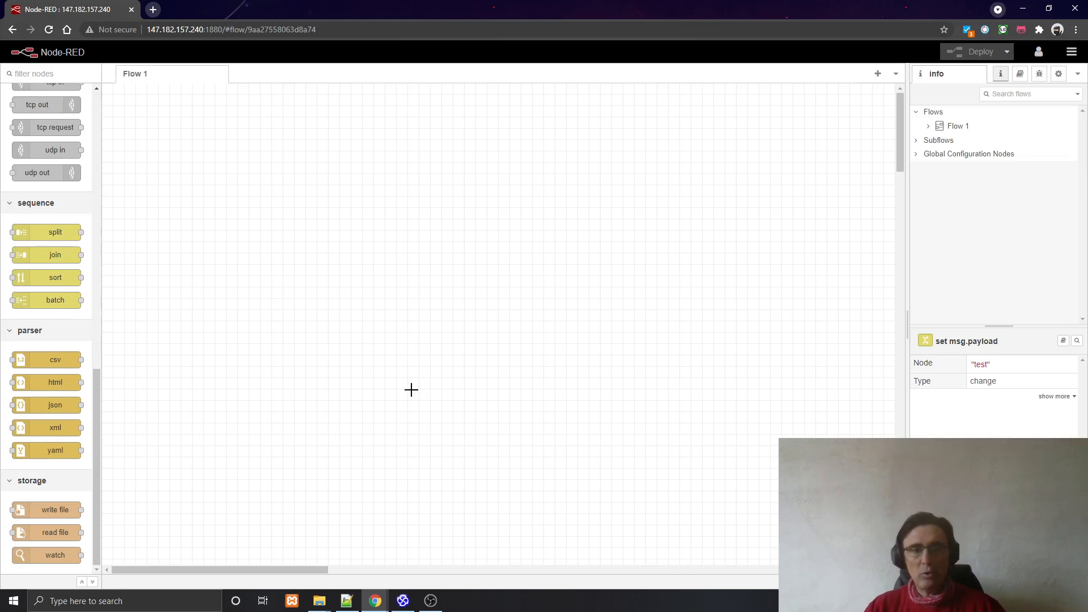
mouse_move(526, 431)
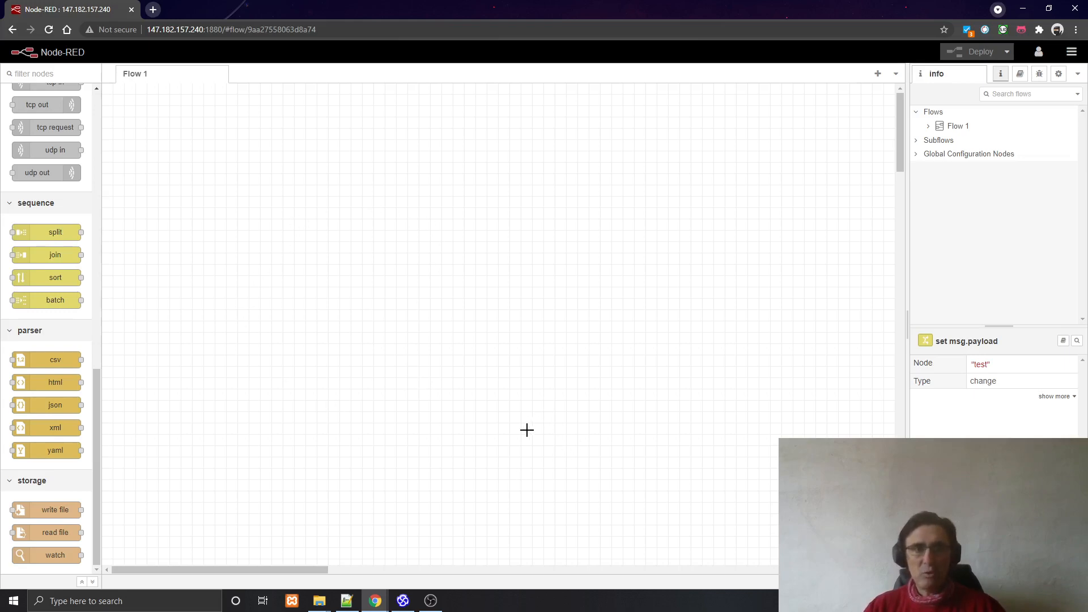
mouse_move(661, 395)
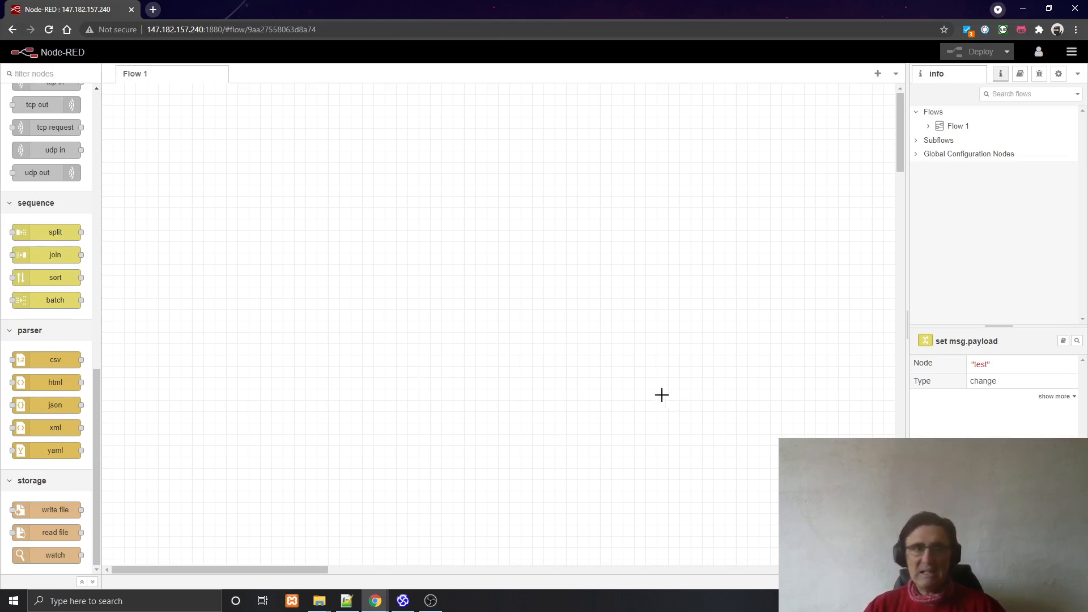
mouse_move(375, 376)
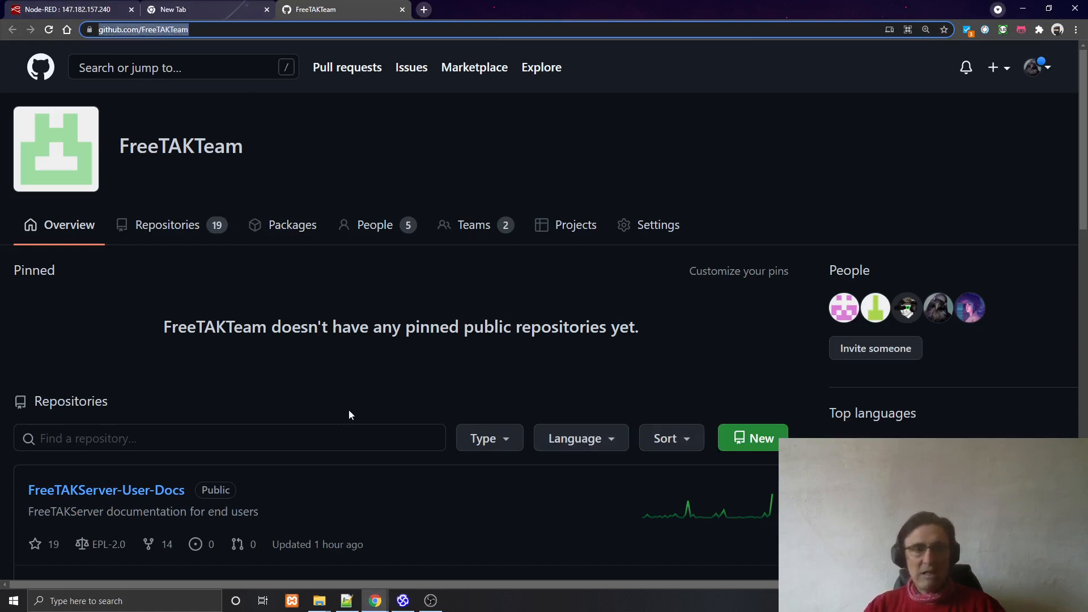
Find FreeTAKHub-Webmap in the FreeTAKTeam repository list and scroll its README.
scroll("down", 3)
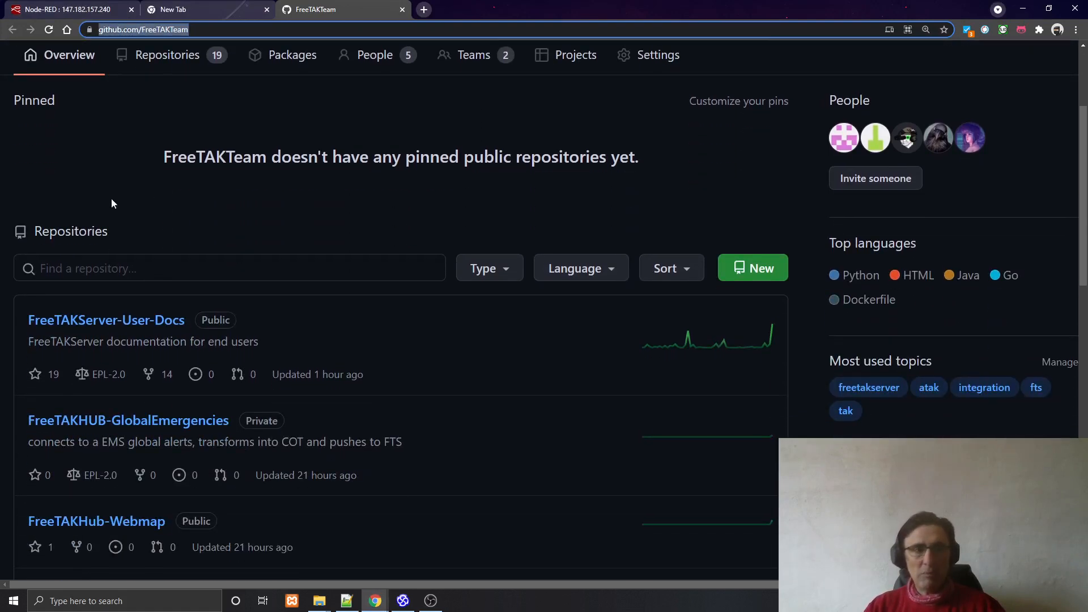
scroll("down", 3)
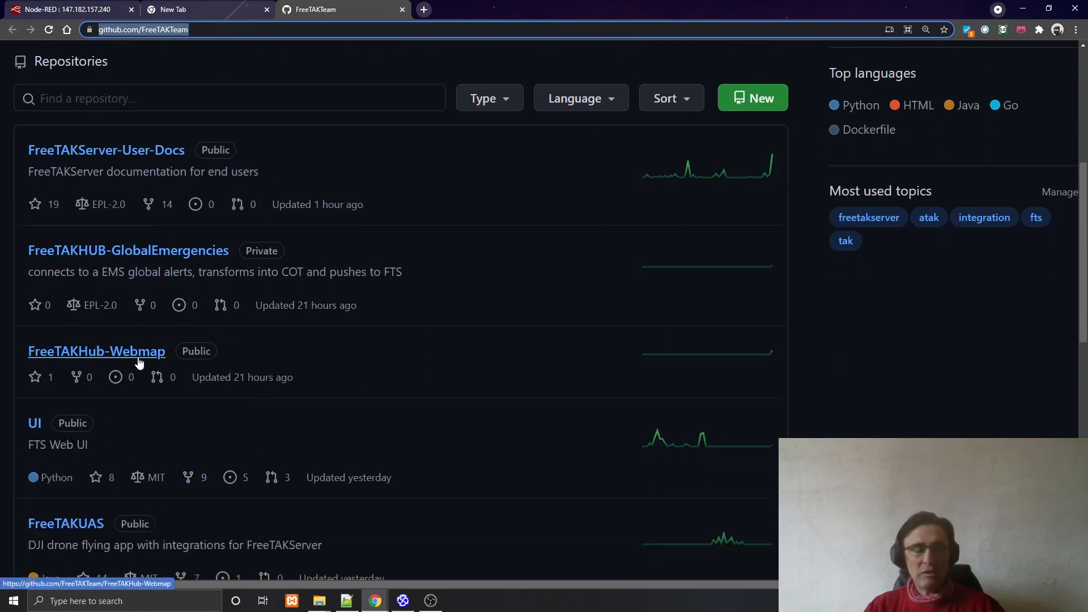
mouse_move(79, 357)
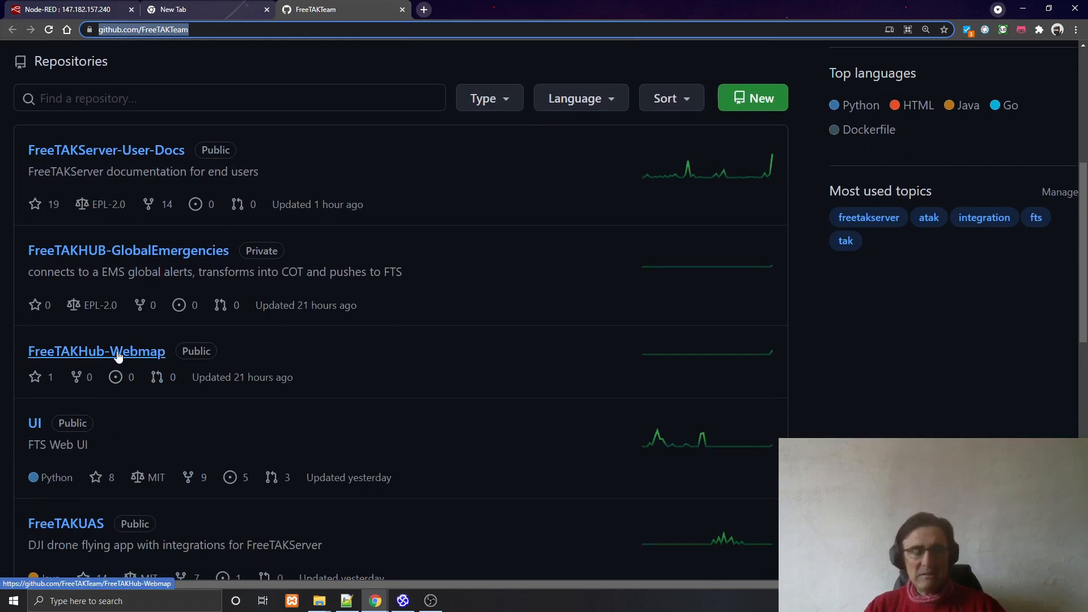
left_click(97, 352)
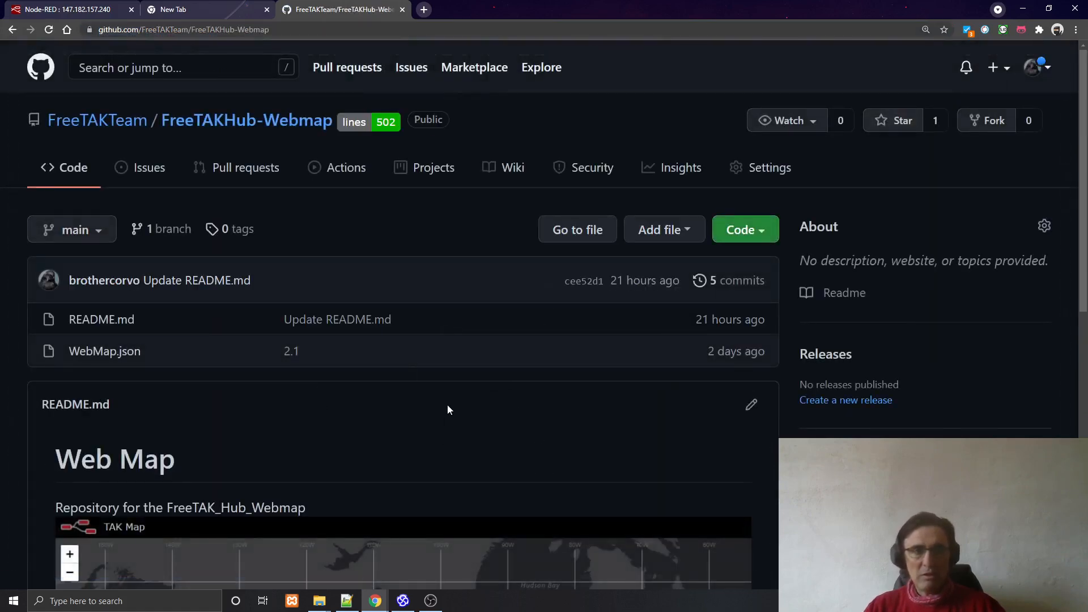
scroll("down", 3)
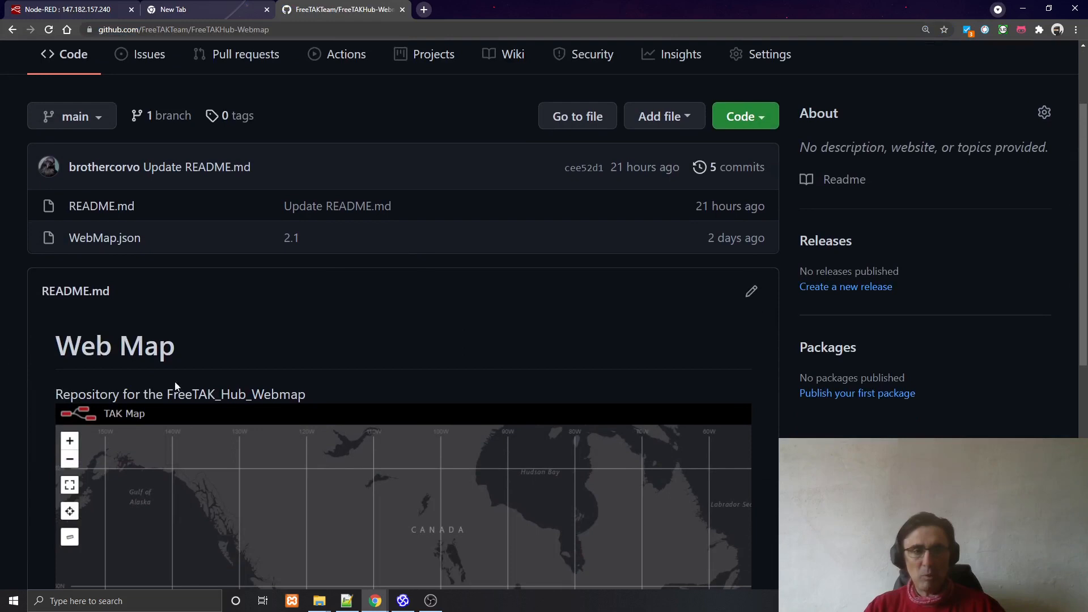
mouse_move(431, 320)
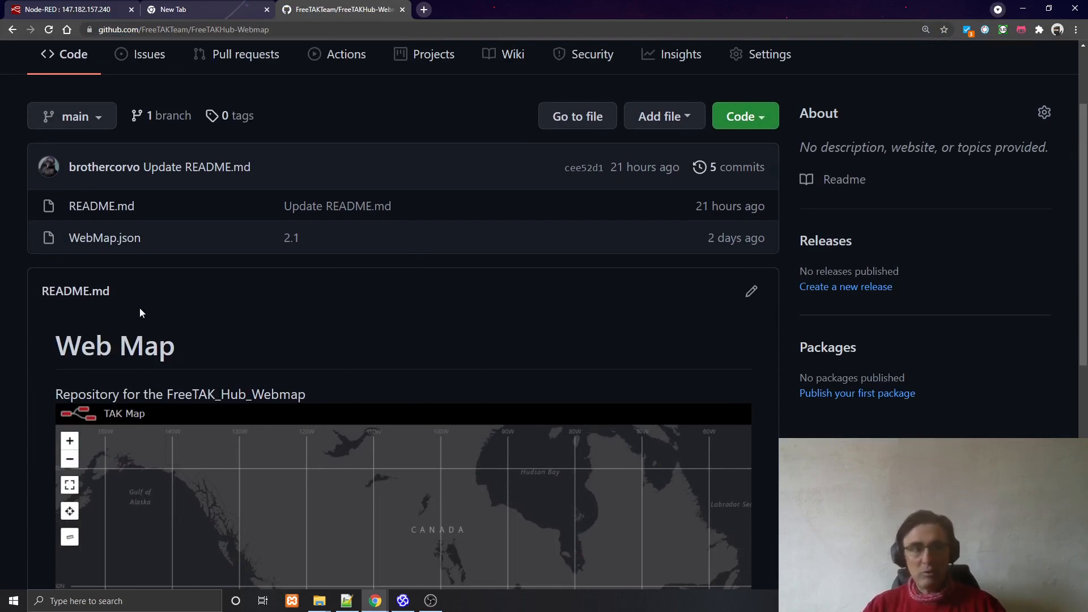
mouse_move(271, 280)
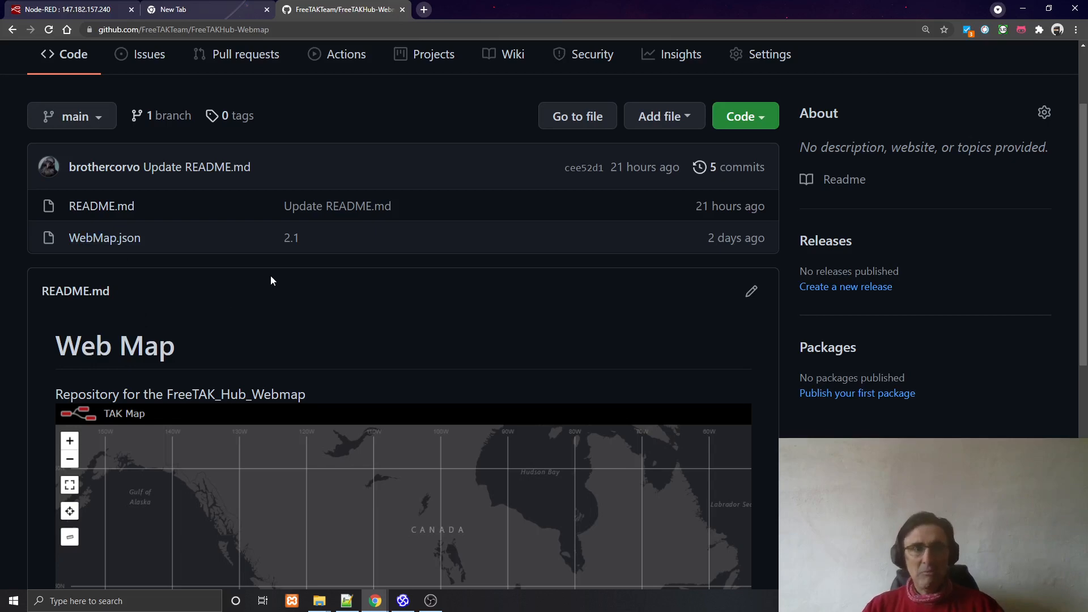
scroll("down", 3)
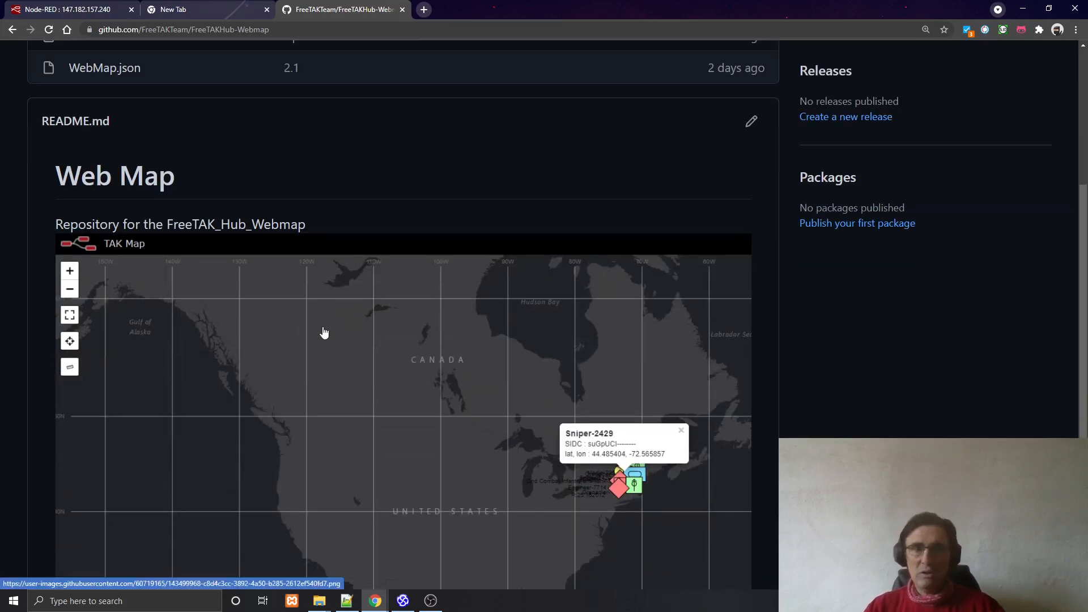
scroll("down", 3)
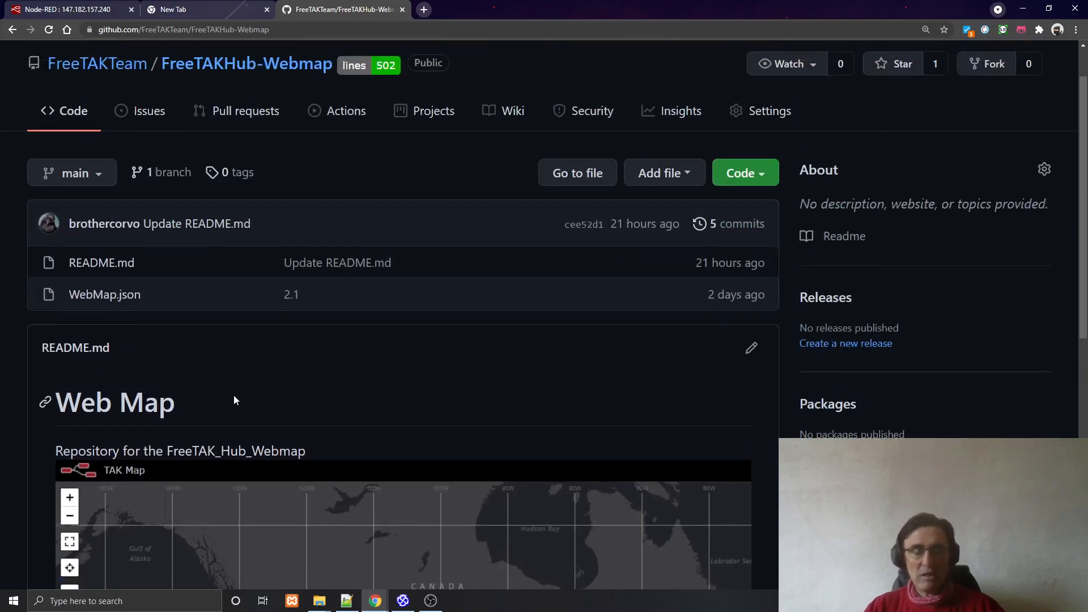
mouse_move(347, 391)
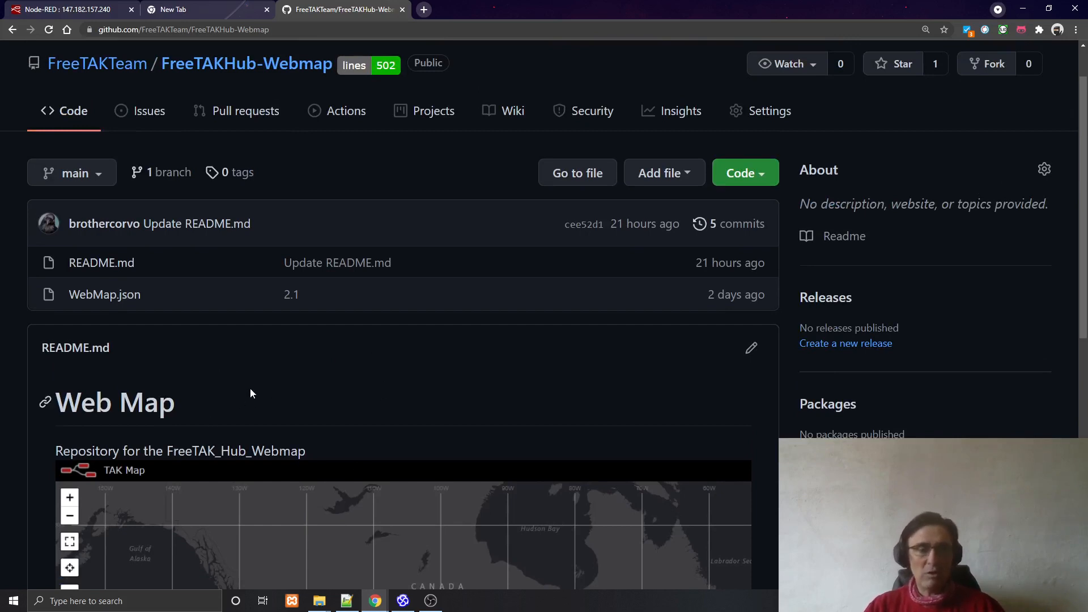
mouse_move(244, 419)
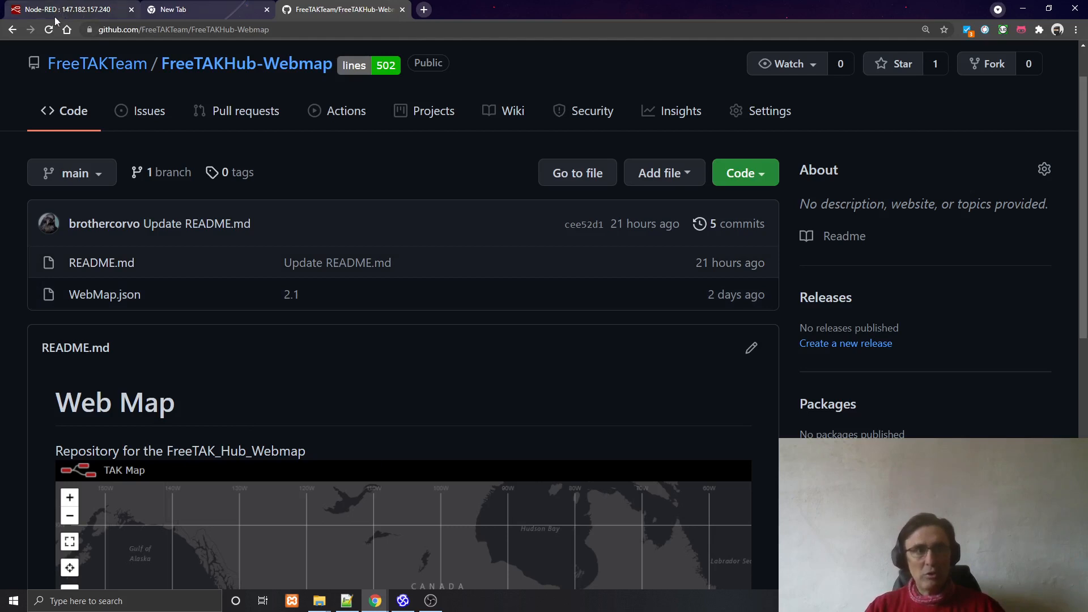
mouse_move(104, 295)
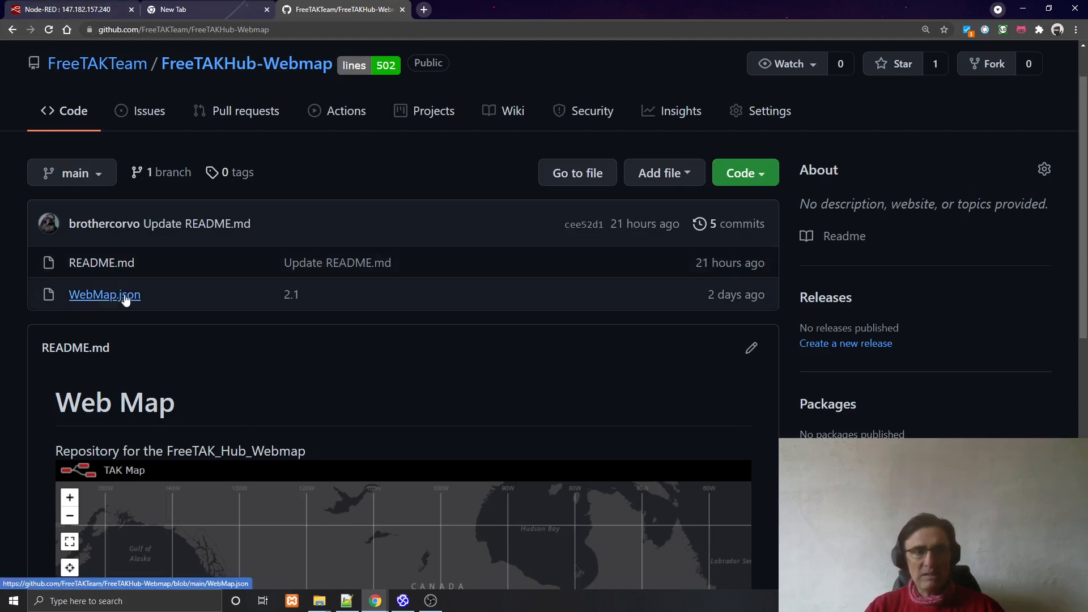
Go through WebMap.json to its end, copy it, and switch back to Node-RED.
left_click(104, 294)
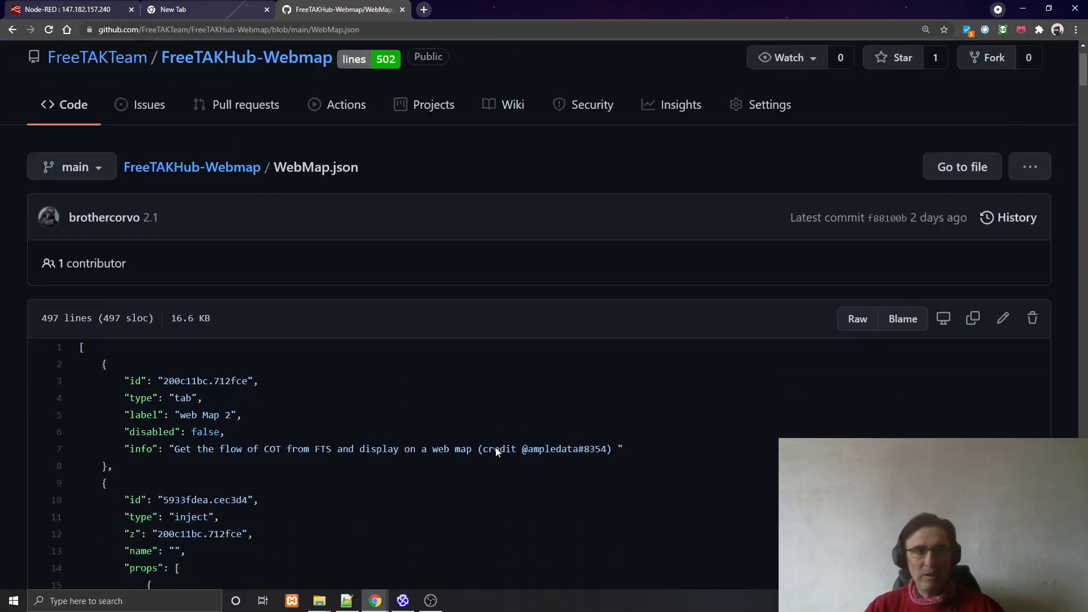
scroll("down", 3)
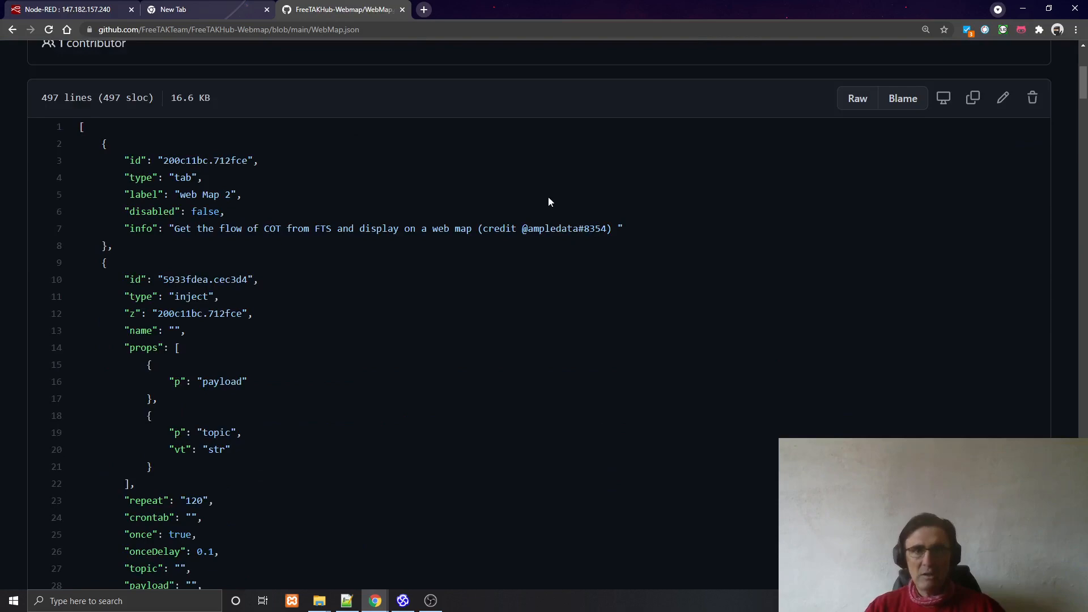
scroll("down", 3)
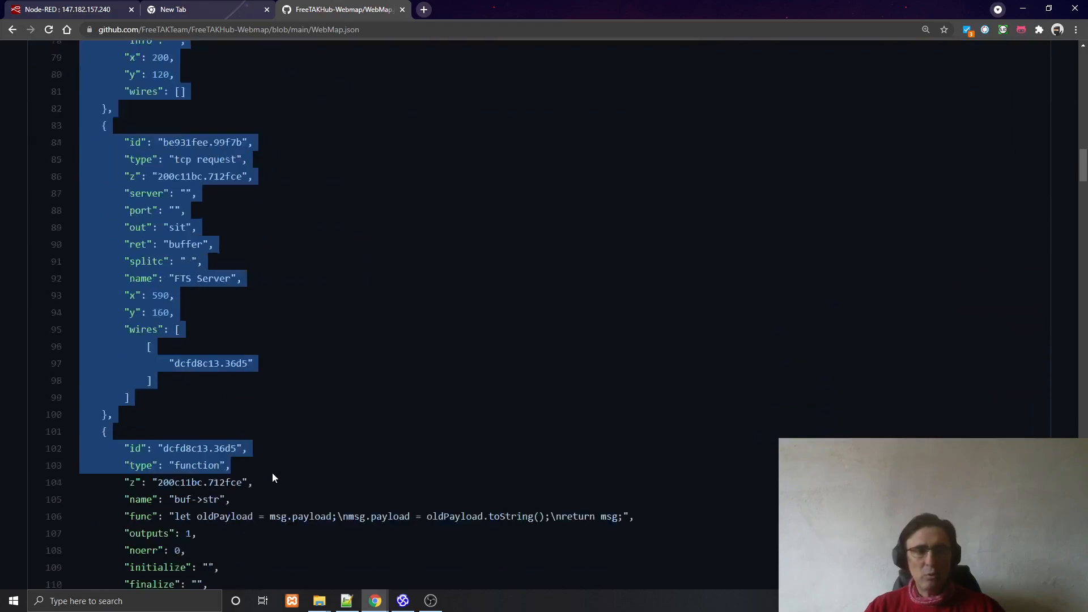
scroll("down", 3)
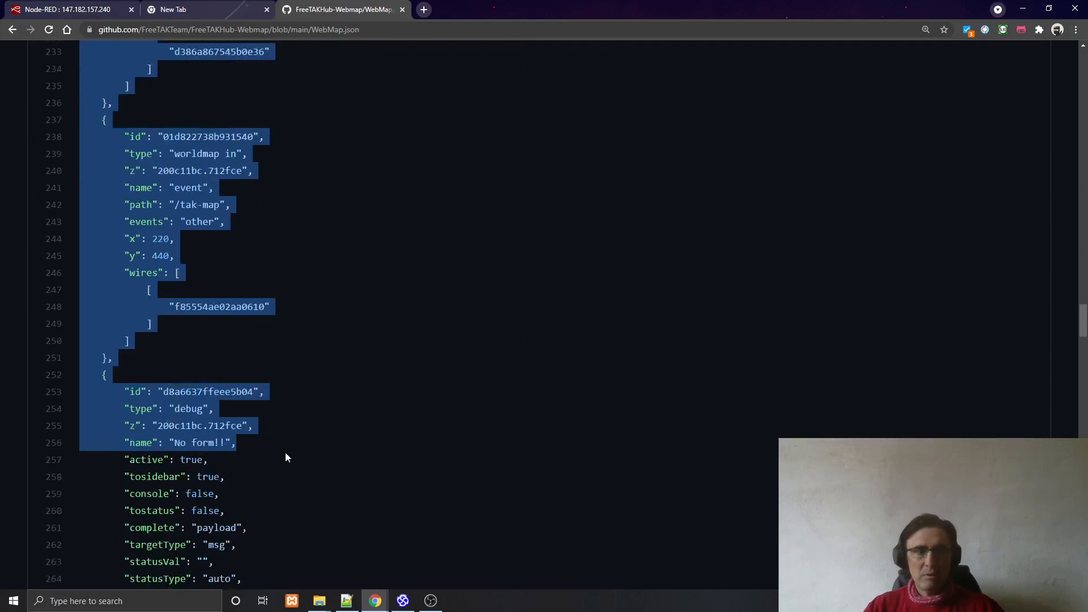
scroll("down", 3)
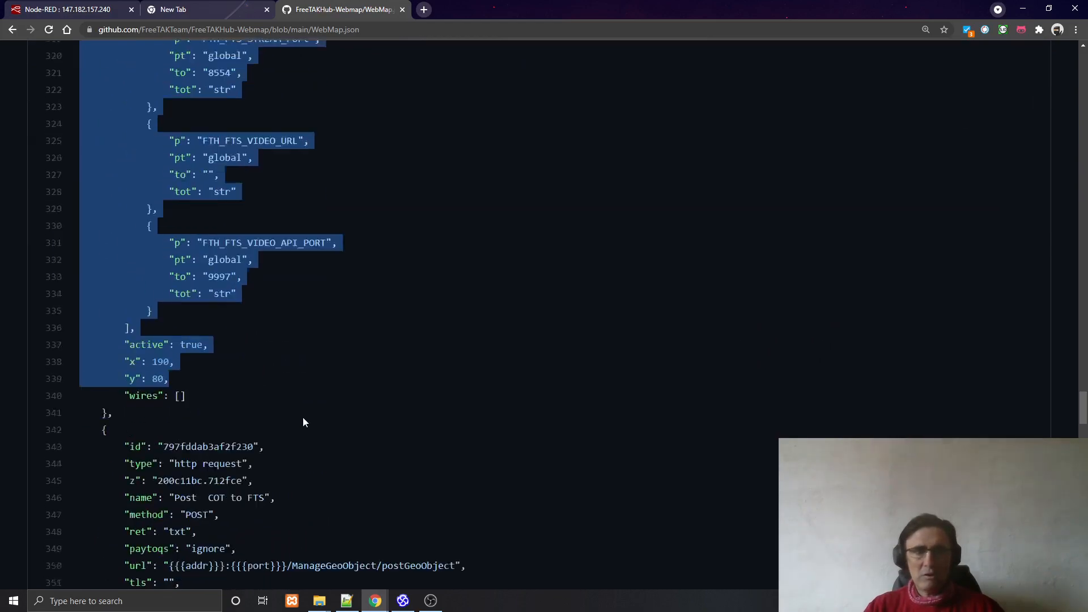
scroll("down", 3)
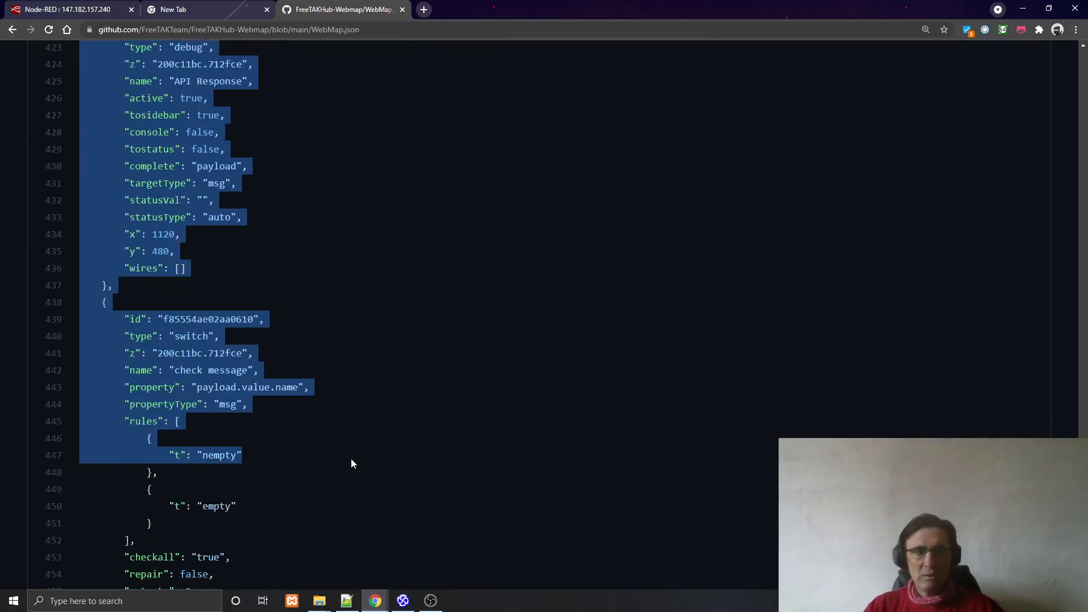
scroll("down", 3)
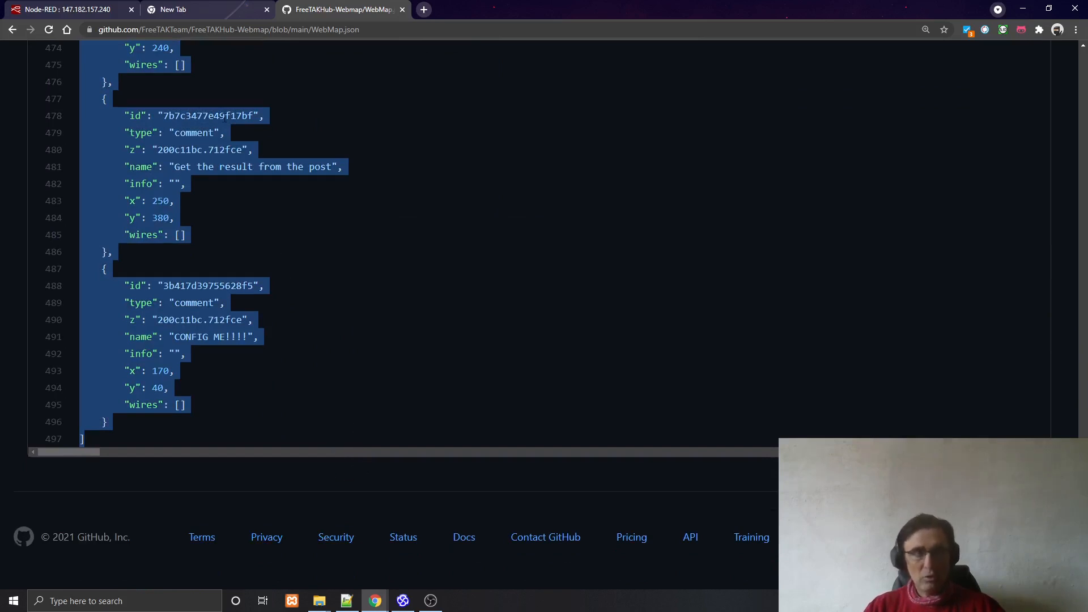
left_click(66, 9)
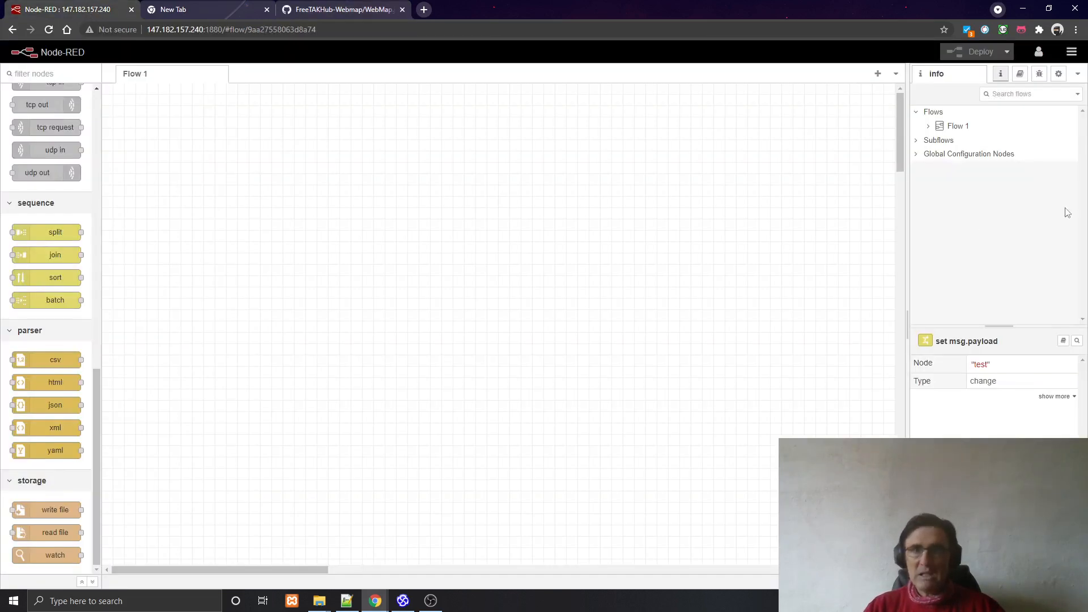
Import the pasted JSON via menu > Import and show the new web Map 2 flow.
left_click(1071, 51)
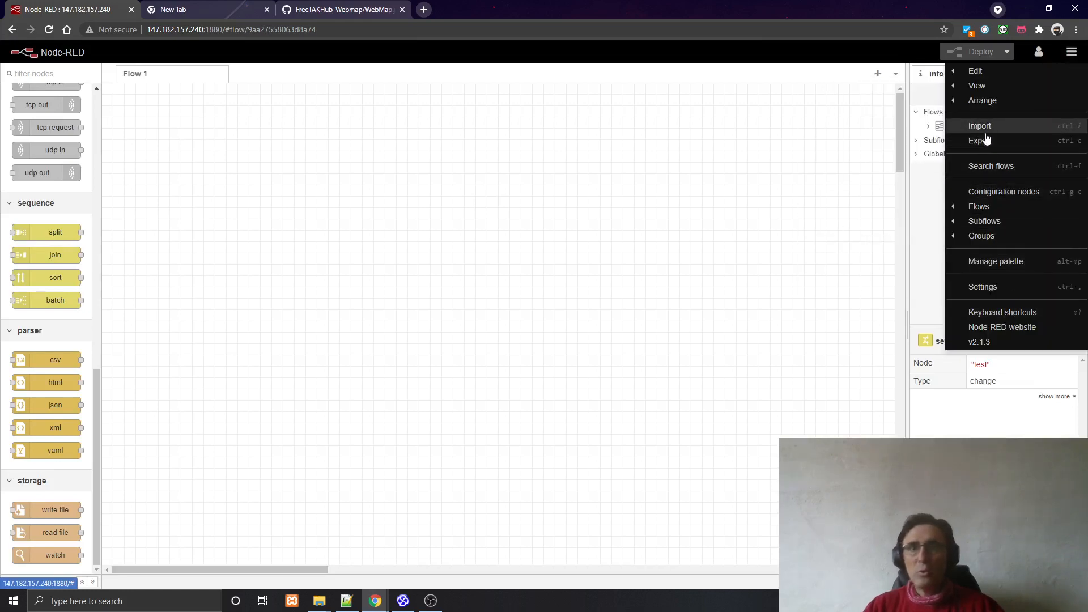
left_click(979, 126)
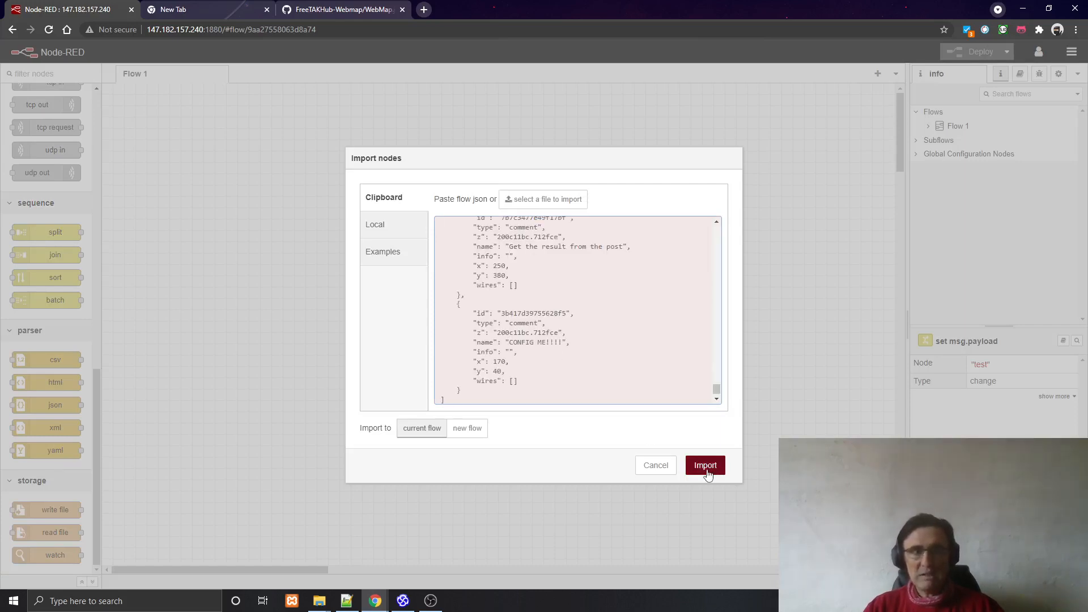
left_click(704, 465)
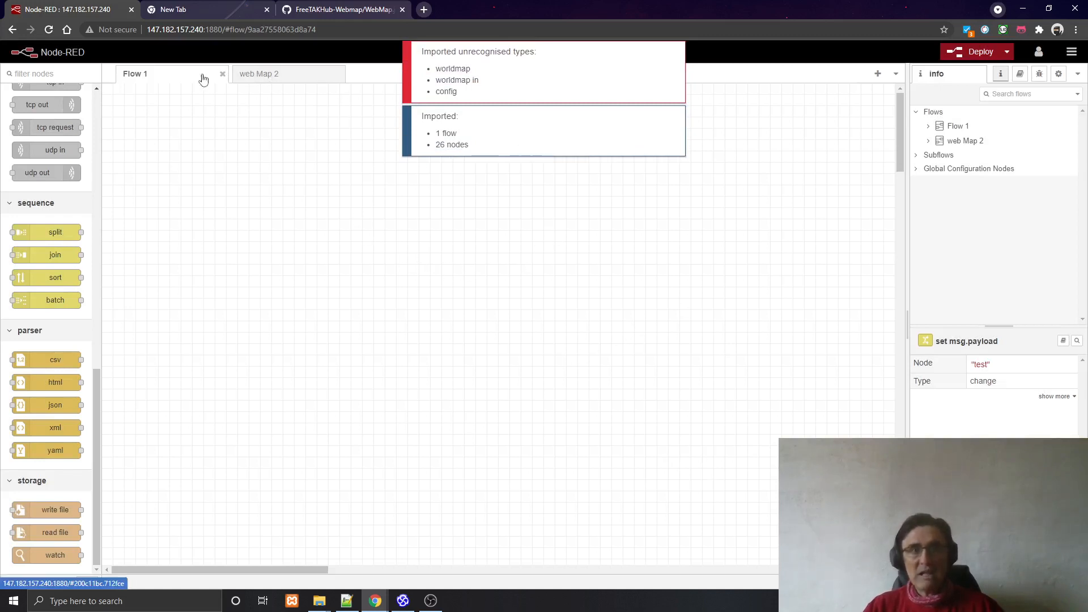
left_click(259, 74)
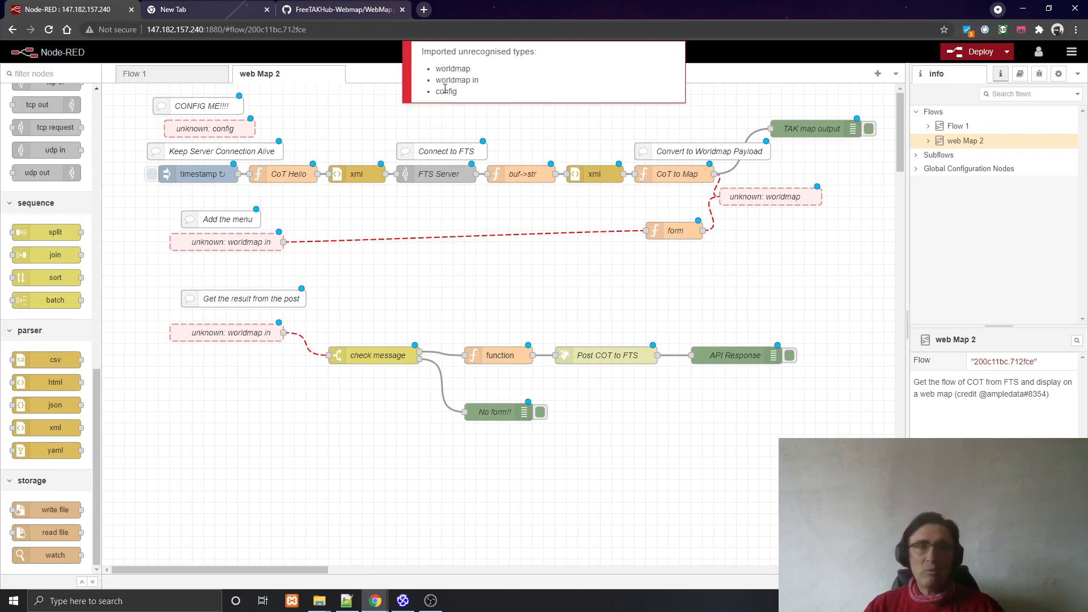
mouse_move(444, 90)
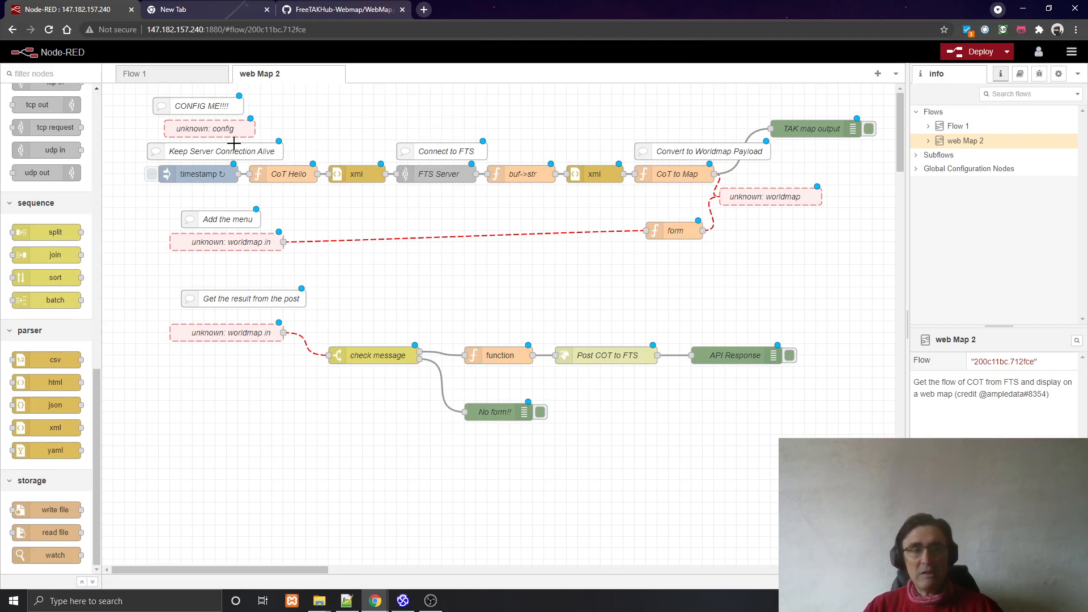
mouse_move(406, 326)
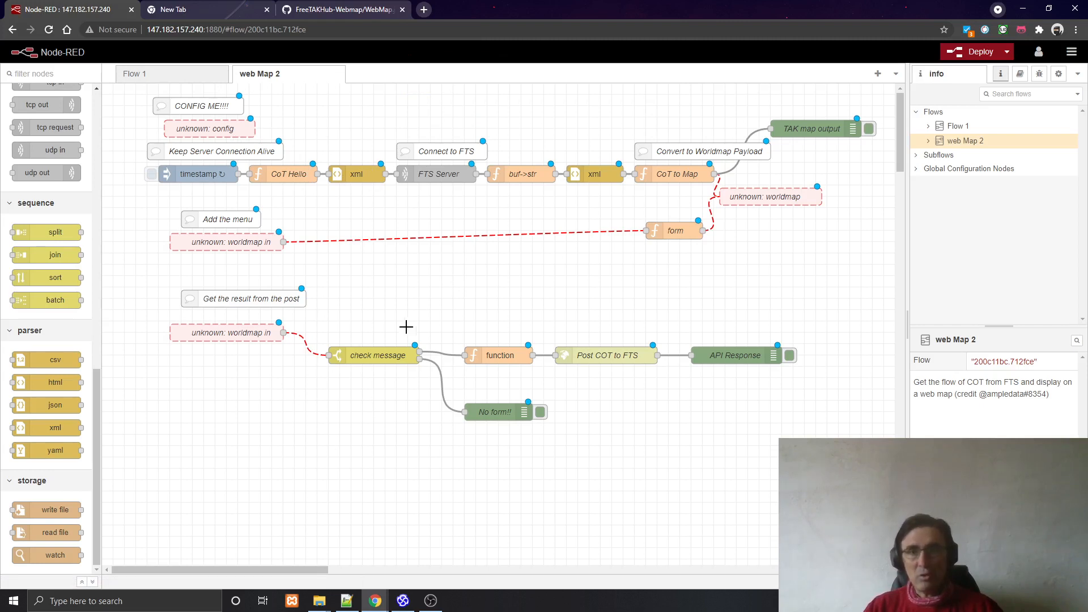
mouse_move(679, 366)
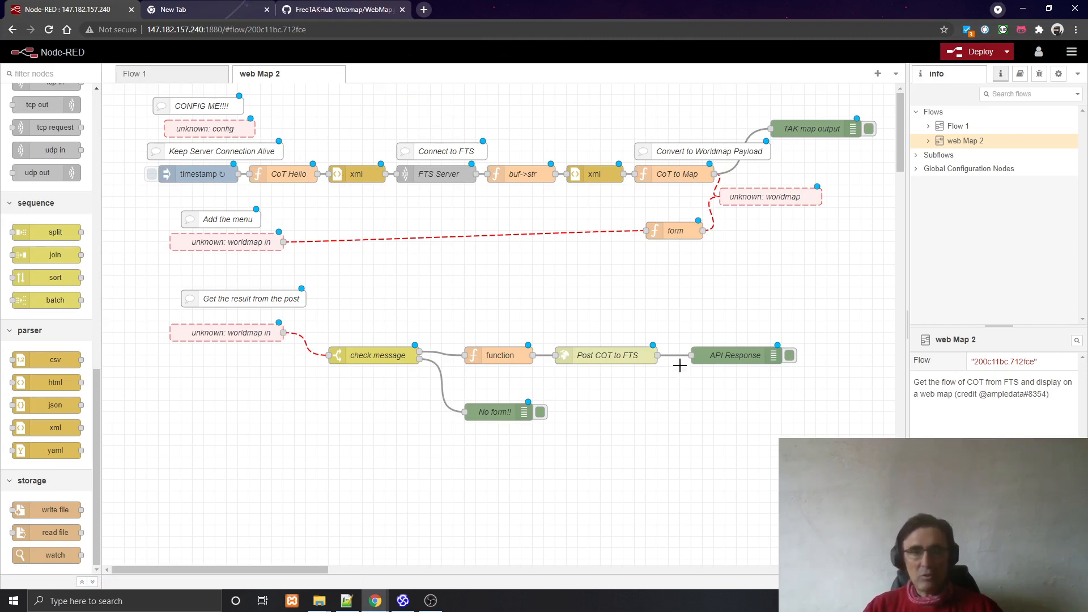
Bring up the Node-RED editor's main menu from the top-right hamburger.
left_click(1071, 51)
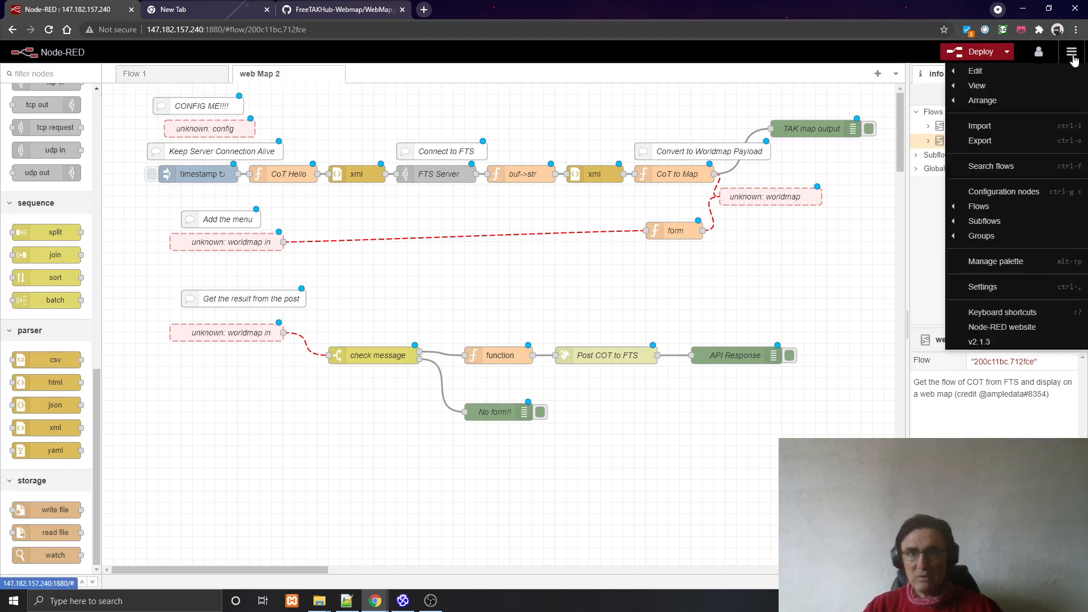
mouse_move(995, 261)
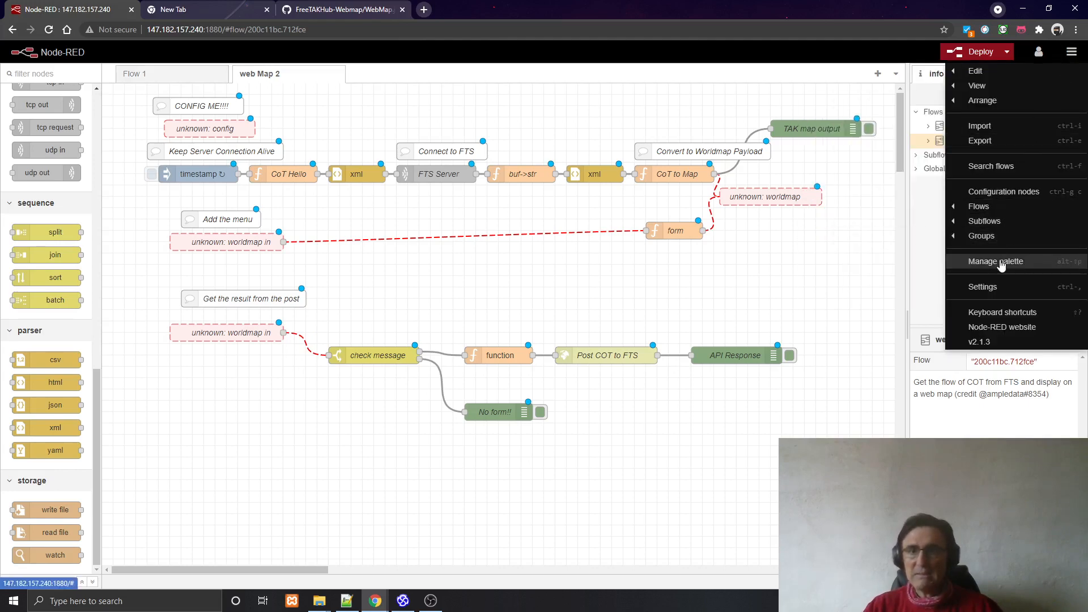
In Manage palette, search 'world' and confirm installing node-red-contrib-web-worldmap.
left_click(995, 261)
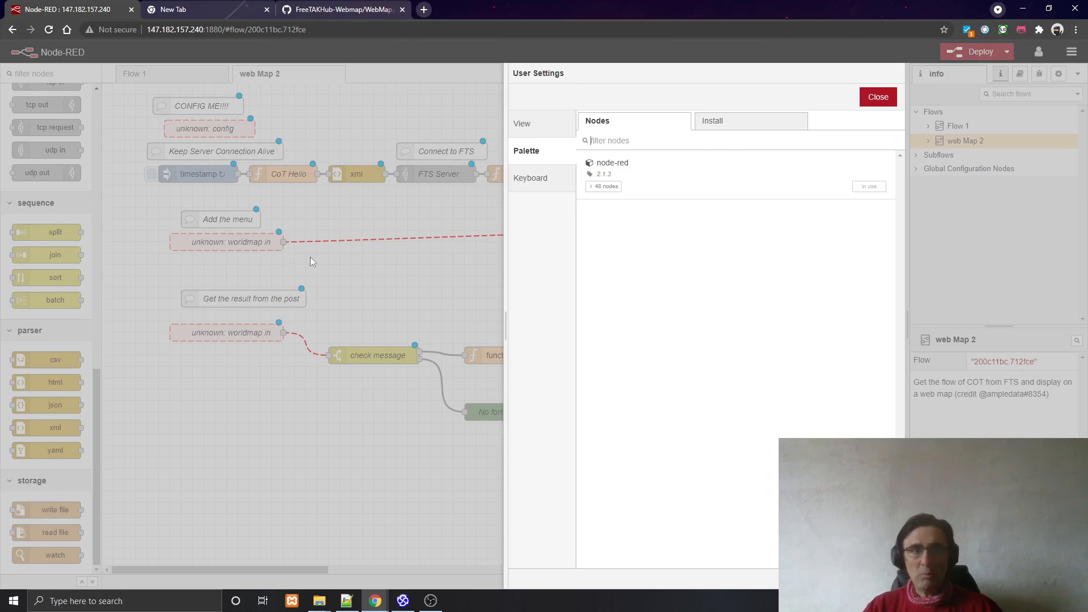
left_click(713, 121)
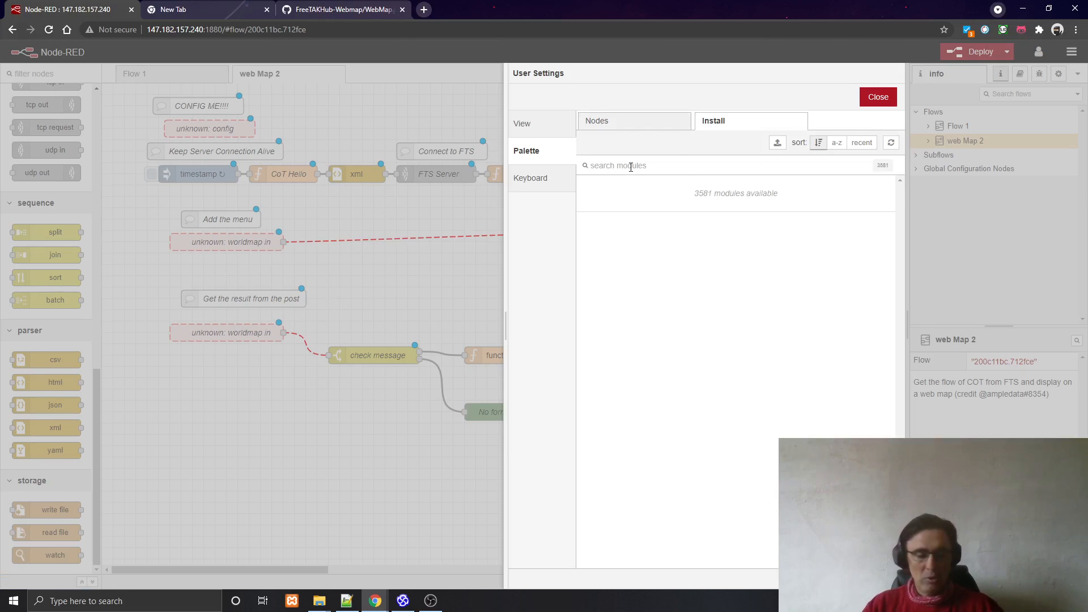
type("worldma")
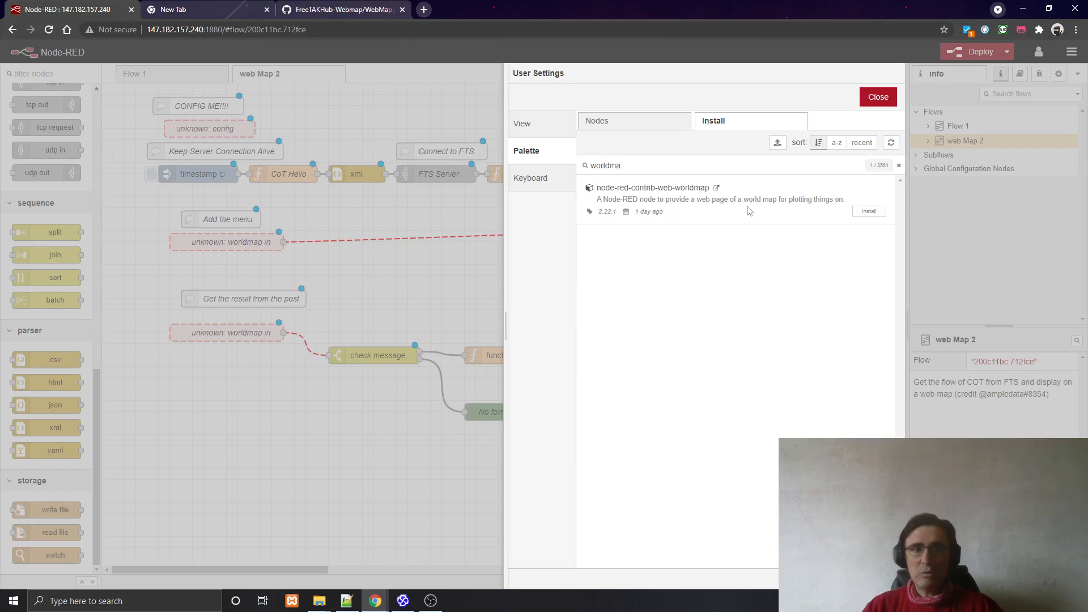
left_click(868, 210)
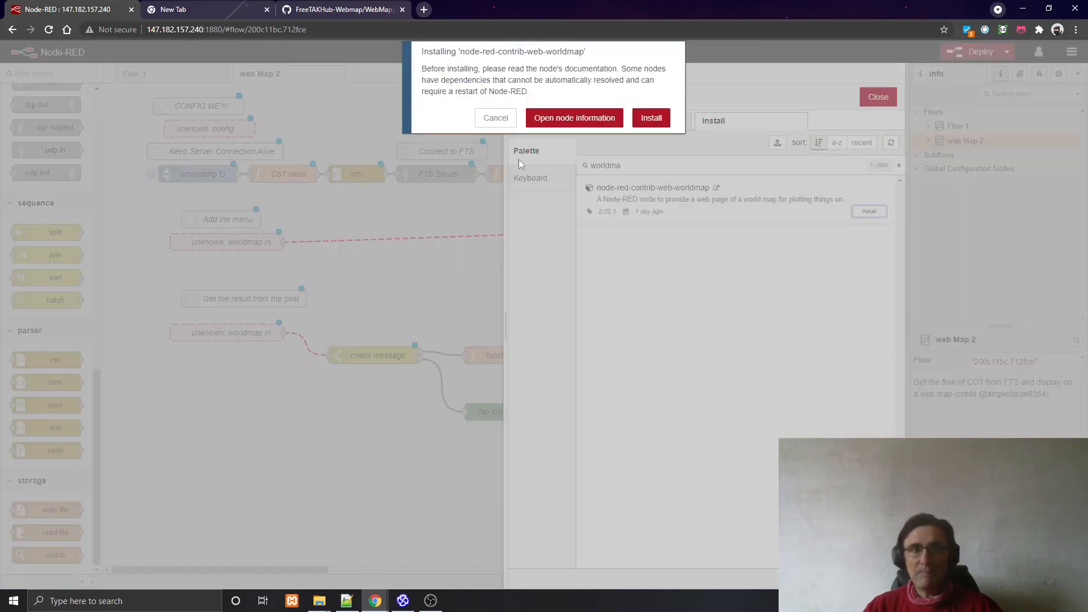
left_click(650, 117)
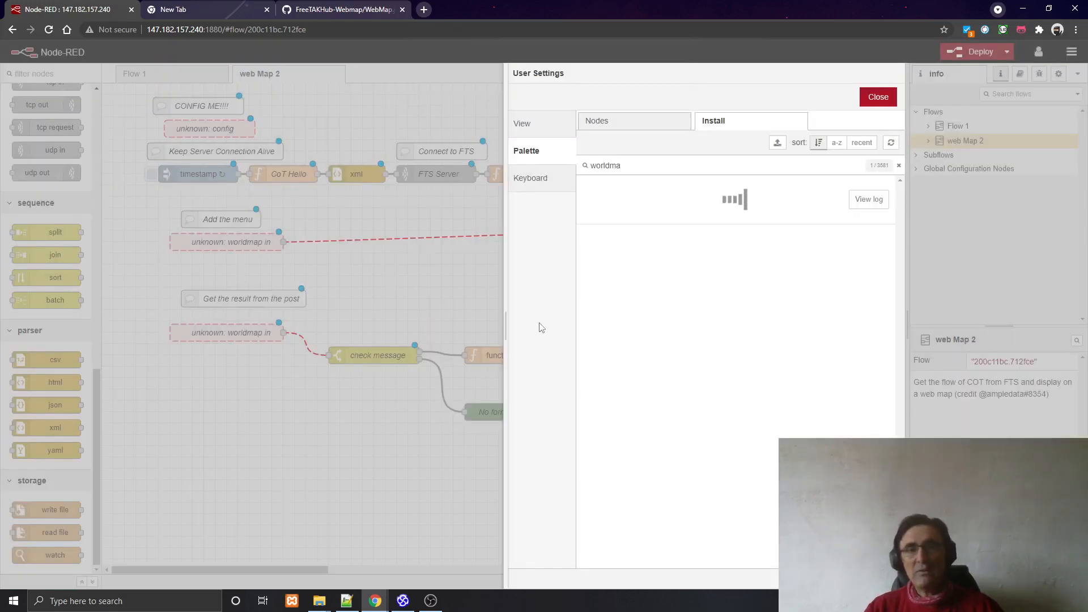
mouse_move(551, 311)
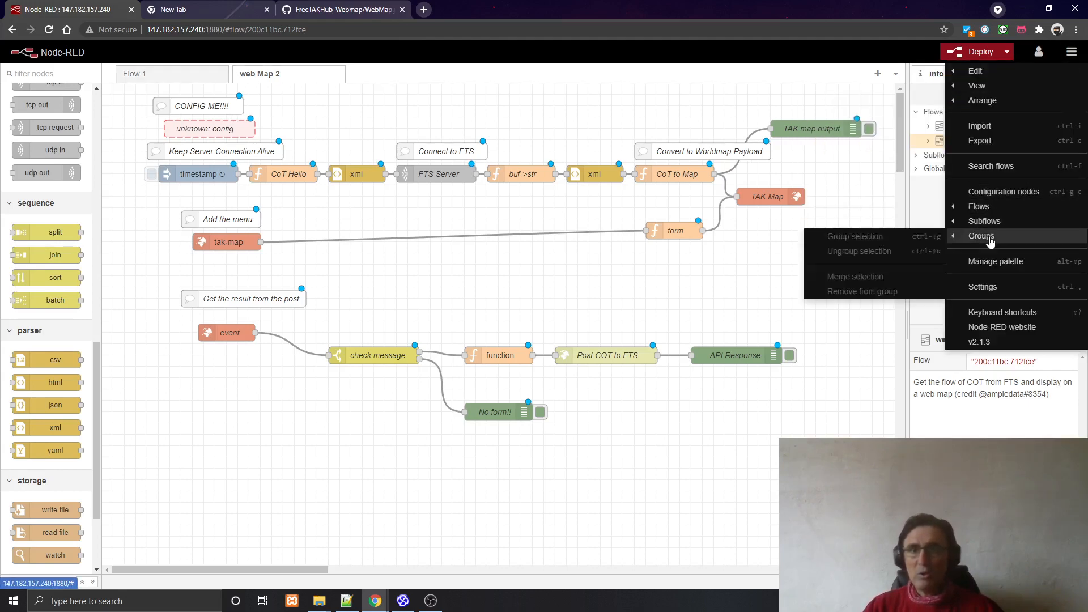
left_click(995, 261)
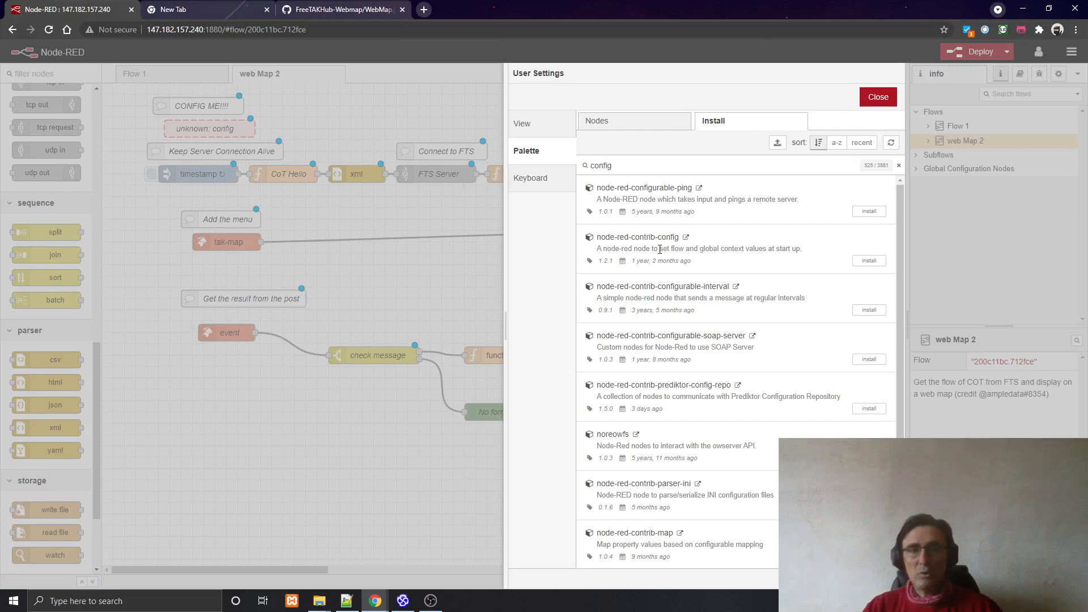
left_click(869, 261)
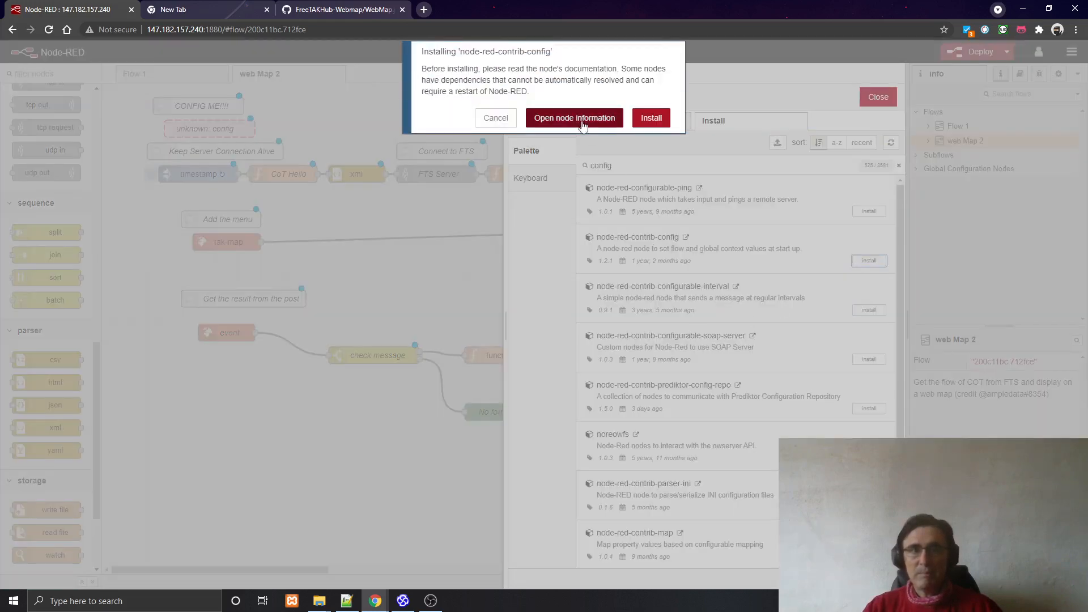
left_click(651, 117)
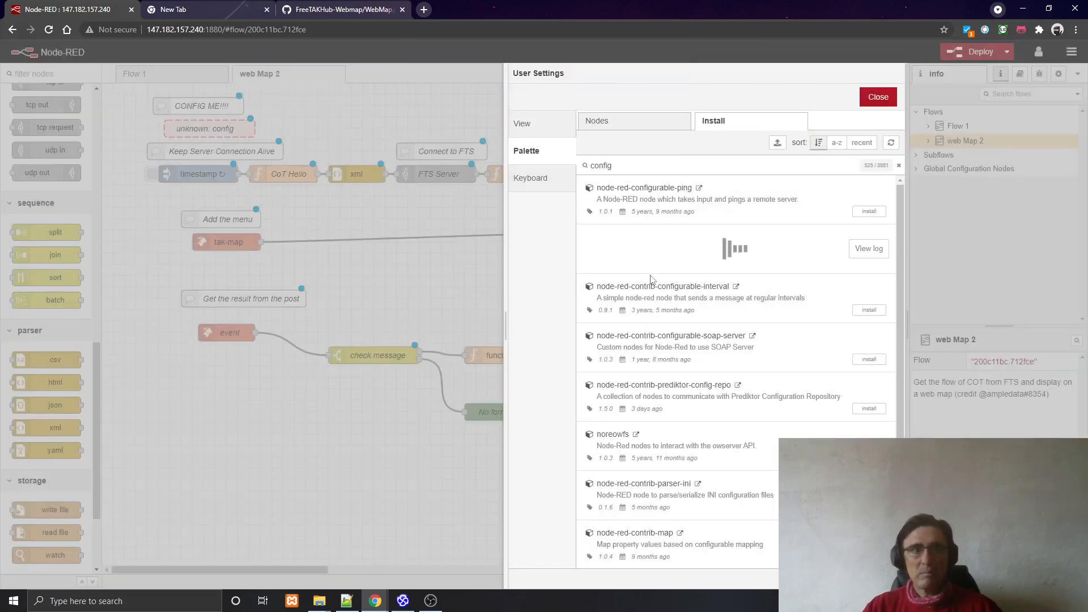
left_click(868, 211)
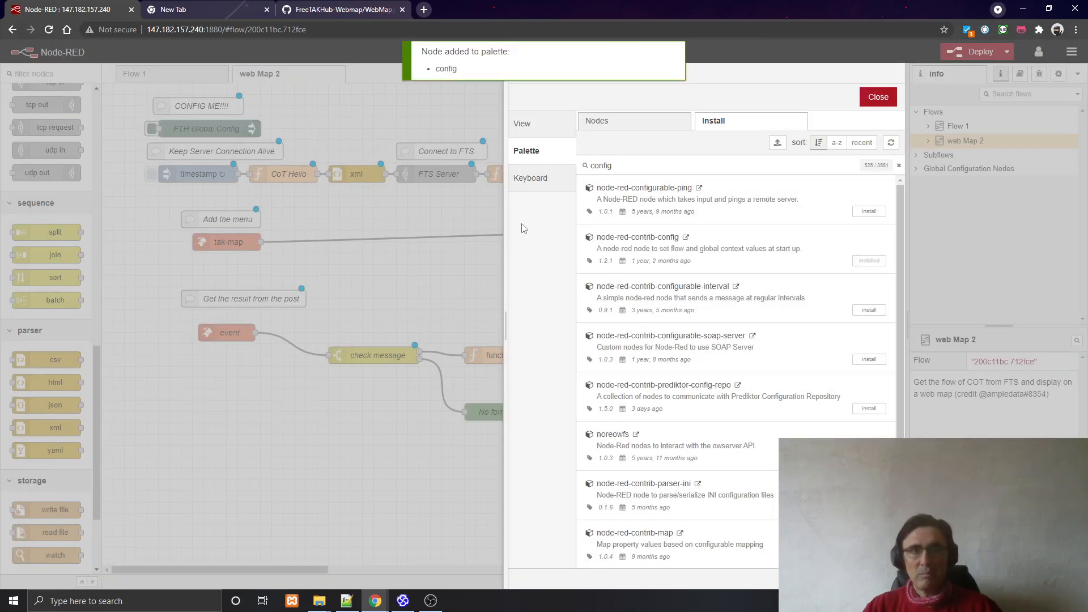
left_click(877, 97)
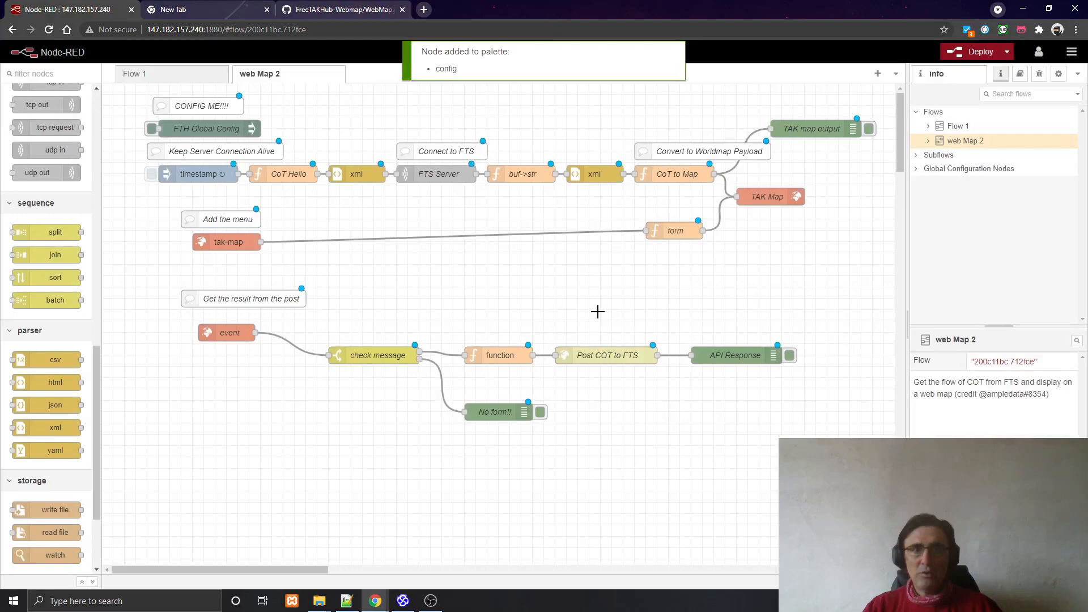
mouse_move(183, 286)
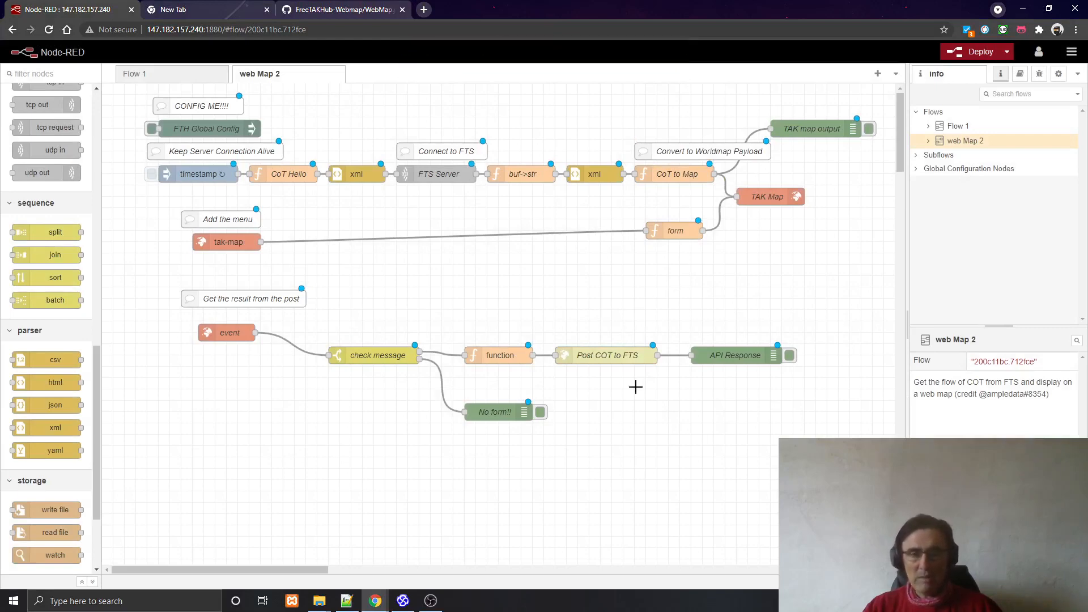
left_click(206, 128)
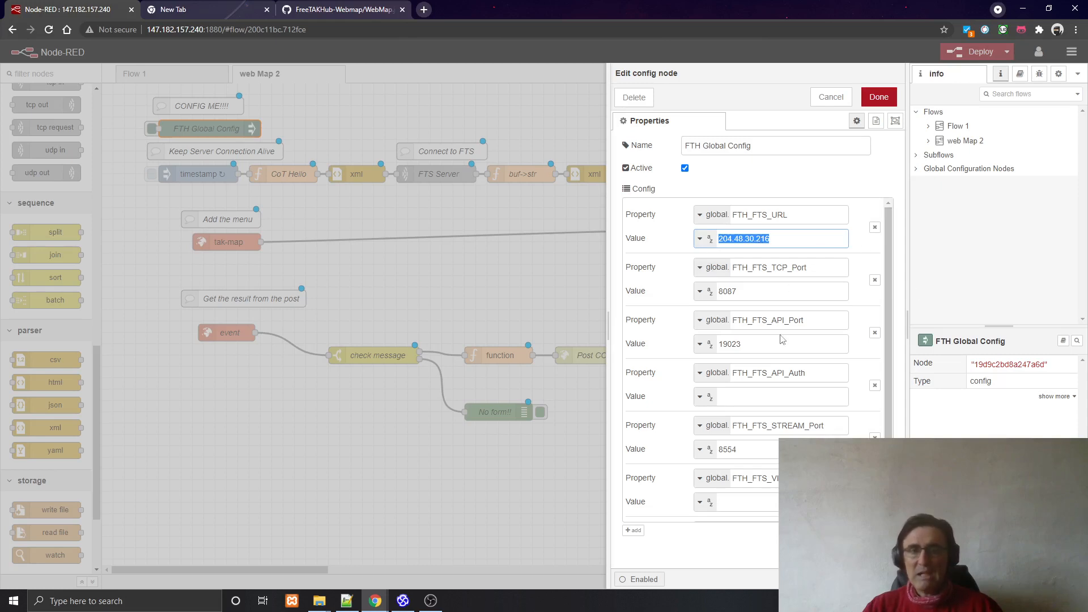
Select the empty FTH_FTS_API_Auth value for editing, then move to the FreeTAKServer users page.
left_click(771, 397)
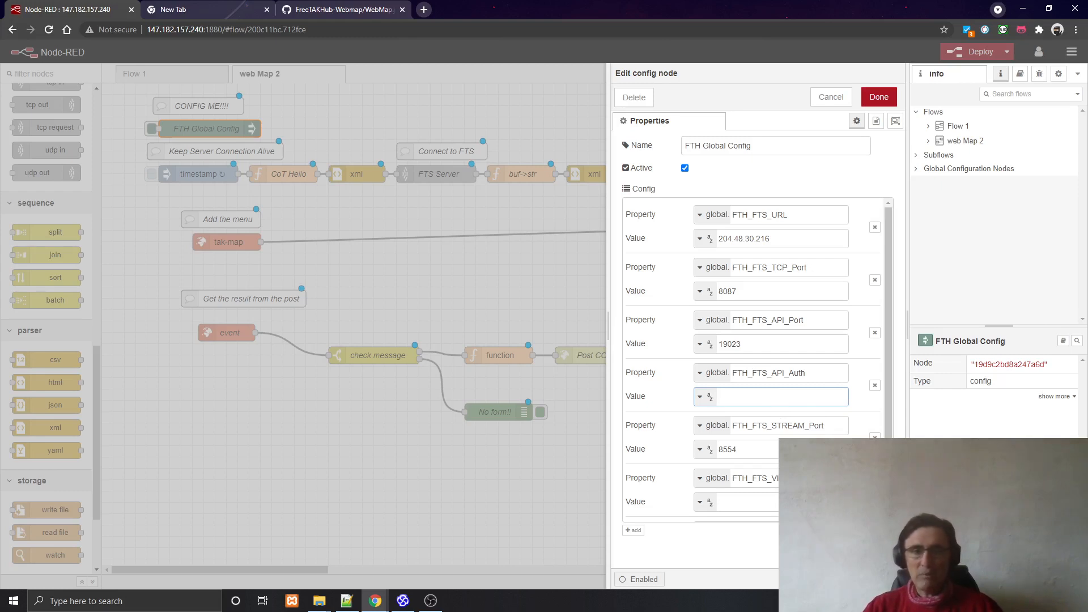
left_click(771, 396)
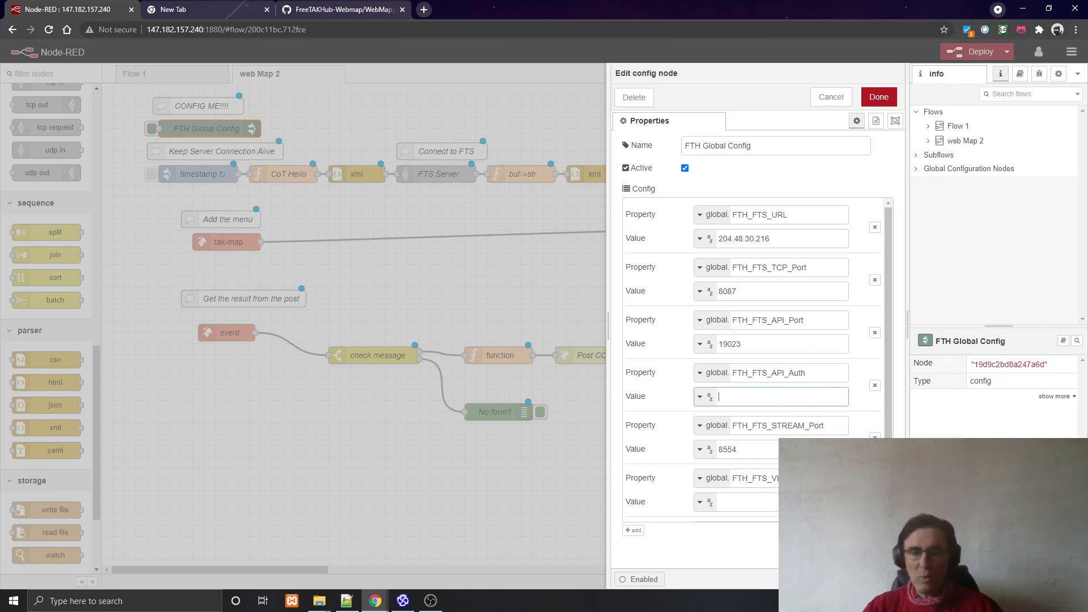
left_click(478, 9)
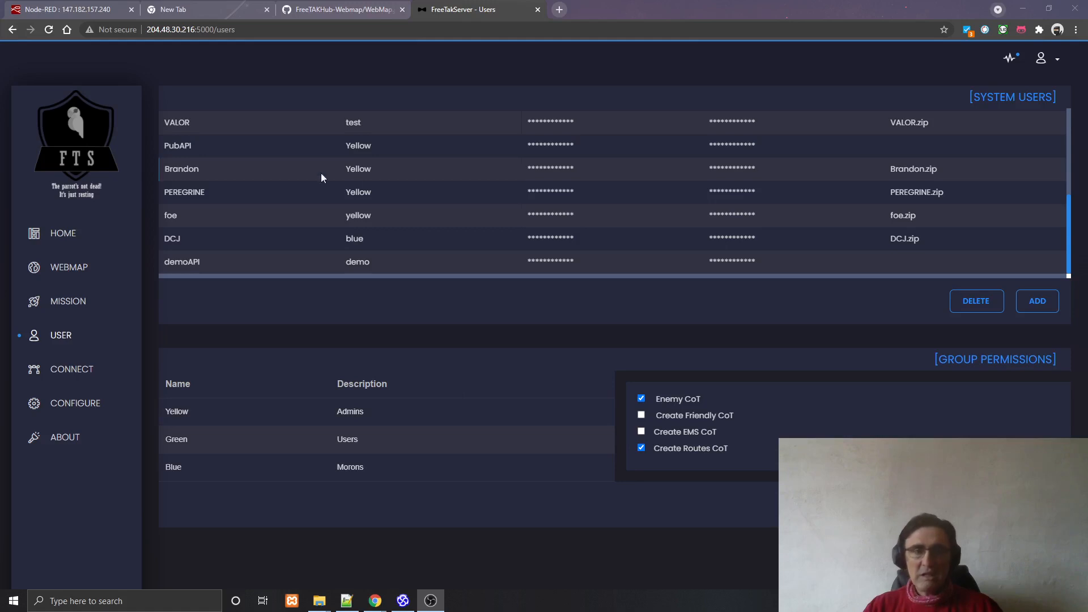
mouse_move(60, 336)
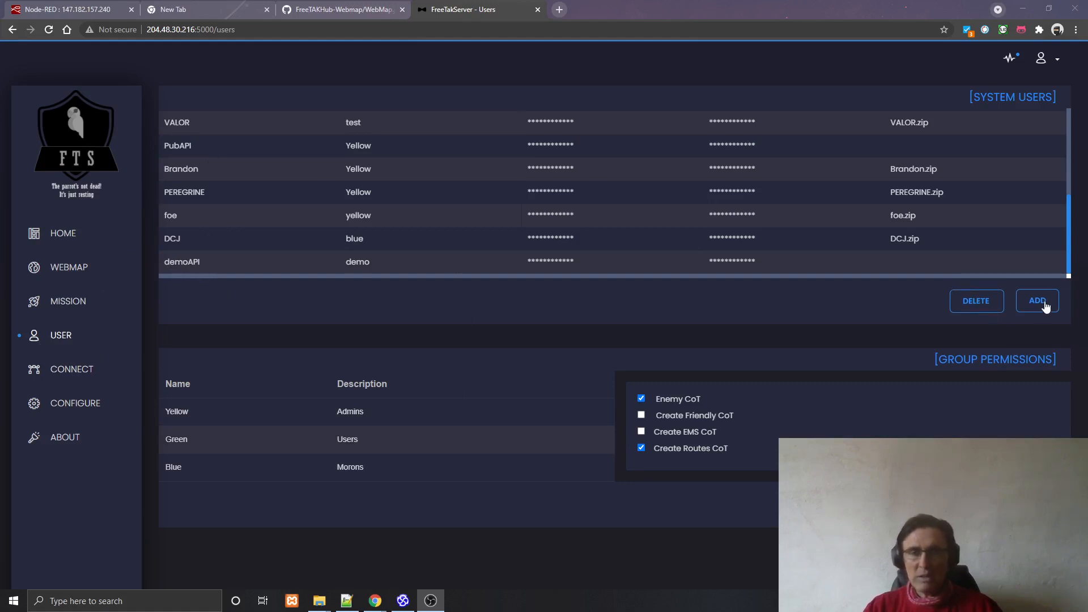
left_click(1037, 301)
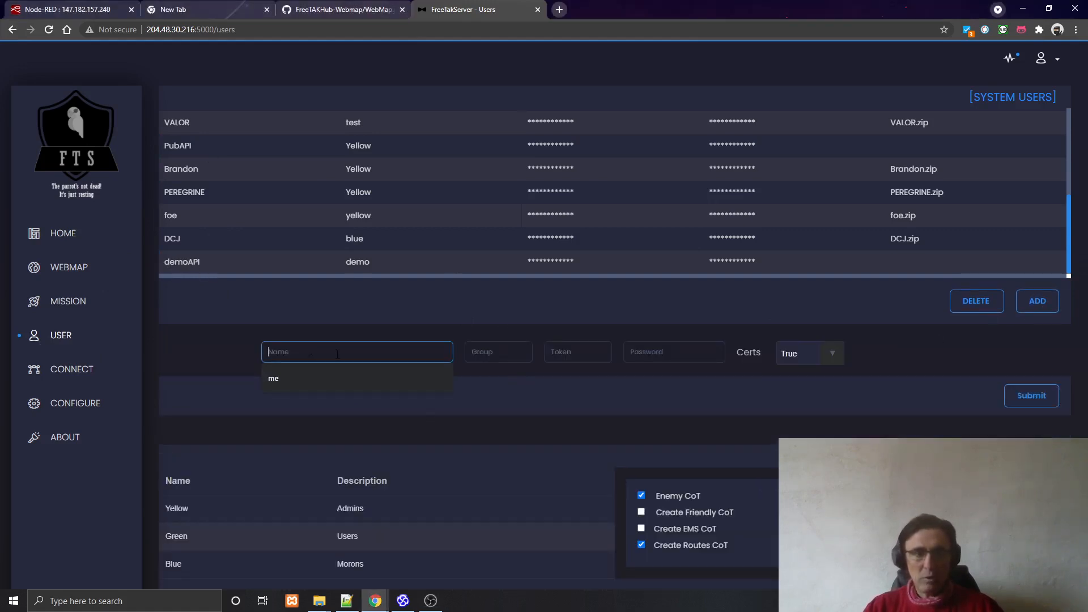
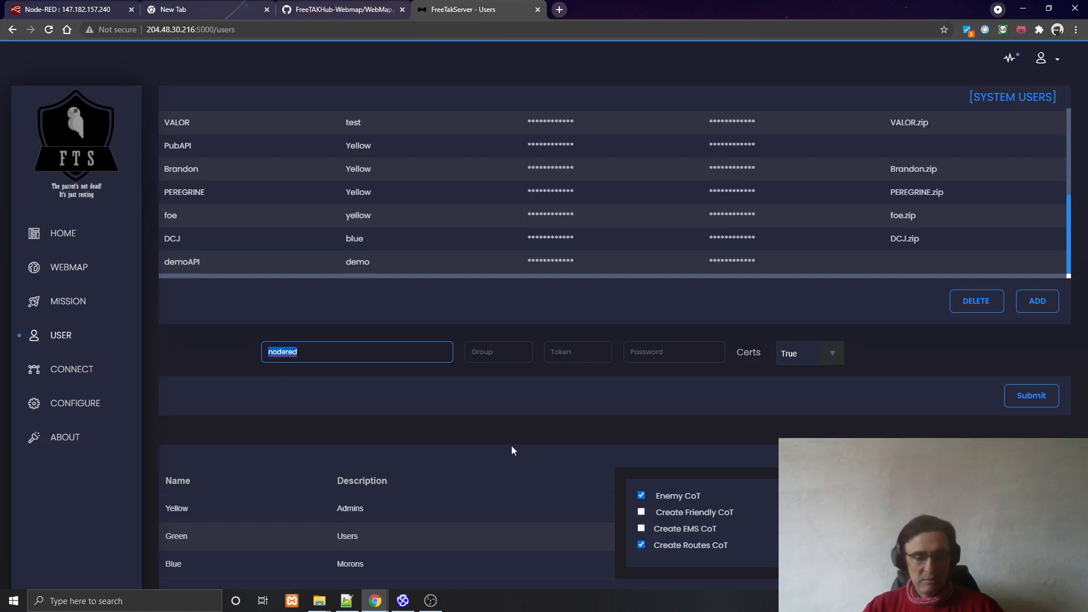
left_click(577, 351)
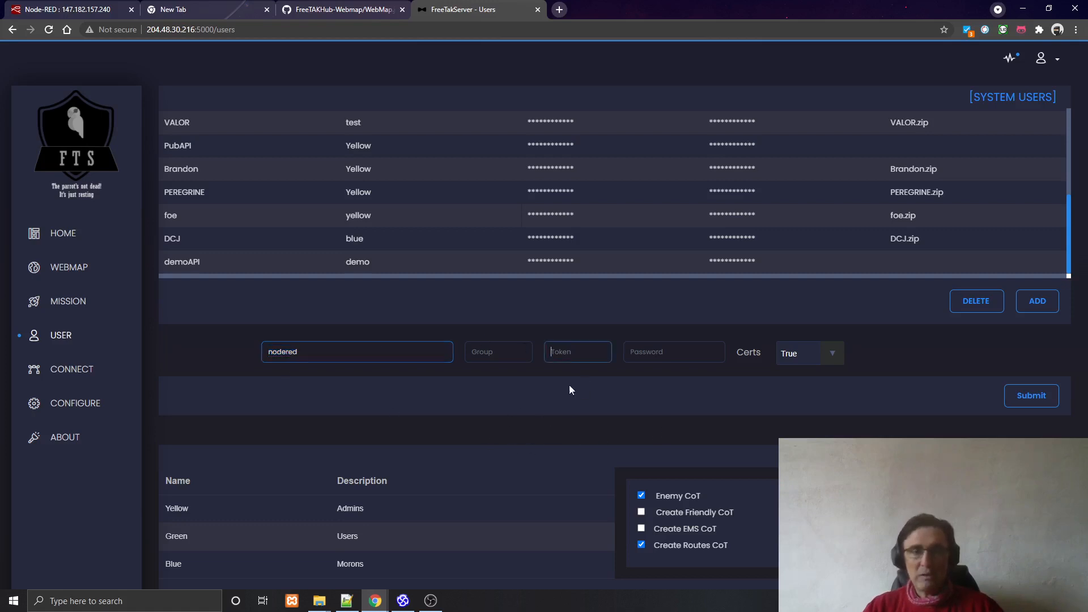
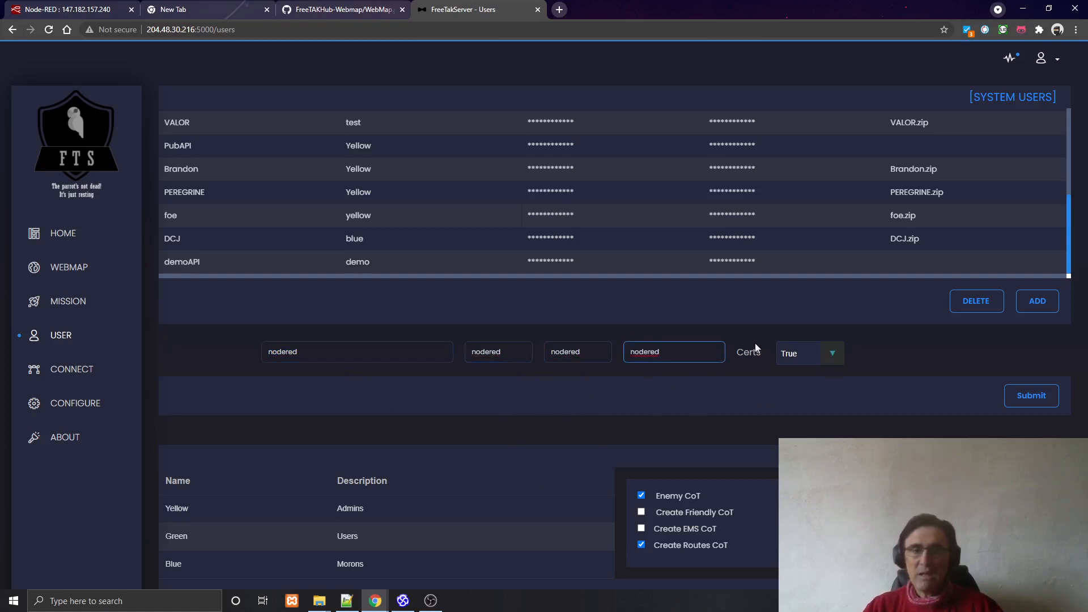
left_click(808, 354)
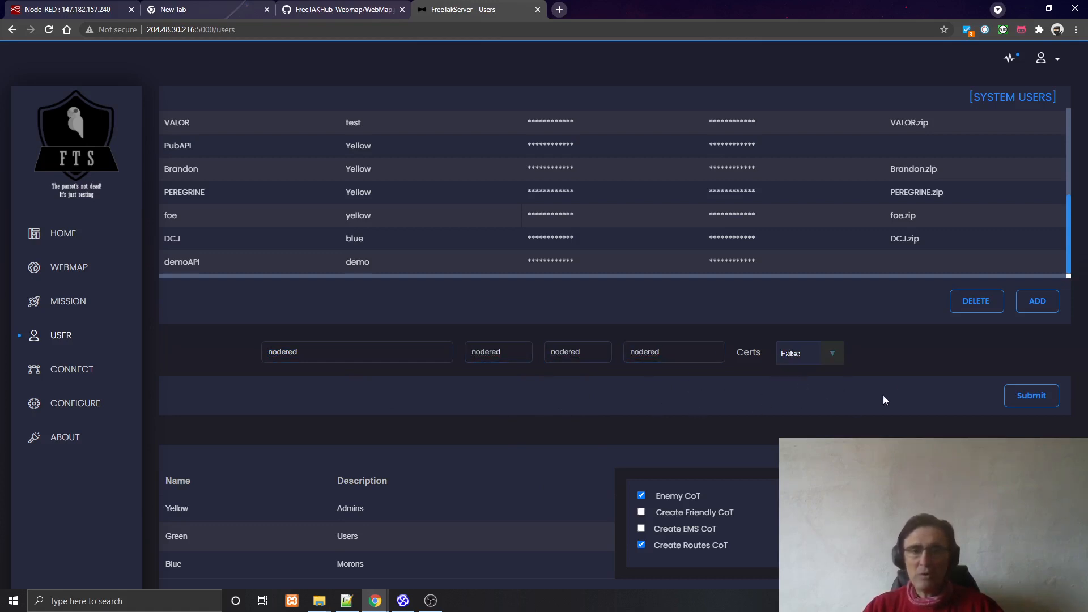
mouse_move(949, 412)
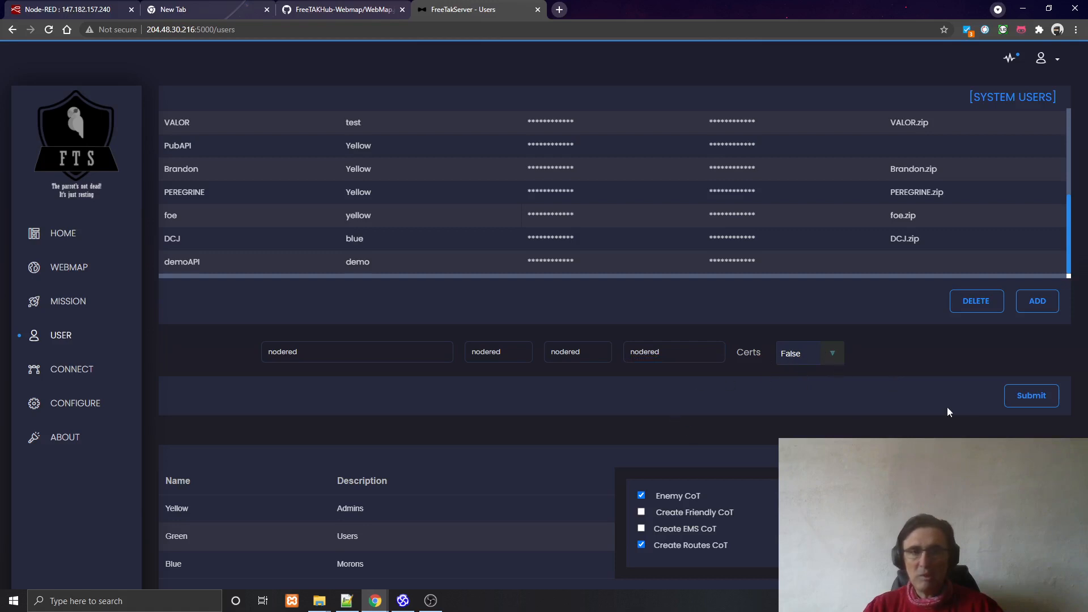
left_click(1031, 396)
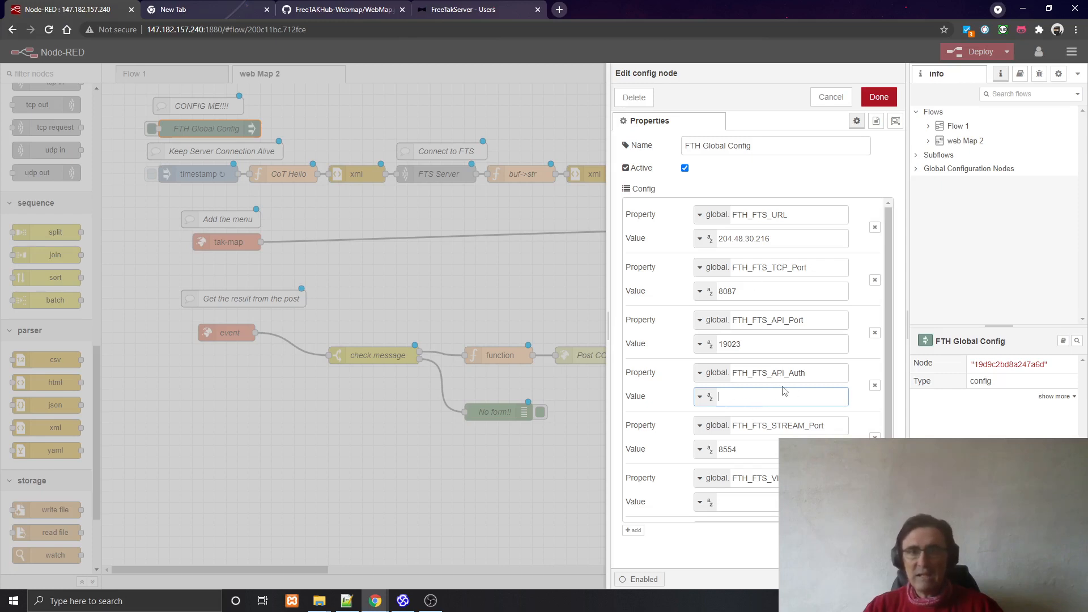
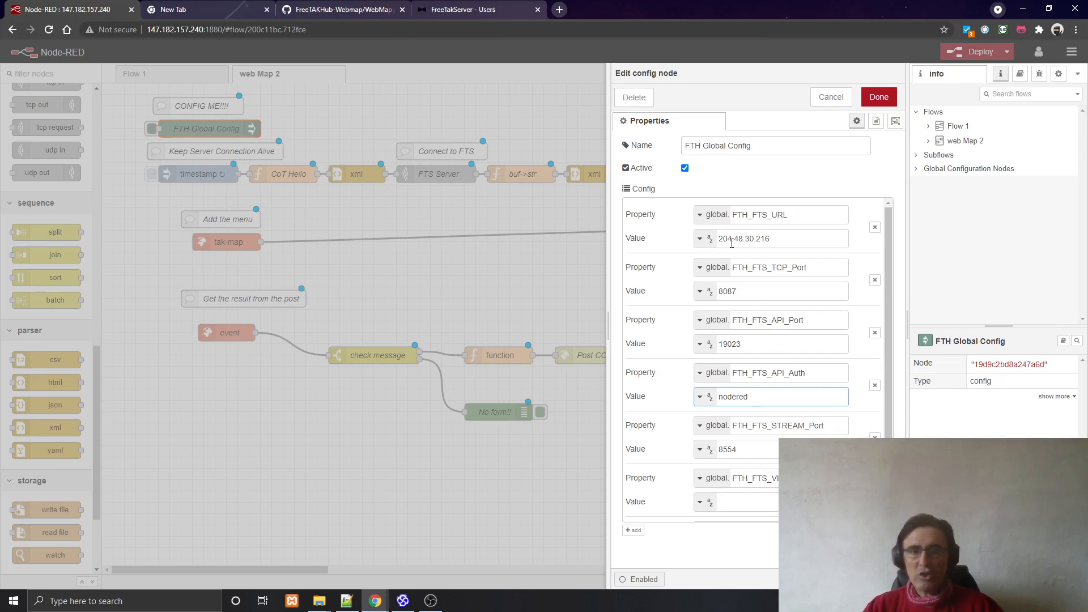
left_click(464, 9)
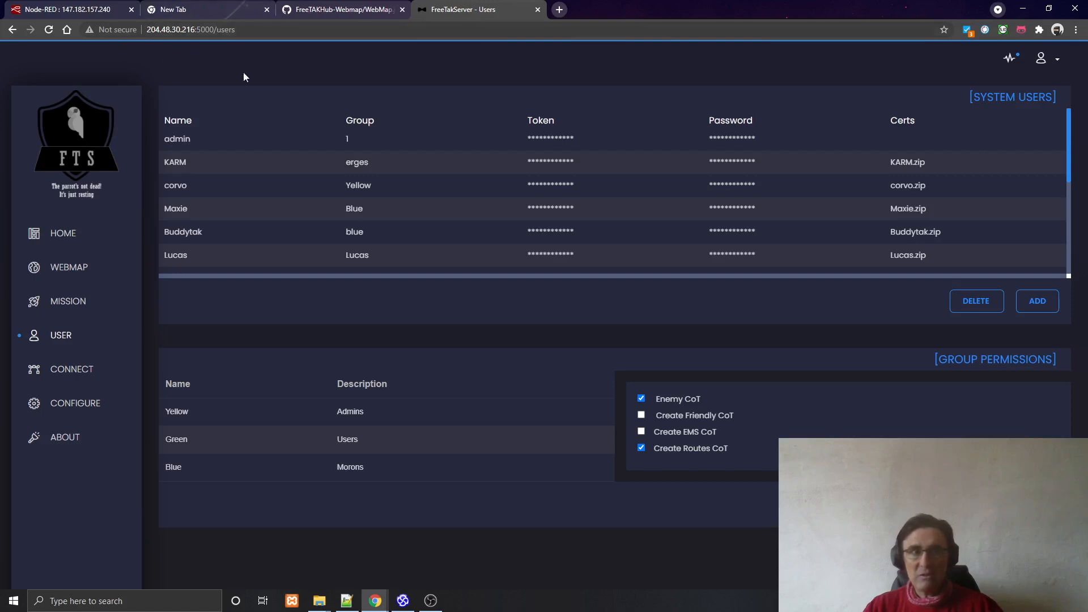
left_click(66, 9)
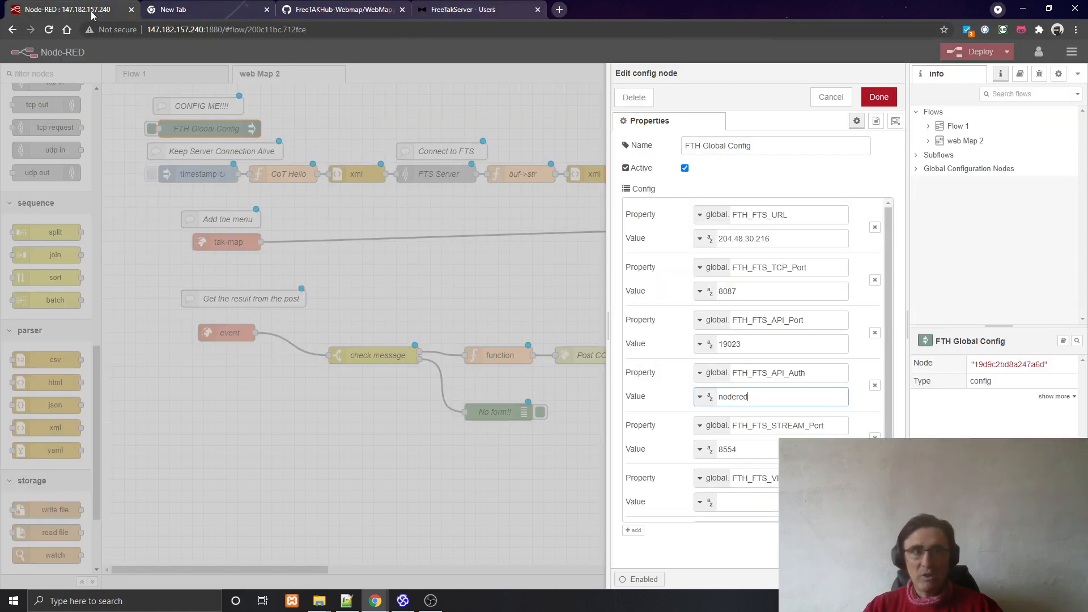
left_click(879, 96)
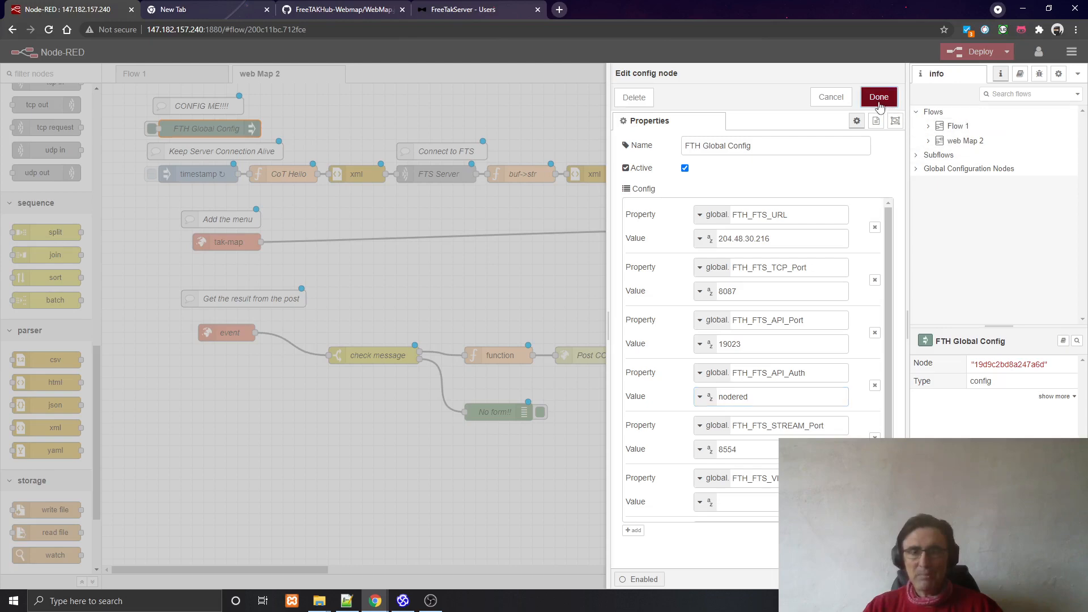
left_click(879, 96)
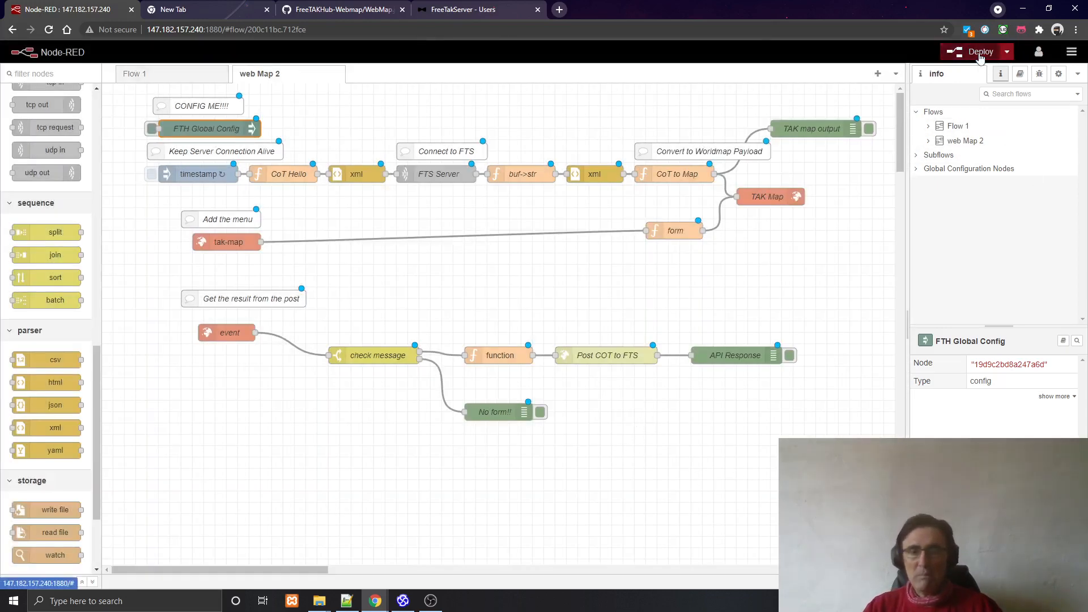
Deploy the web Map 2 flow and follow the TAK Map node's 'here' link to the map.
left_click(982, 51)
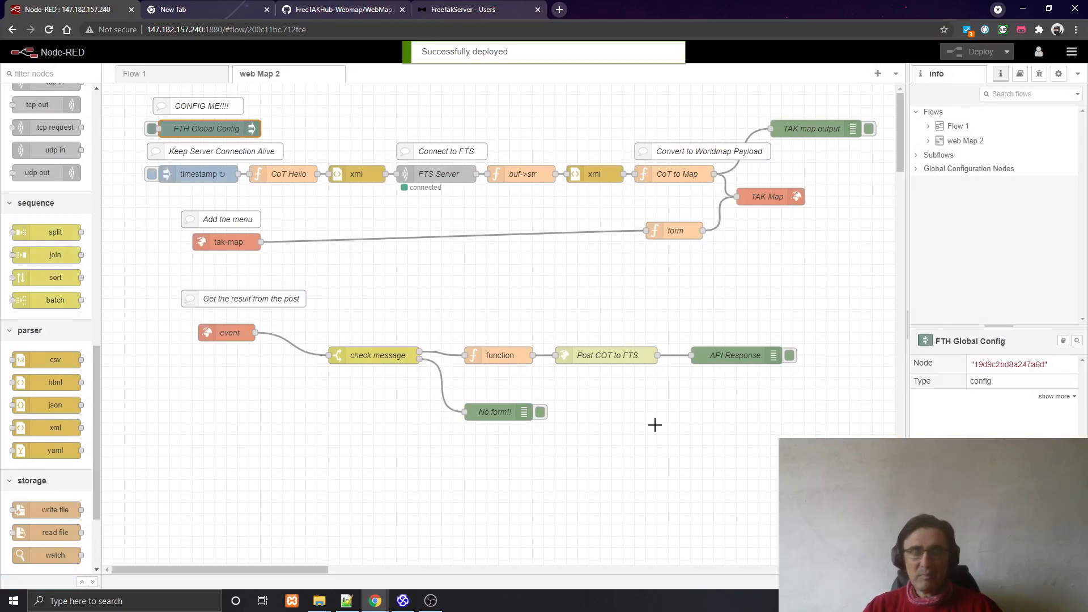
mouse_move(510, 64)
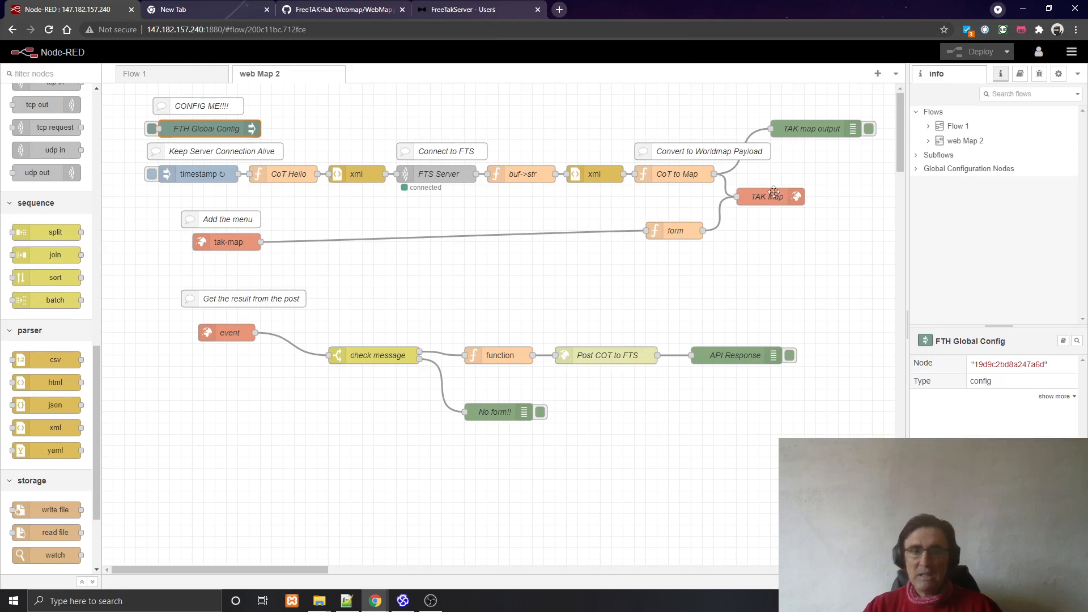
left_click(770, 196)
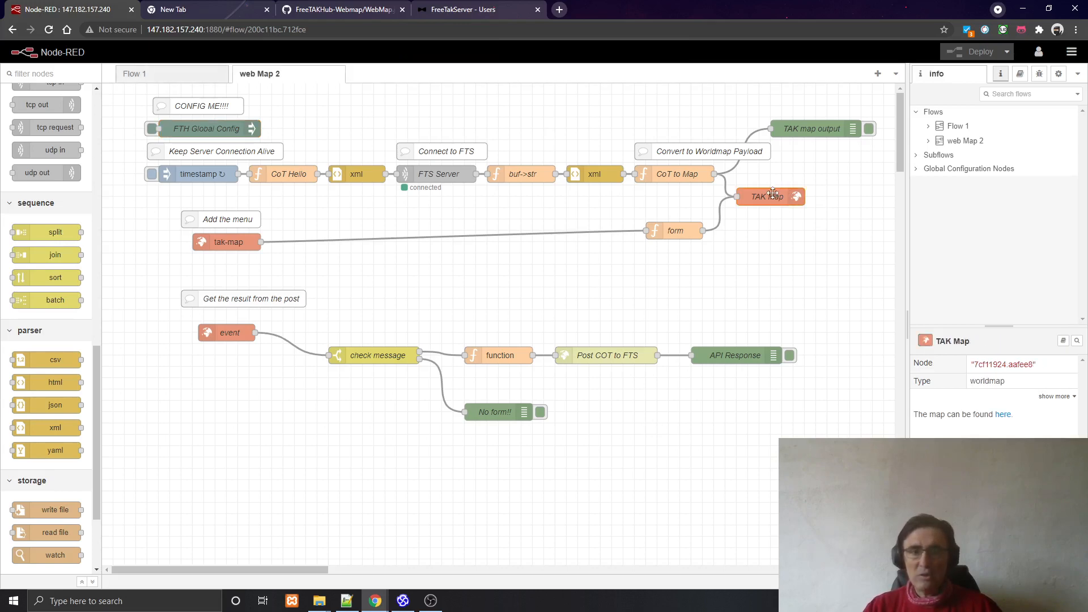
mouse_move(802, 227)
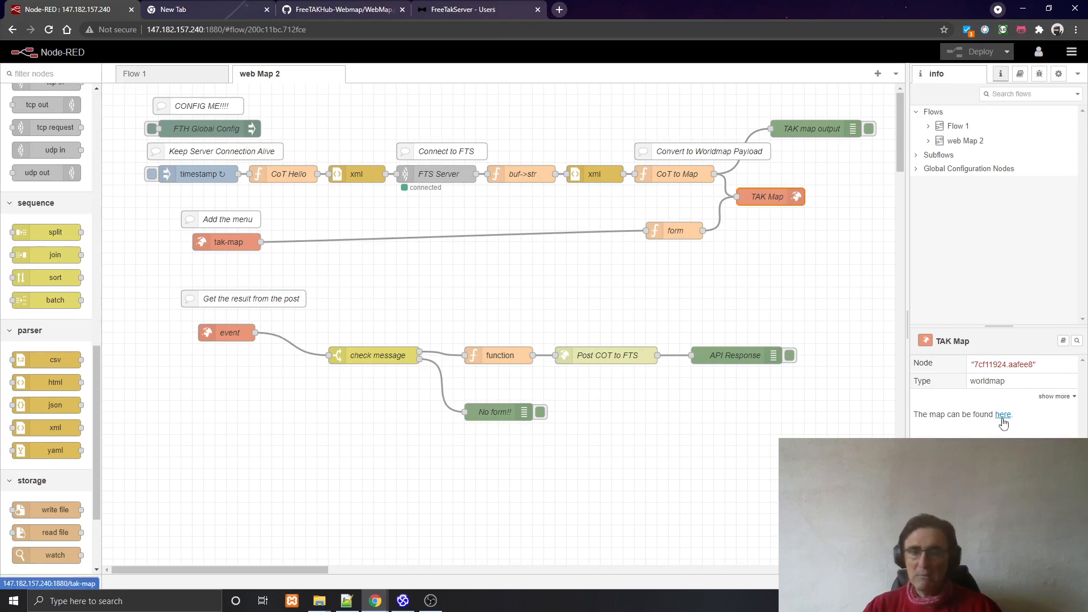
left_click(1004, 415)
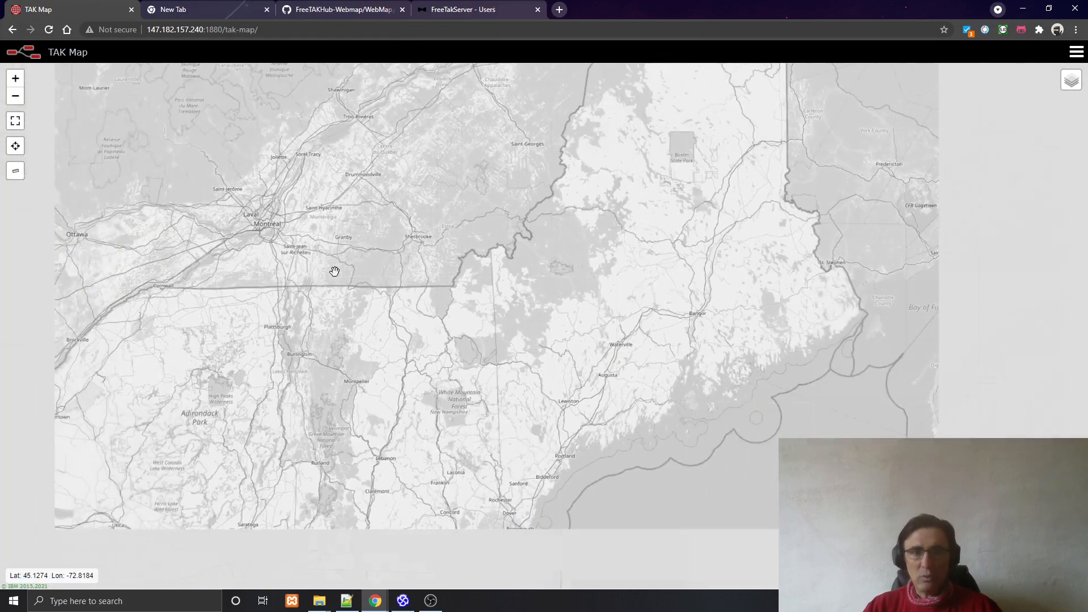
scroll("down", 3)
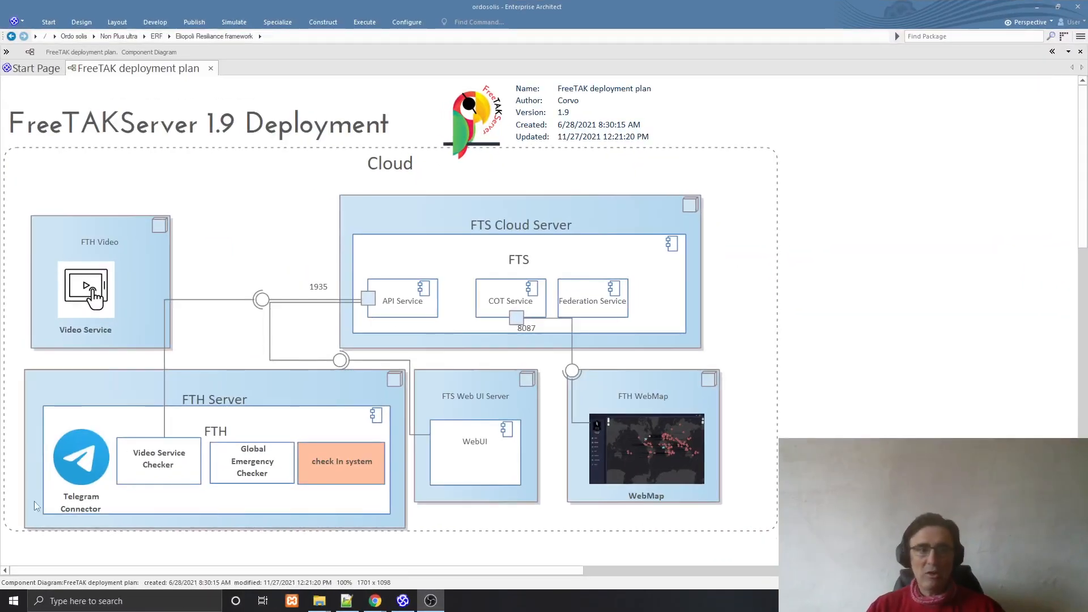
mouse_move(239, 435)
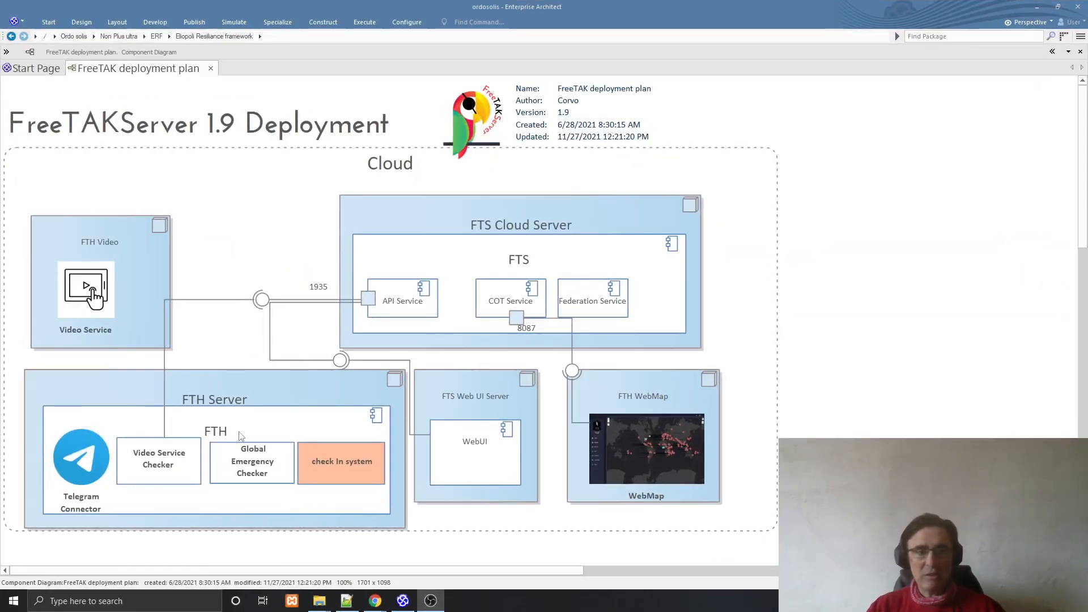
mouse_move(55, 478)
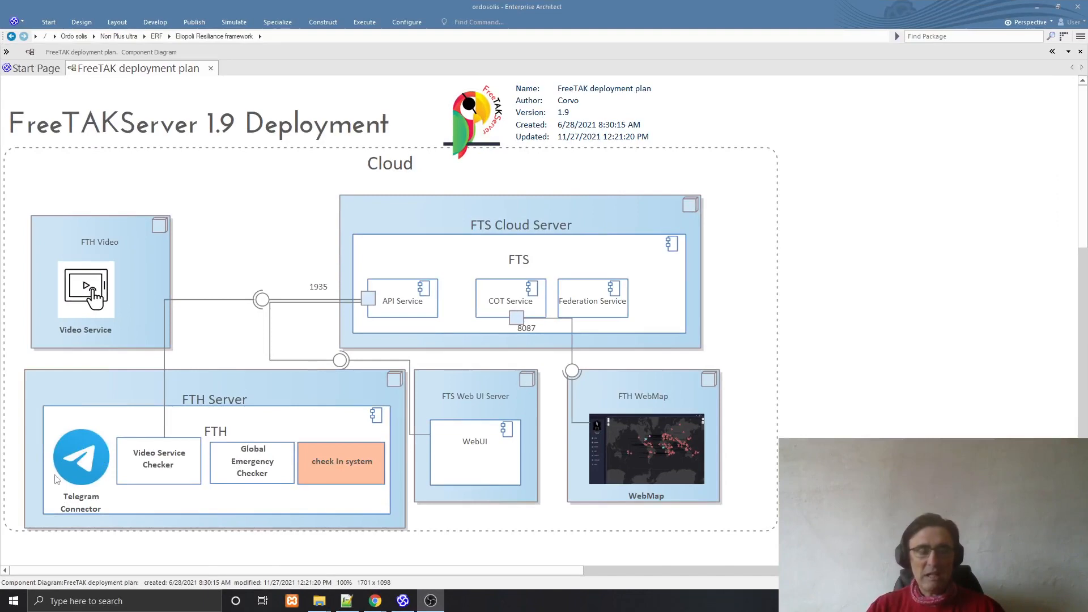
mouse_move(157, 468)
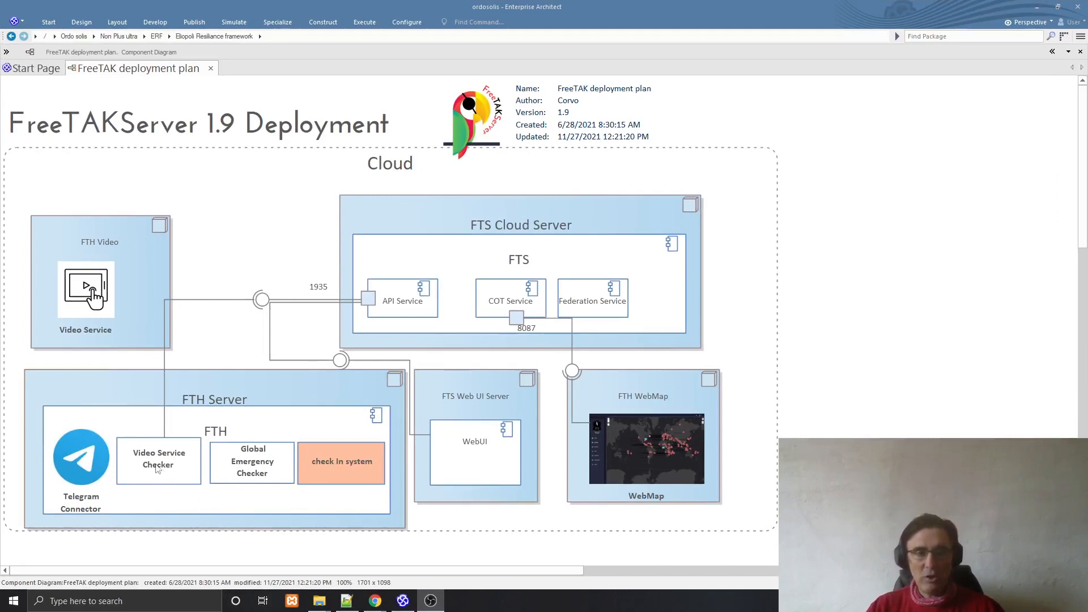